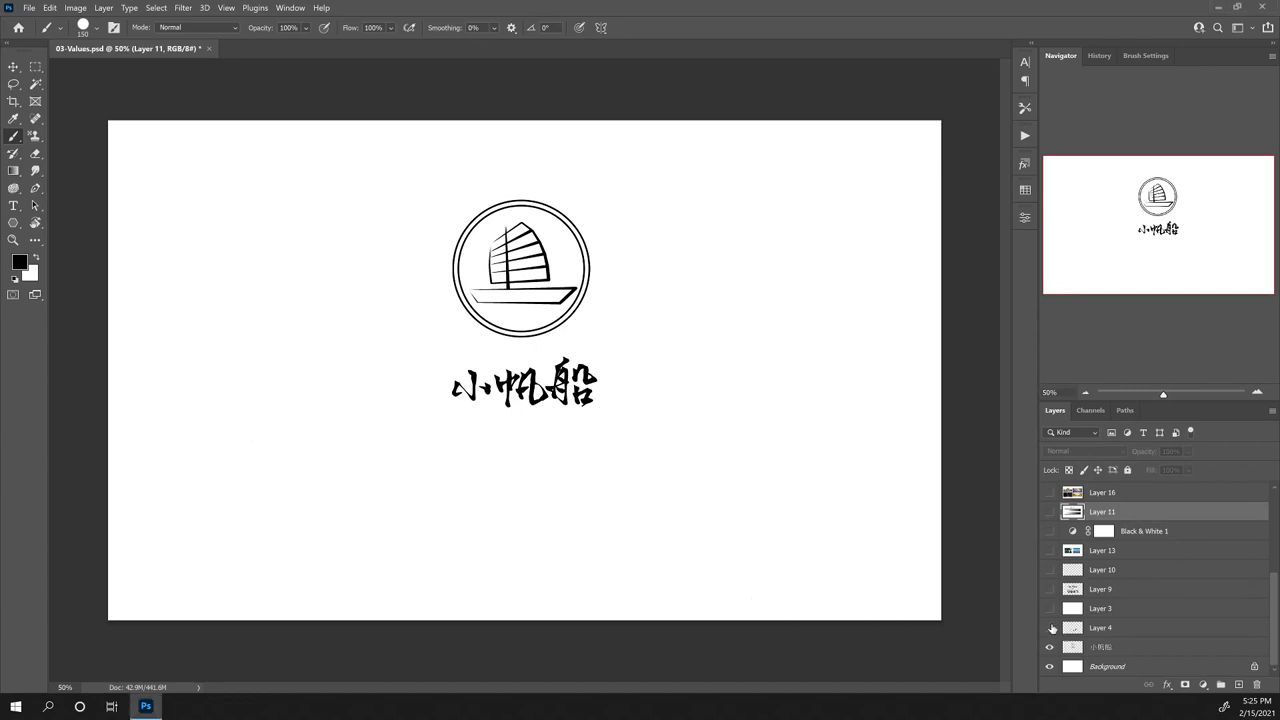
- Hide the channel logo, show the Art Vlog doodle, then reveal 'The Value of Values' title lettering
{"action": "left_click", "coordinate": [1050, 628]}
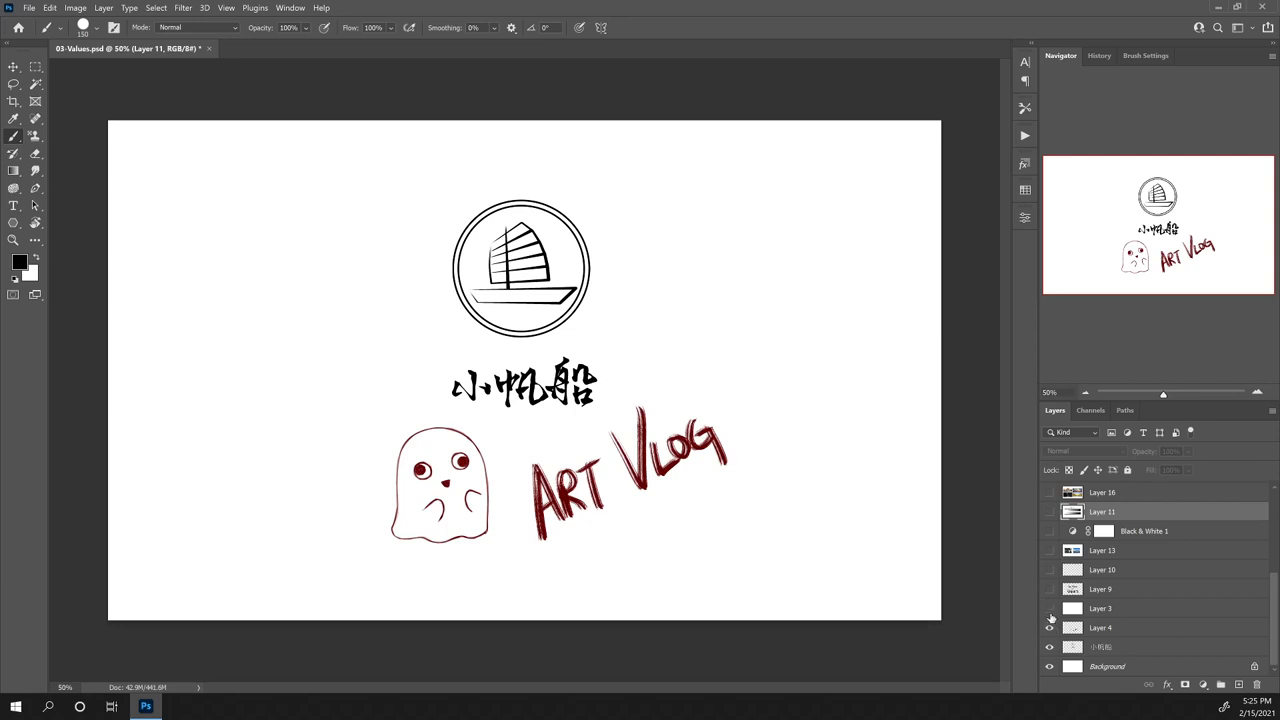
{"action": "left_click", "coordinate": [1048, 588]}
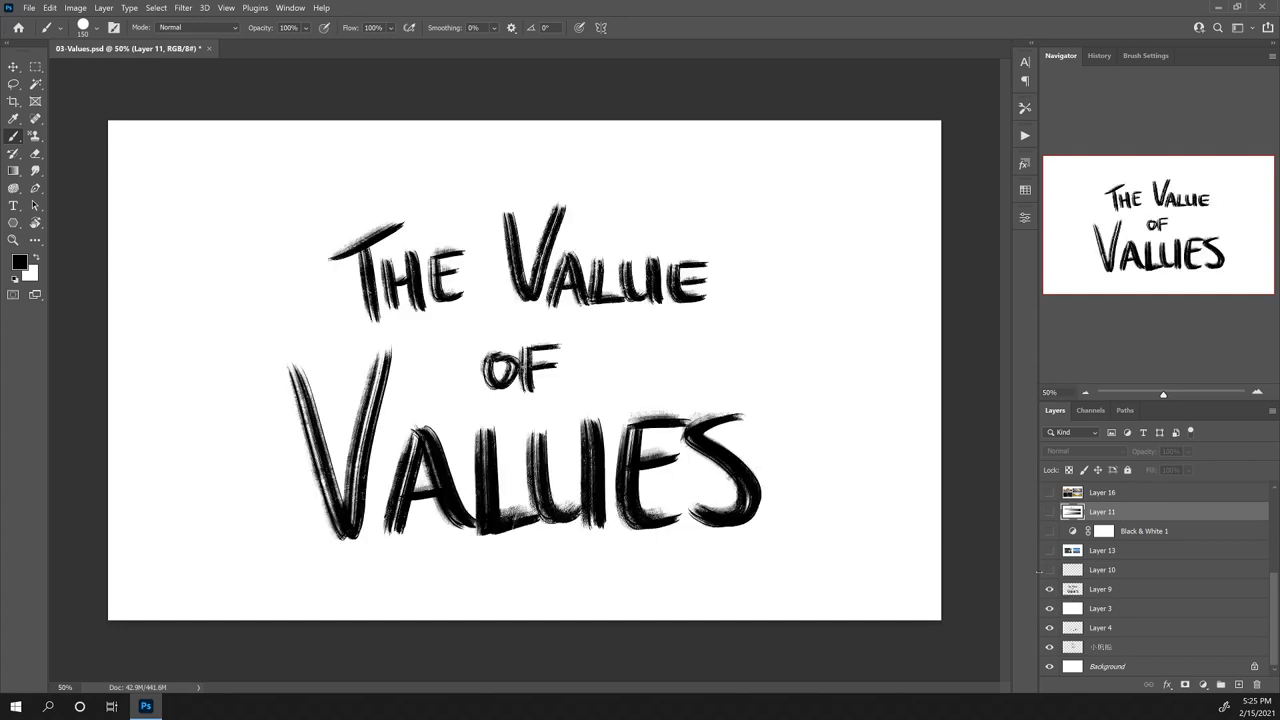
- Flash the ghost doodle above the title, then swap the title for the bridge and harbour photos
{"action": "left_click", "coordinate": [1048, 570]}
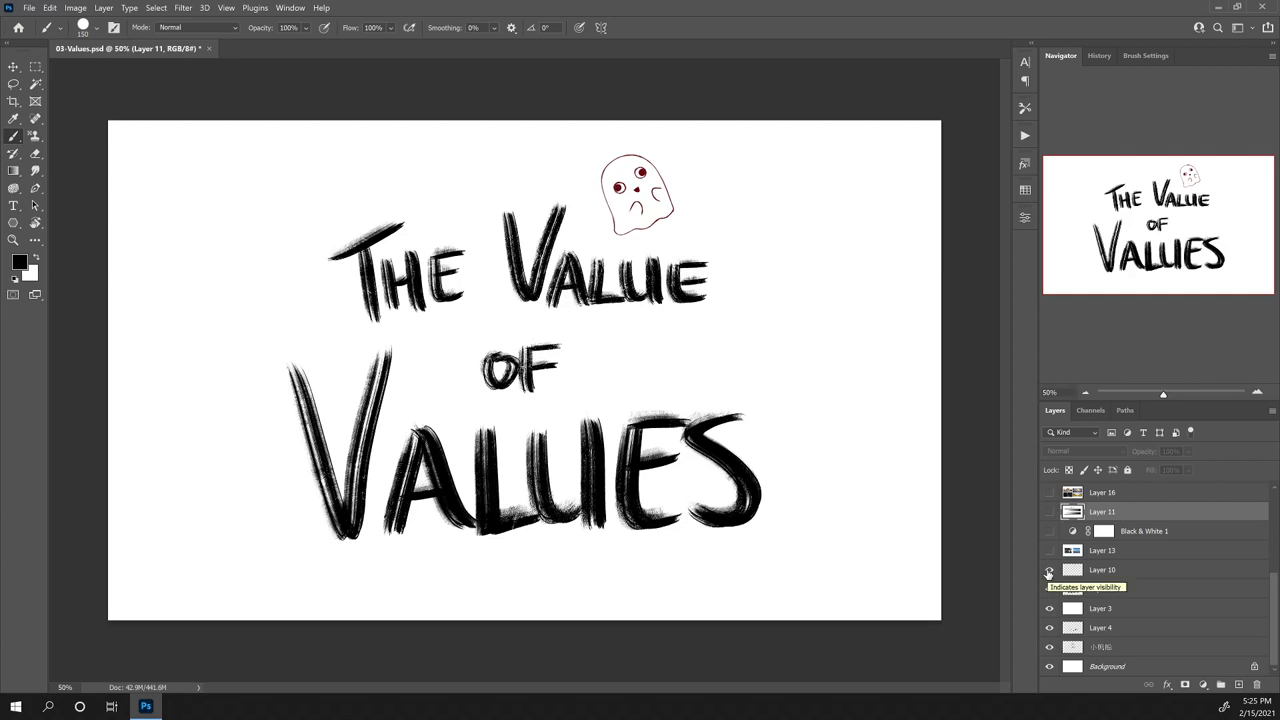
{"action": "left_click", "coordinate": [1048, 568]}
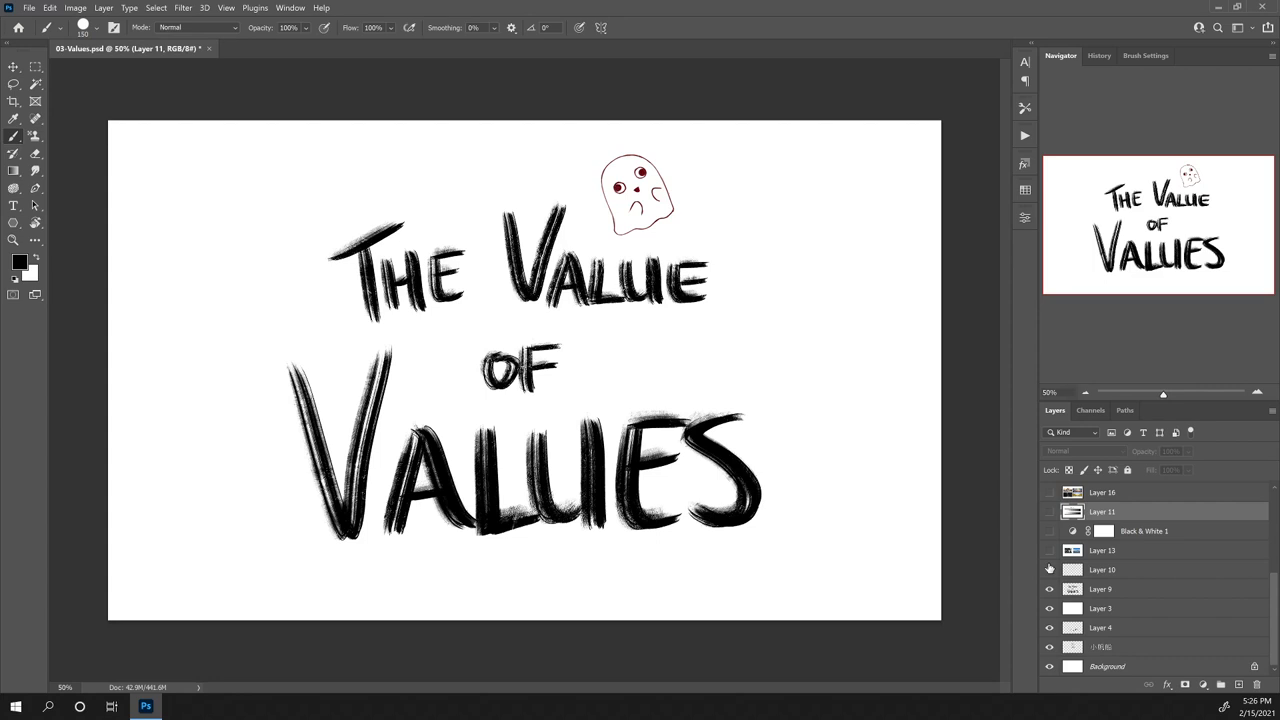
{"action": "left_click", "coordinate": [1048, 550]}
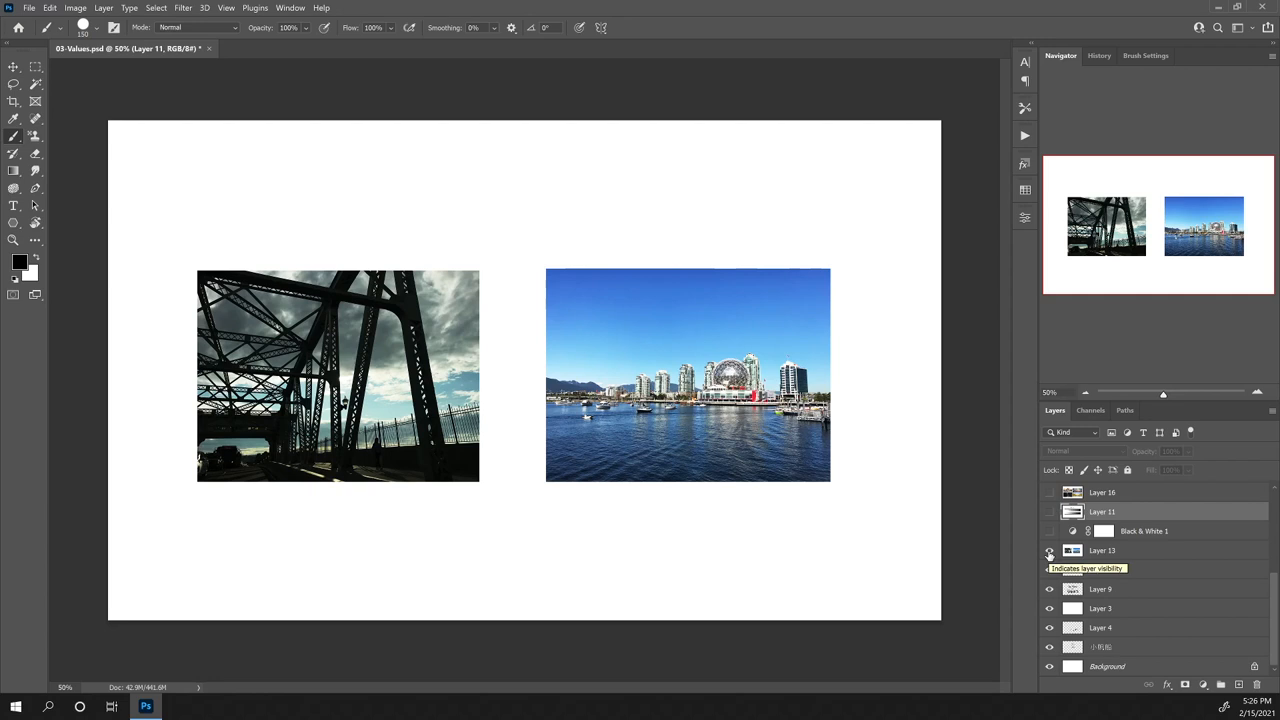
- Toggle the Black & White adjustment over both photos, then show the Value Scale chart layer
{"action": "left_click", "coordinate": [1050, 532]}
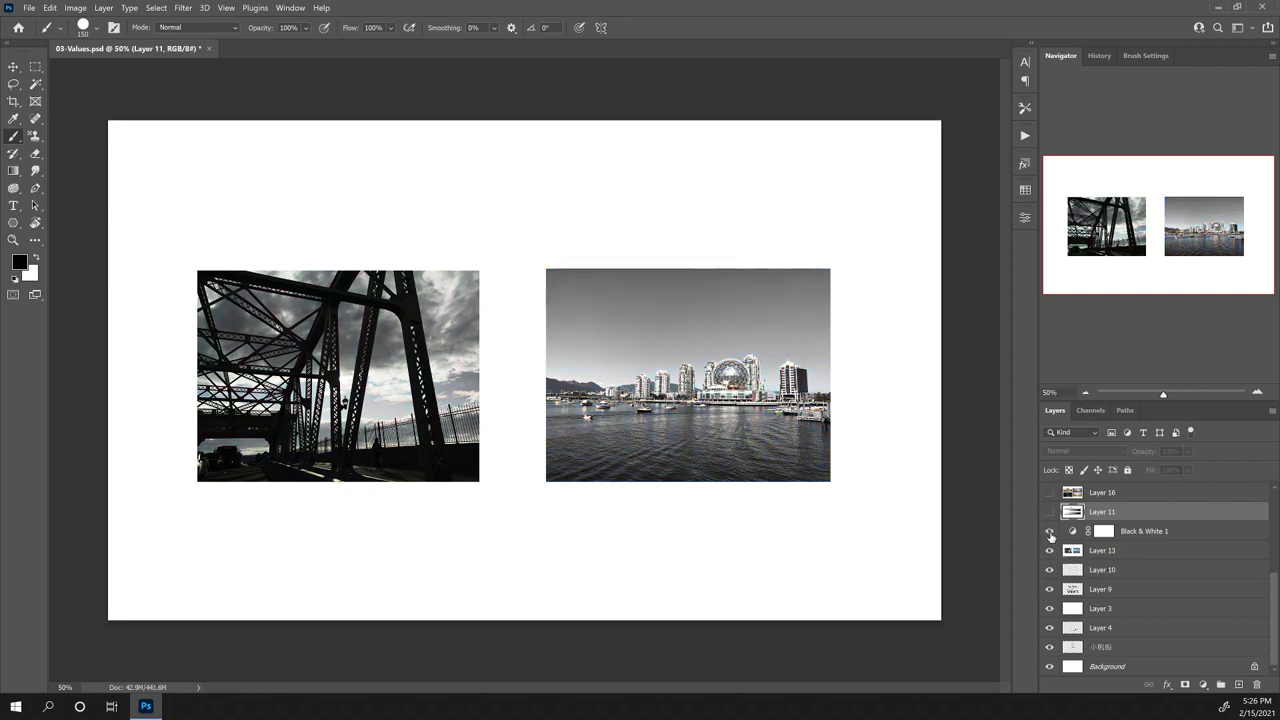
{"action": "left_click", "coordinate": [1048, 532]}
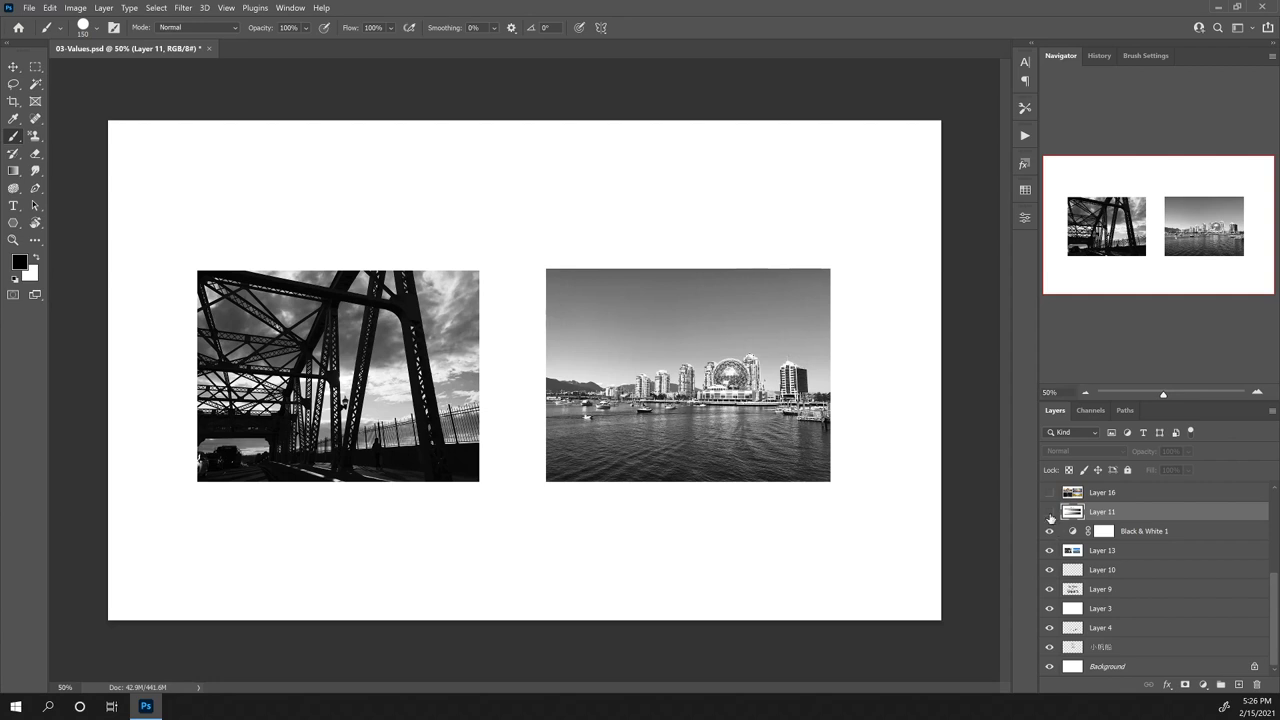
{"action": "left_click", "coordinate": [1048, 512]}
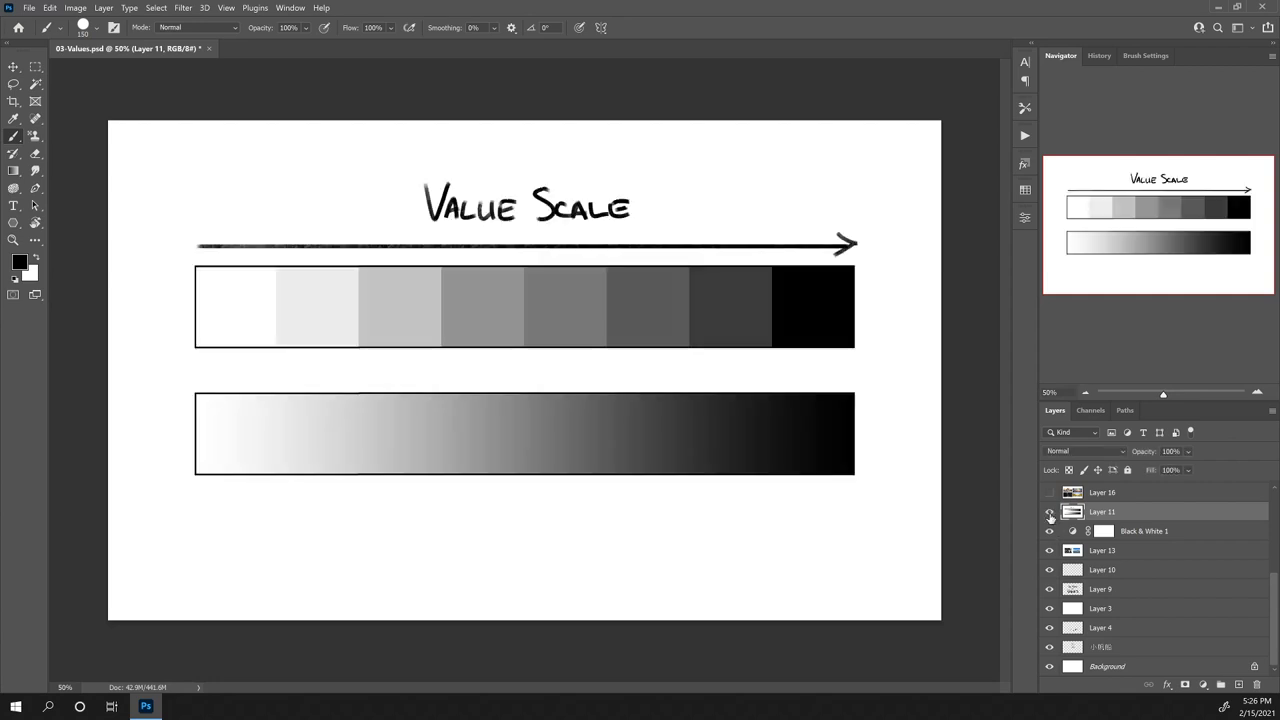
{"action": "left_click", "coordinate": [1048, 512]}
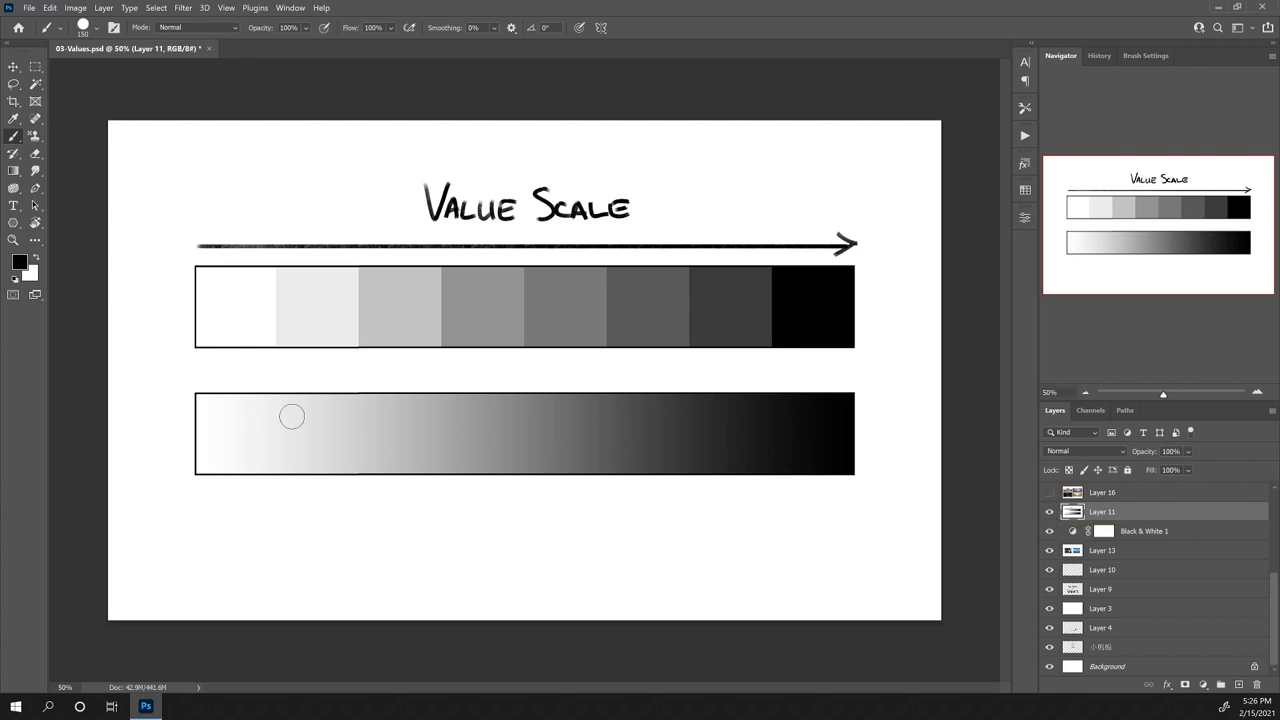
{"action": "mouse_move", "coordinate": [230, 168]}
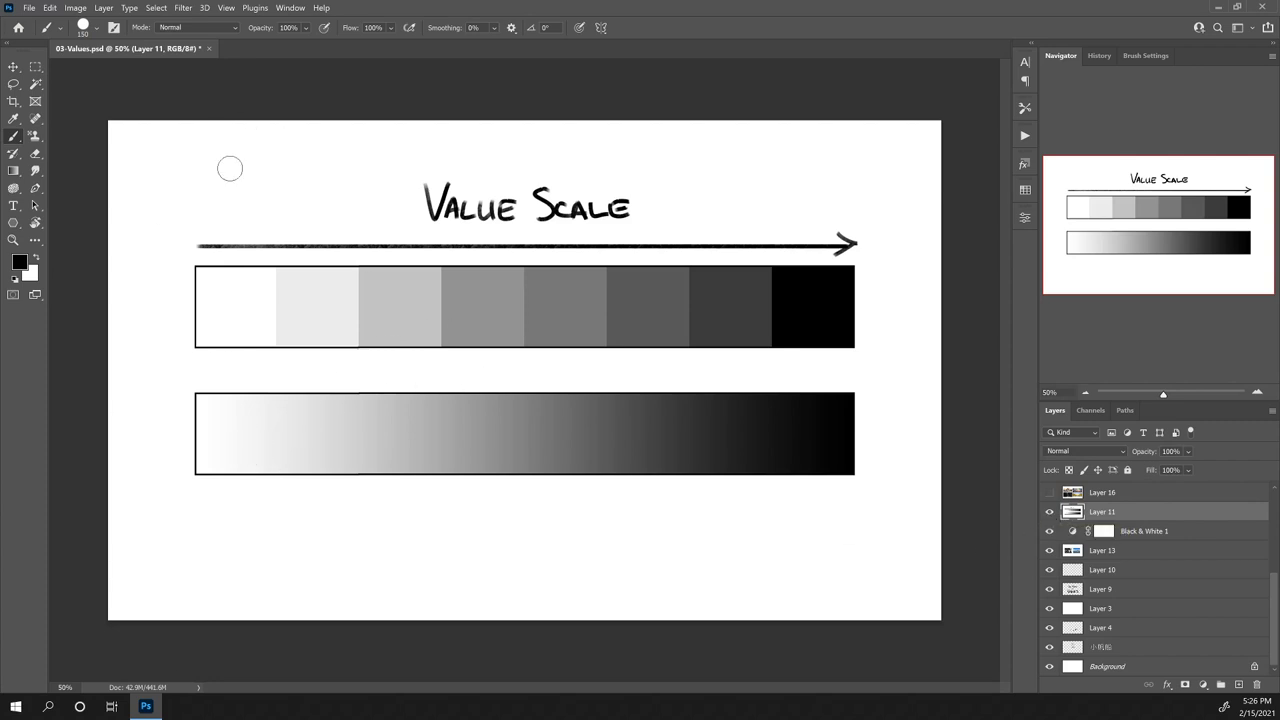
{"action": "mouse_move", "coordinate": [180, 468]}
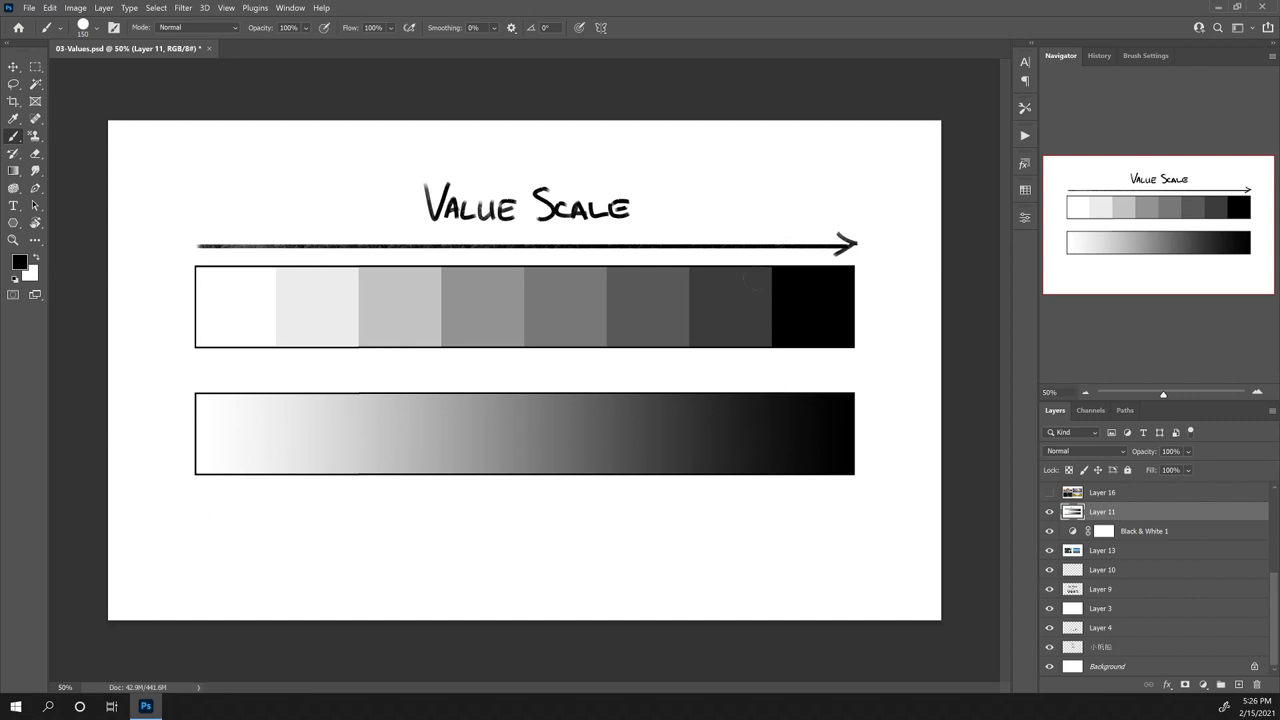
{"action": "mouse_move", "coordinate": [856, 640]}
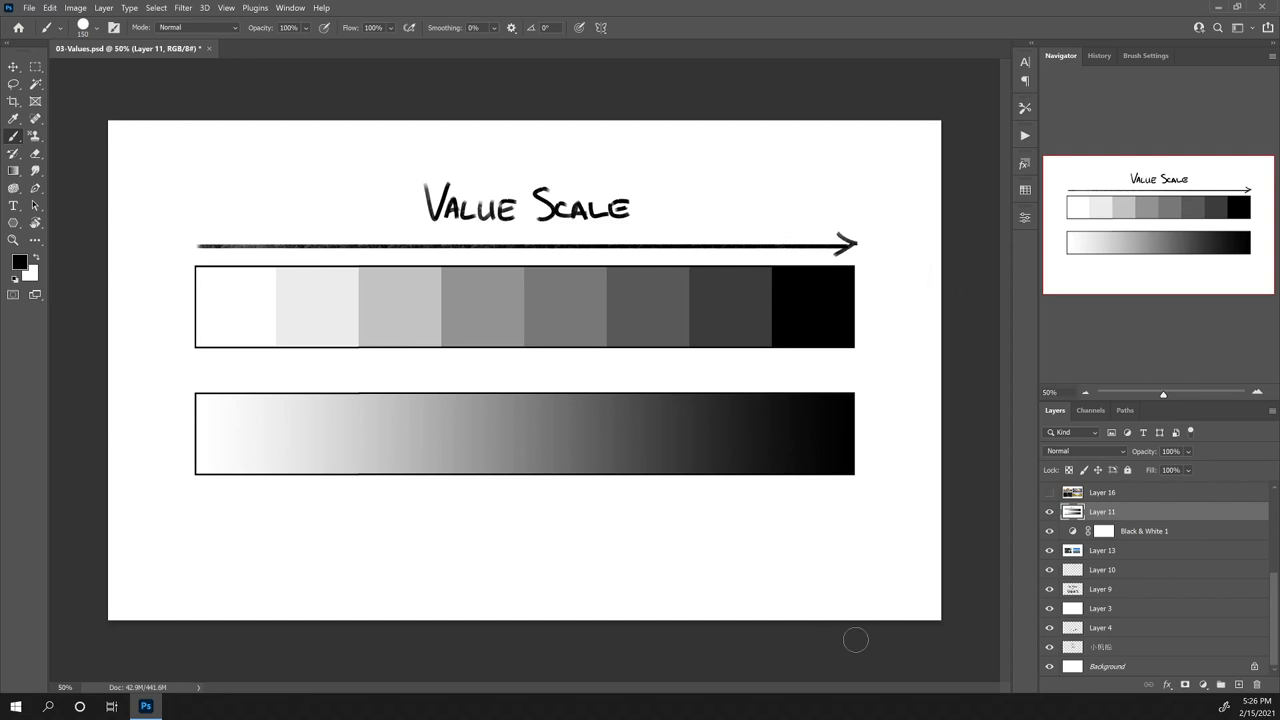
{"action": "mouse_move", "coordinate": [200, 452]}
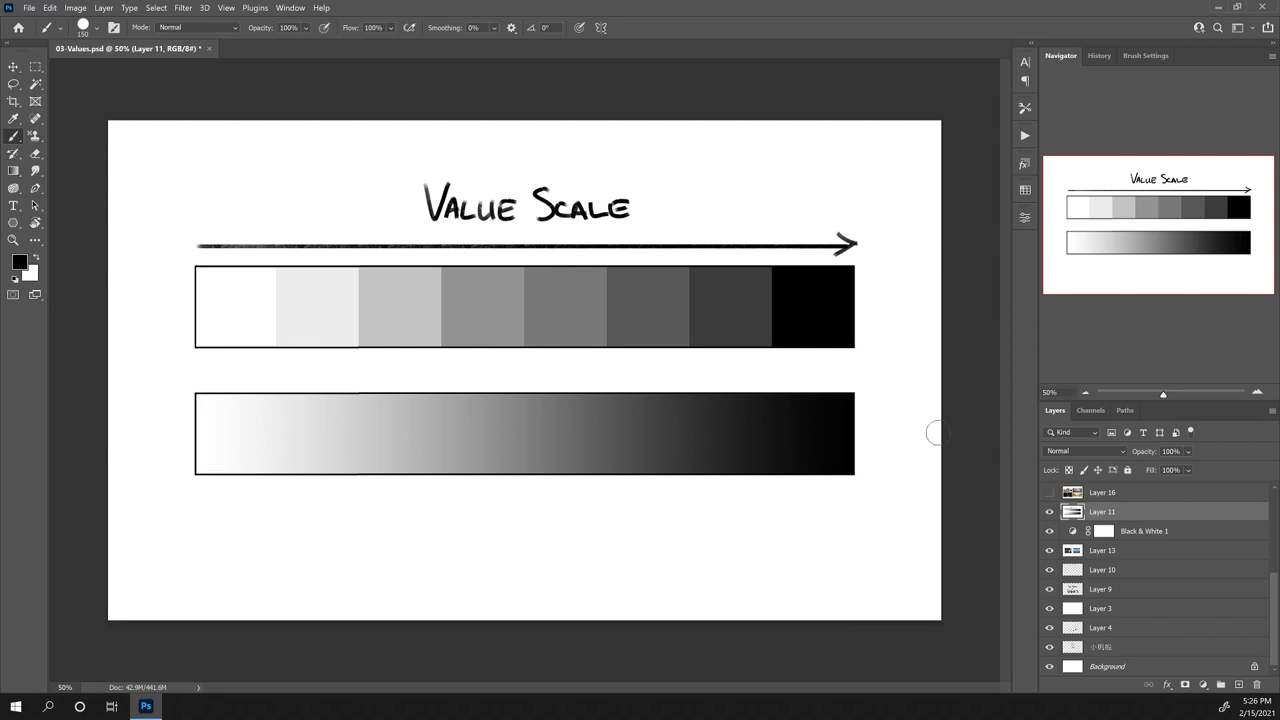
{"action": "mouse_move", "coordinate": [168, 440]}
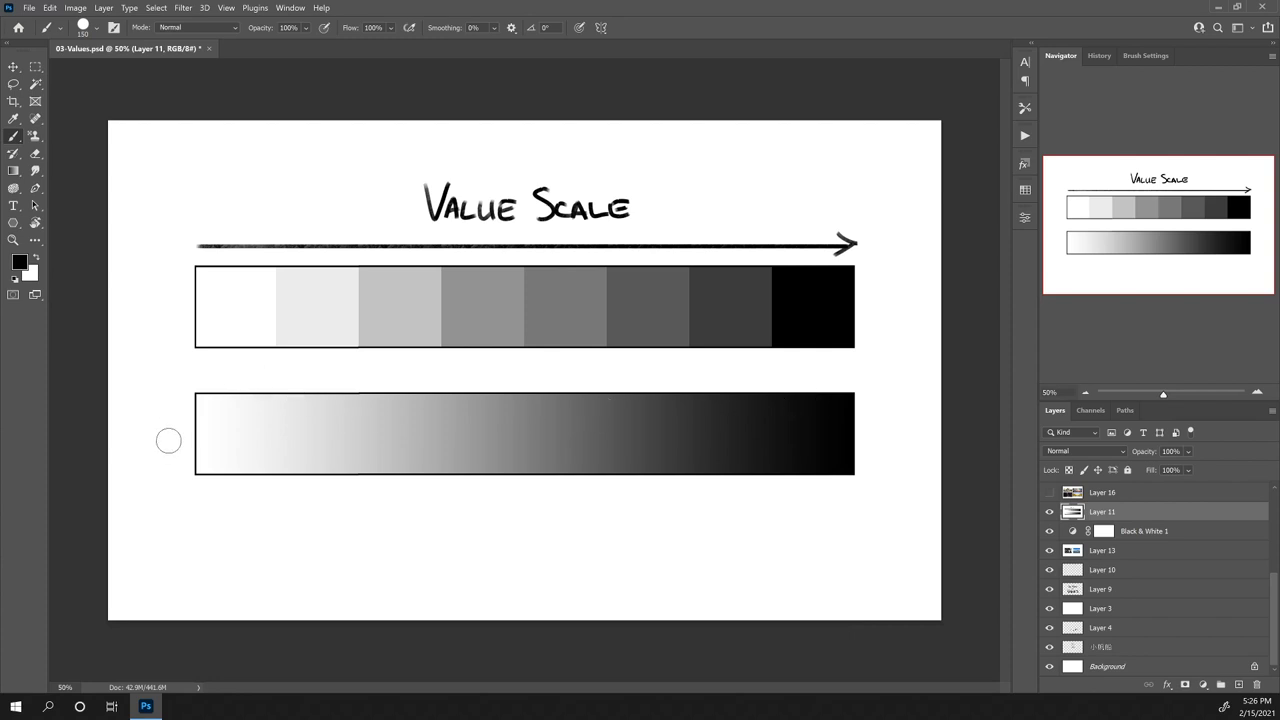
{"action": "mouse_move", "coordinate": [136, 476]}
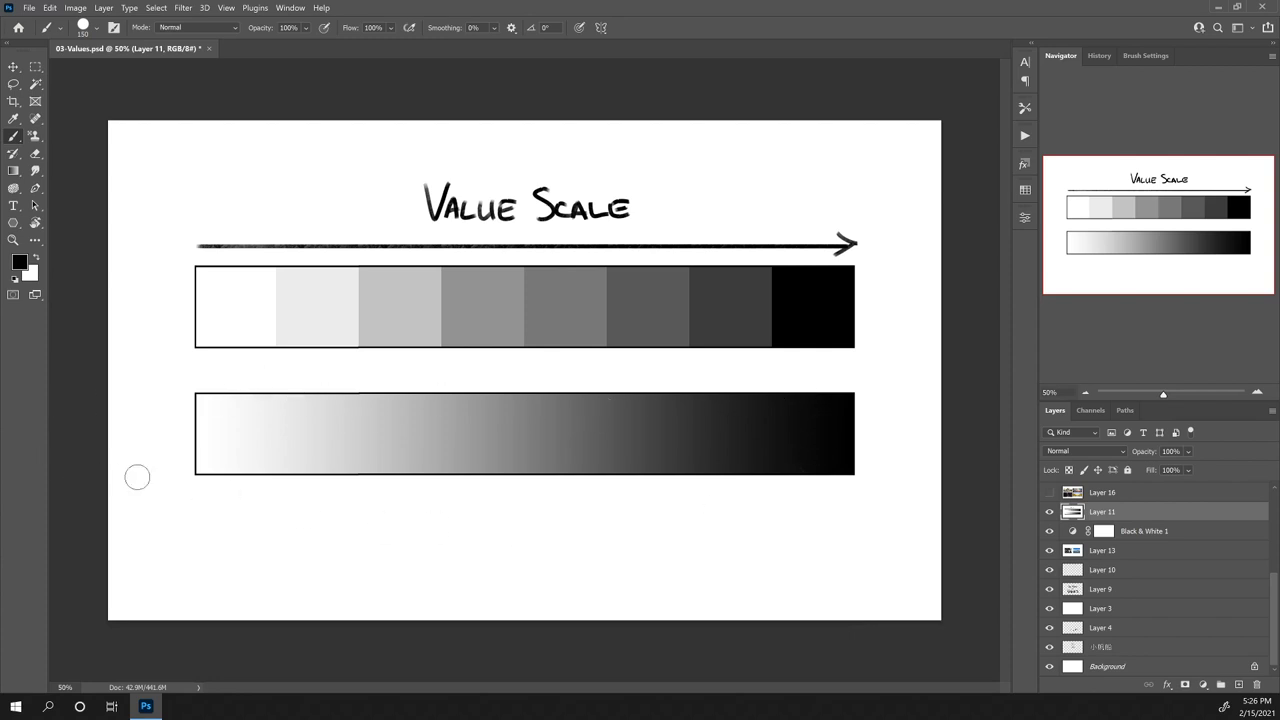
{"action": "mouse_move", "coordinate": [692, 418]}
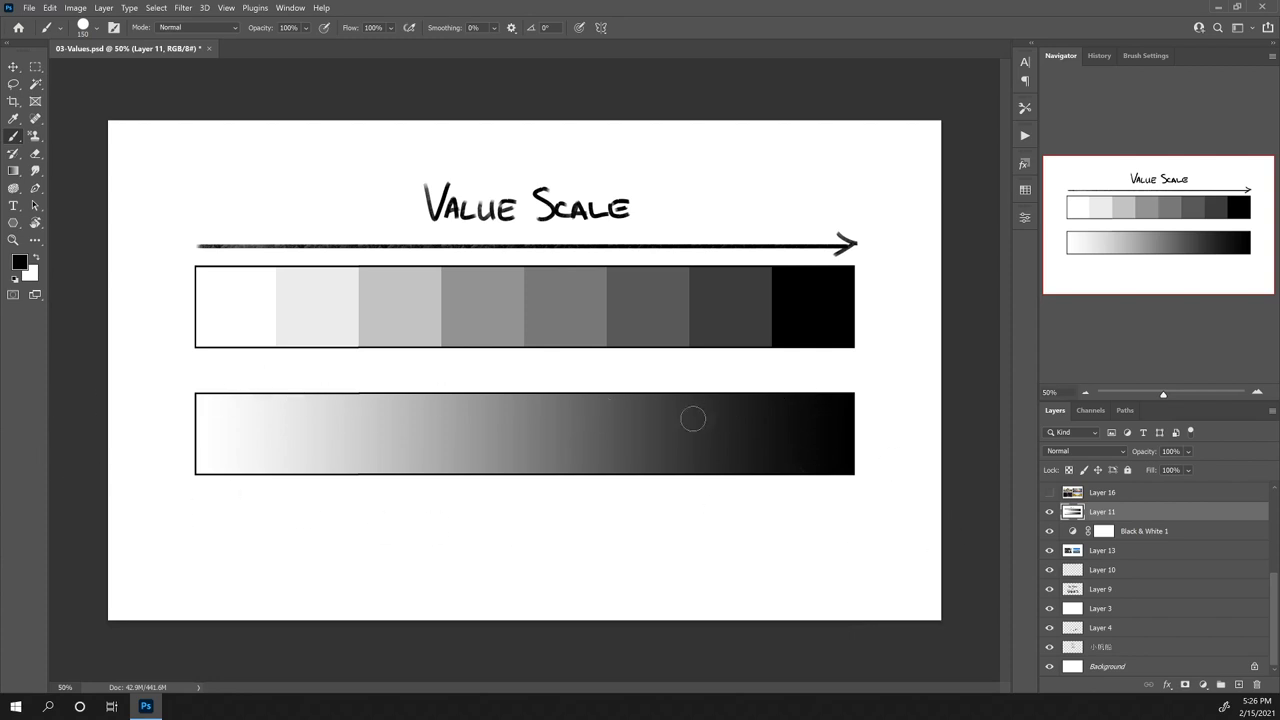
{"action": "mouse_move", "coordinate": [176, 376]}
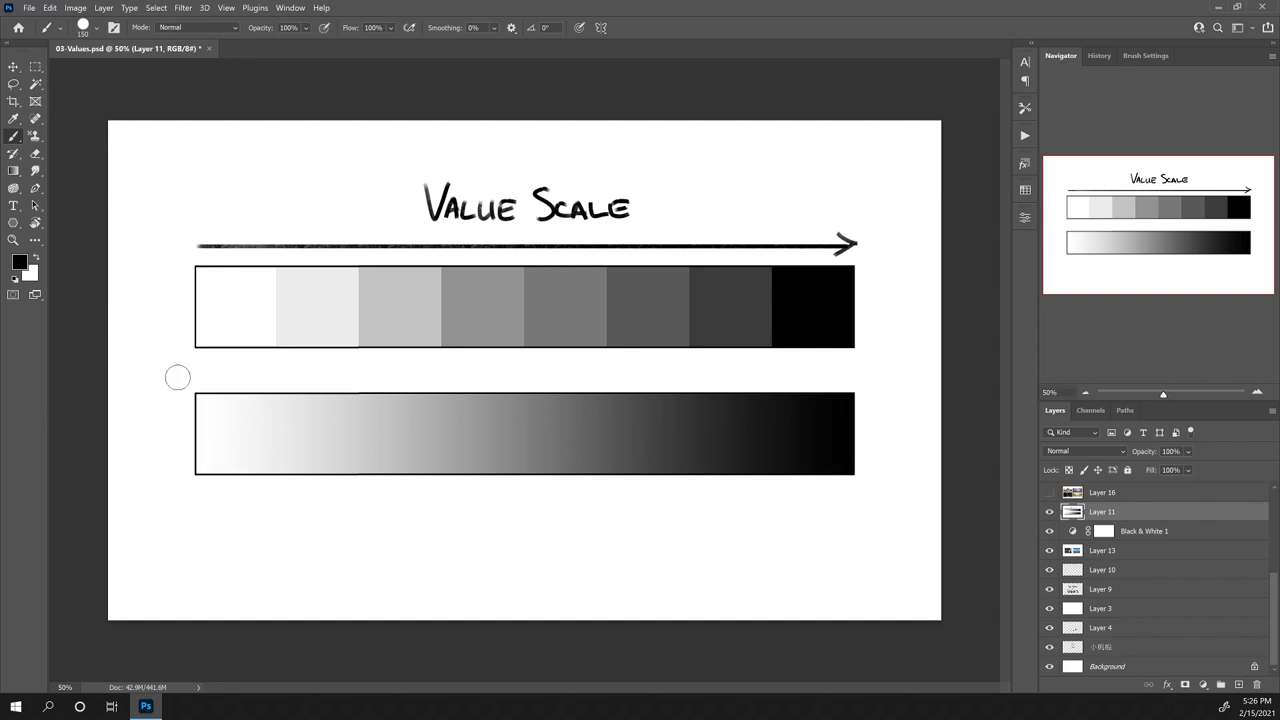
{"action": "mouse_move", "coordinate": [176, 400]}
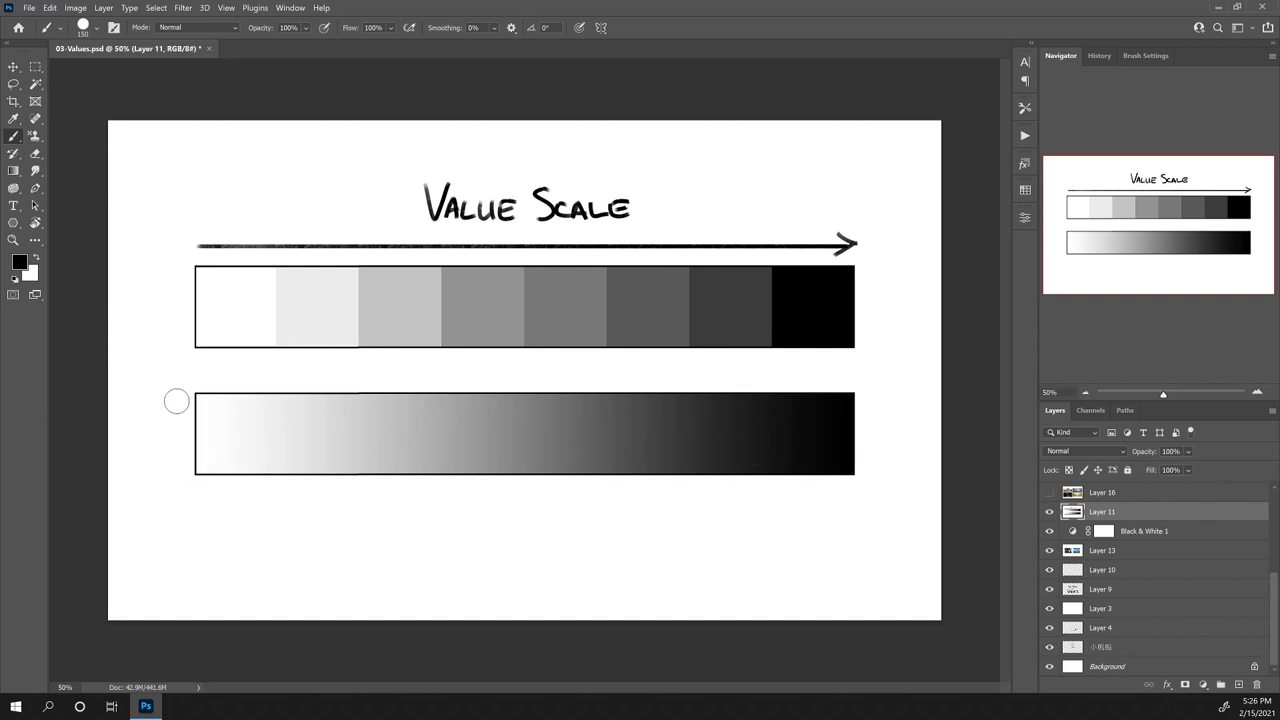
{"action": "mouse_move", "coordinate": [168, 288]}
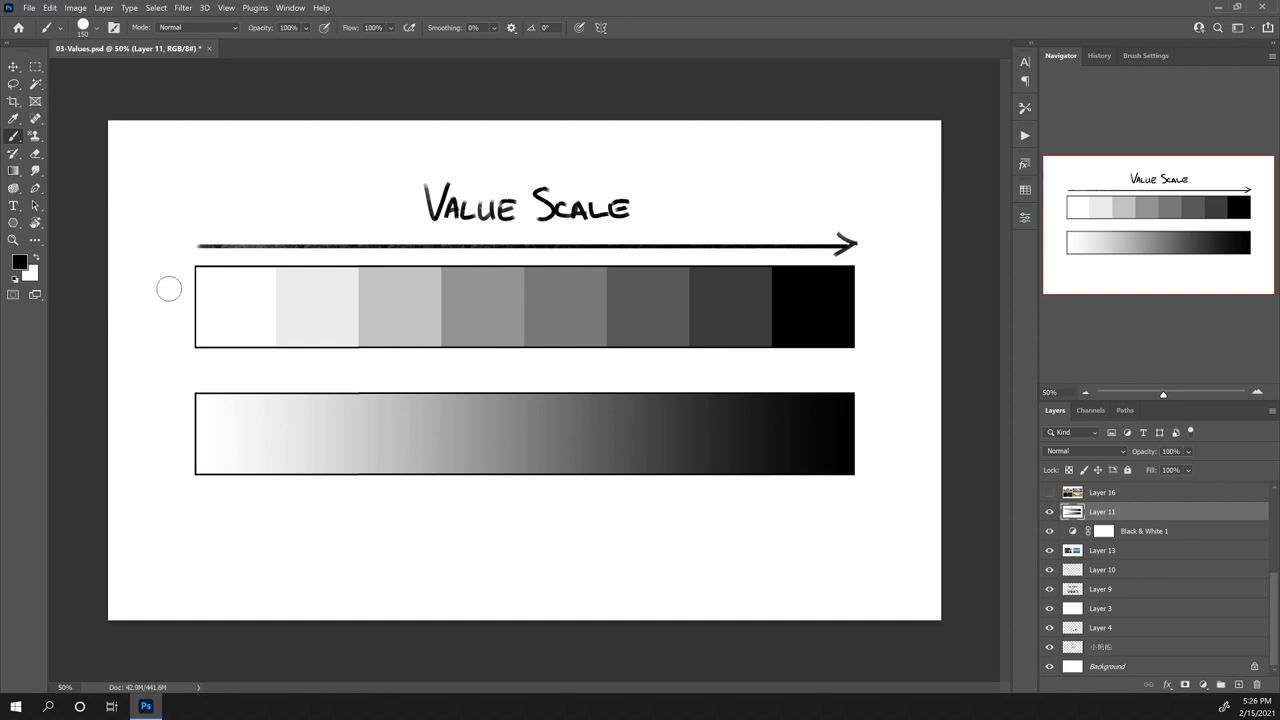
{"action": "mouse_move", "coordinate": [156, 258]}
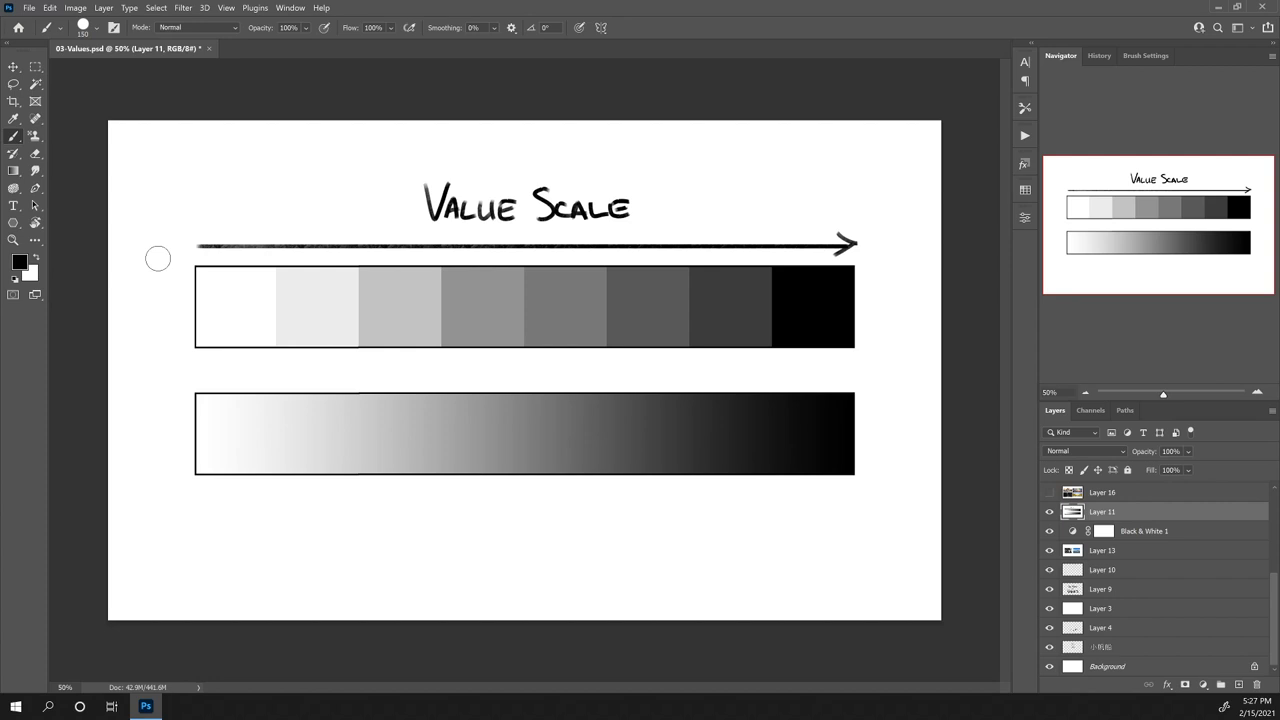
{"action": "mouse_move", "coordinate": [318, 312]}
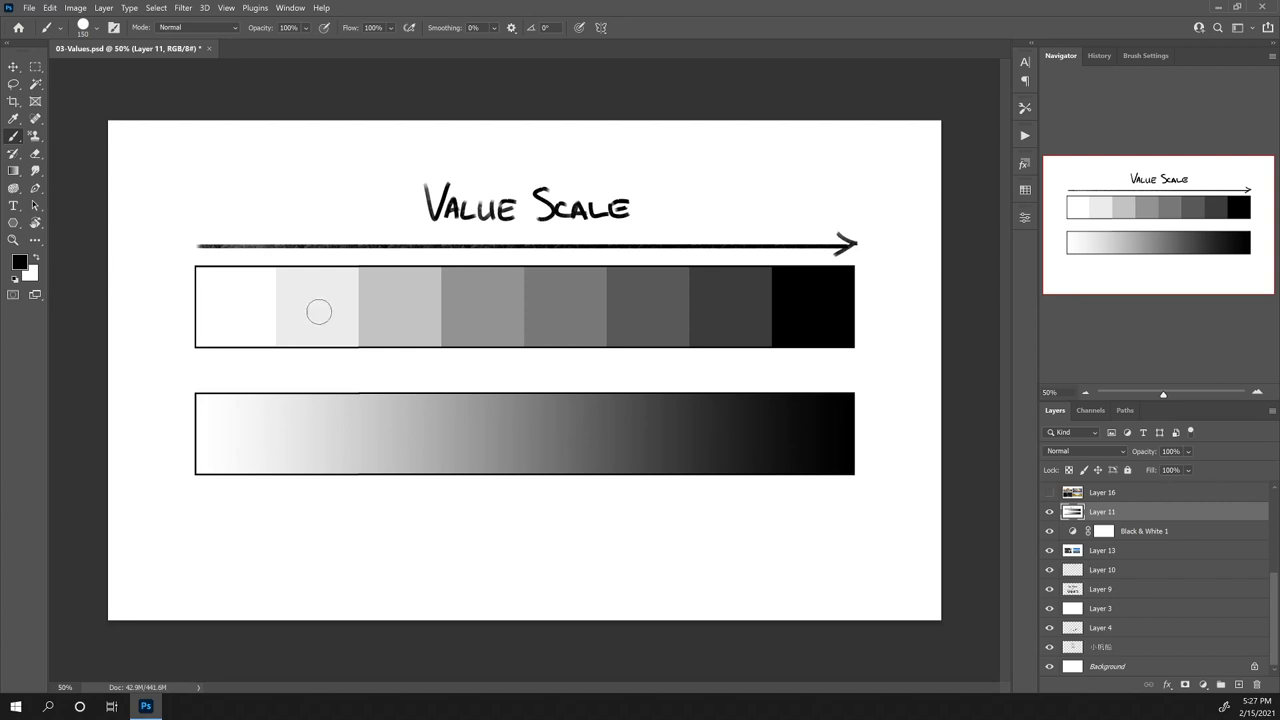
{"action": "mouse_move", "coordinate": [116, 240]}
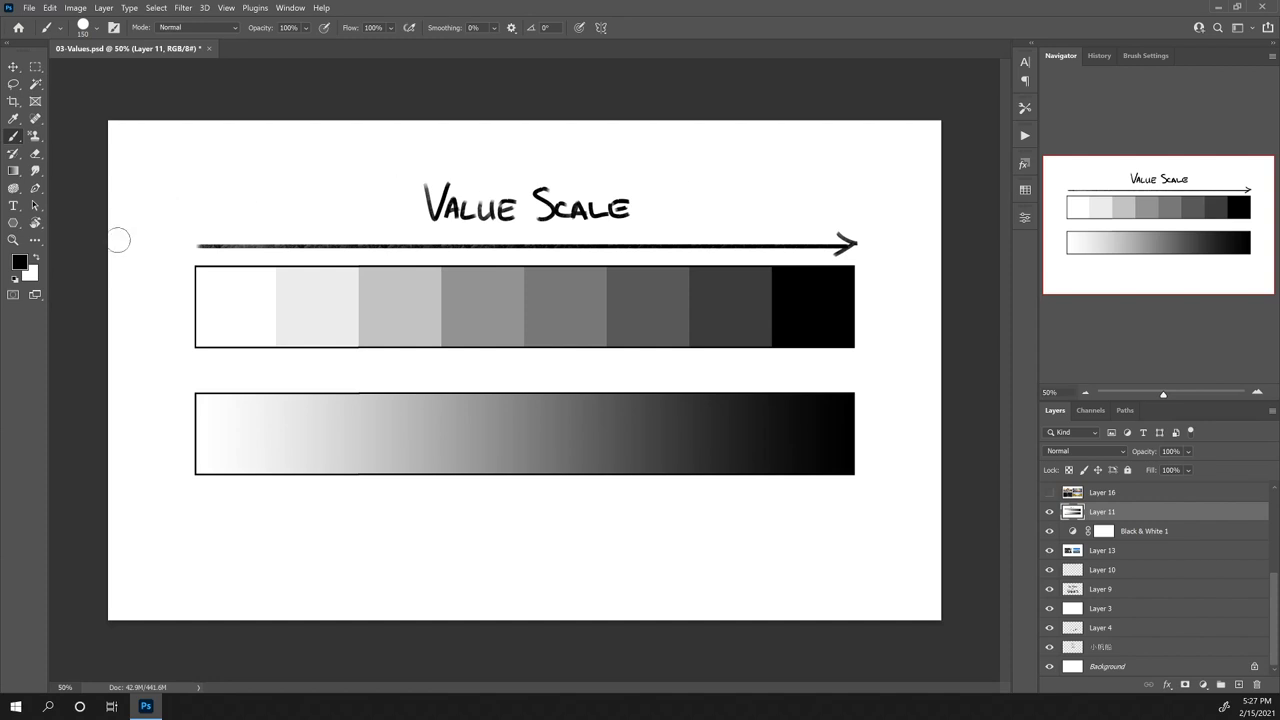
{"action": "mouse_move", "coordinate": [114, 312]}
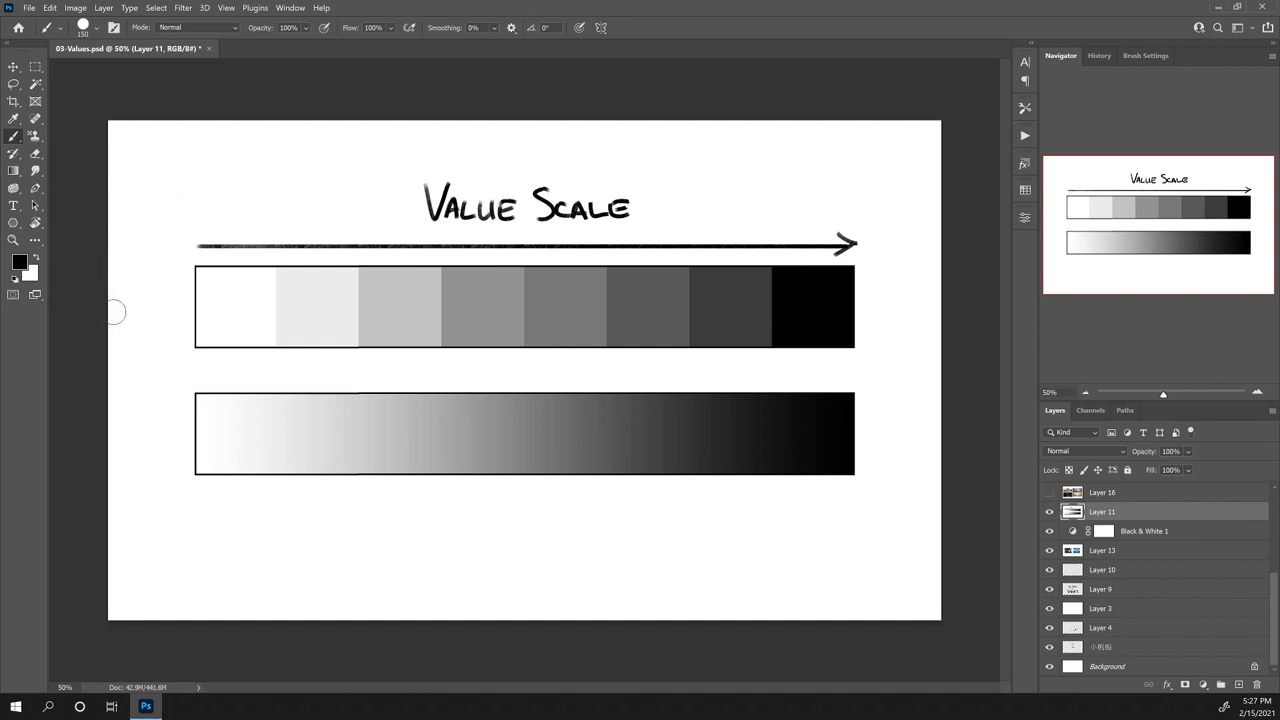
{"action": "mouse_move", "coordinate": [528, 348]}
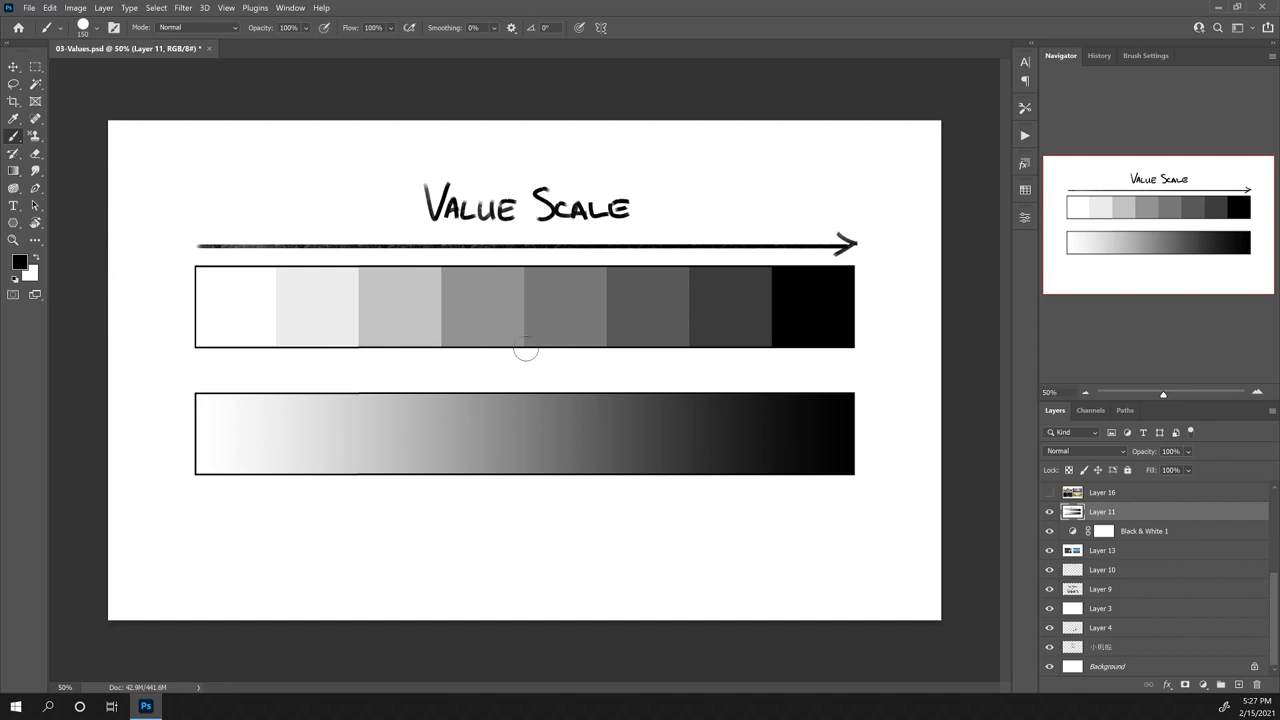
{"action": "mouse_move", "coordinate": [528, 354]}
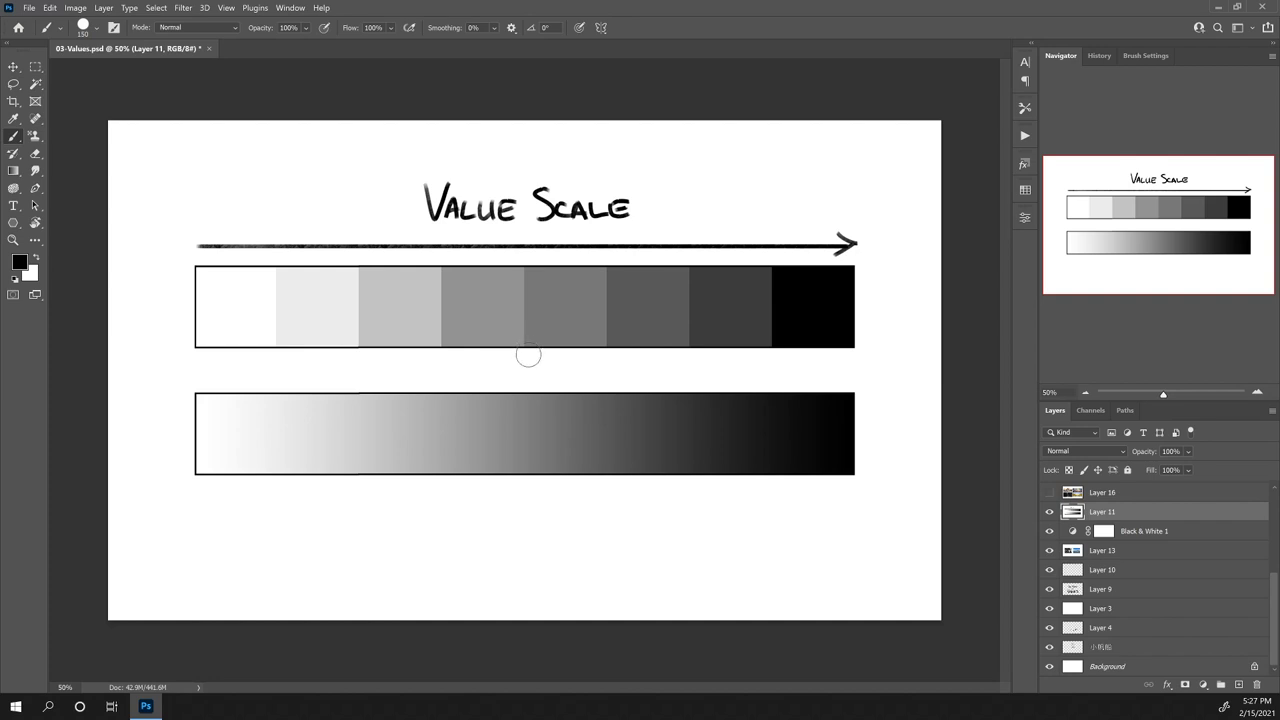
{"action": "mouse_move", "coordinate": [596, 388]}
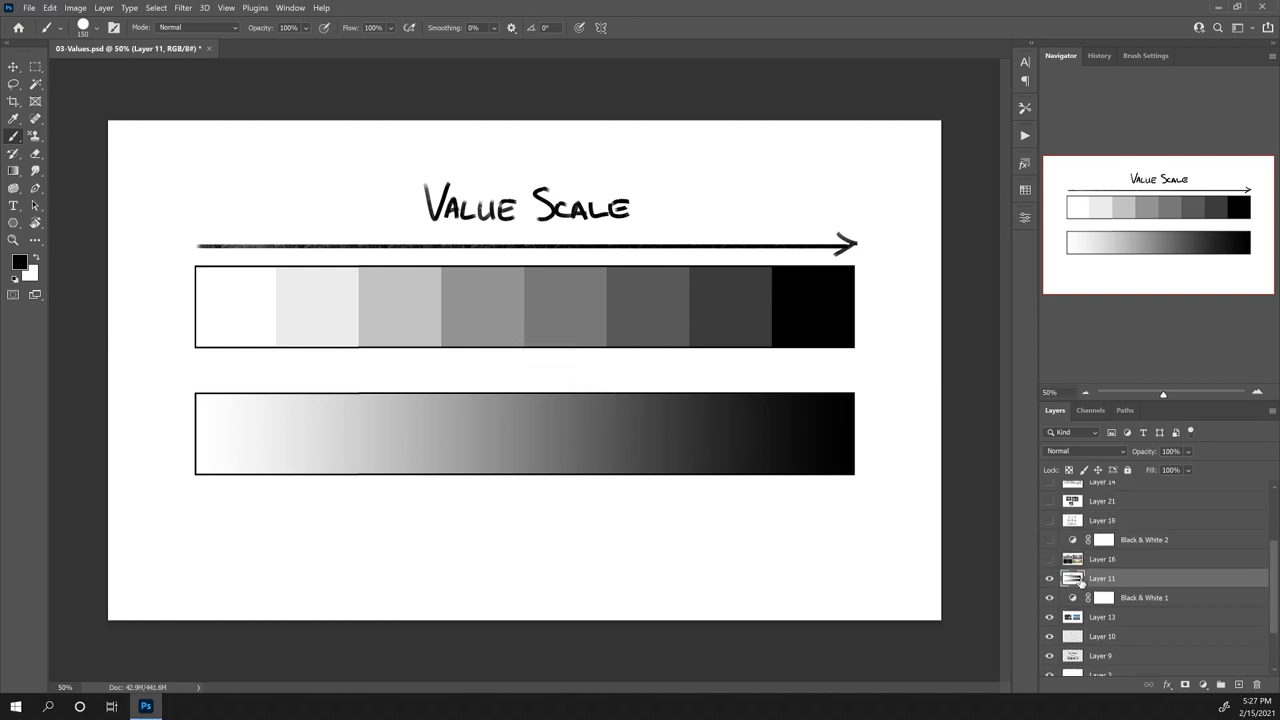
{"action": "left_click", "coordinate": [1048, 560]}
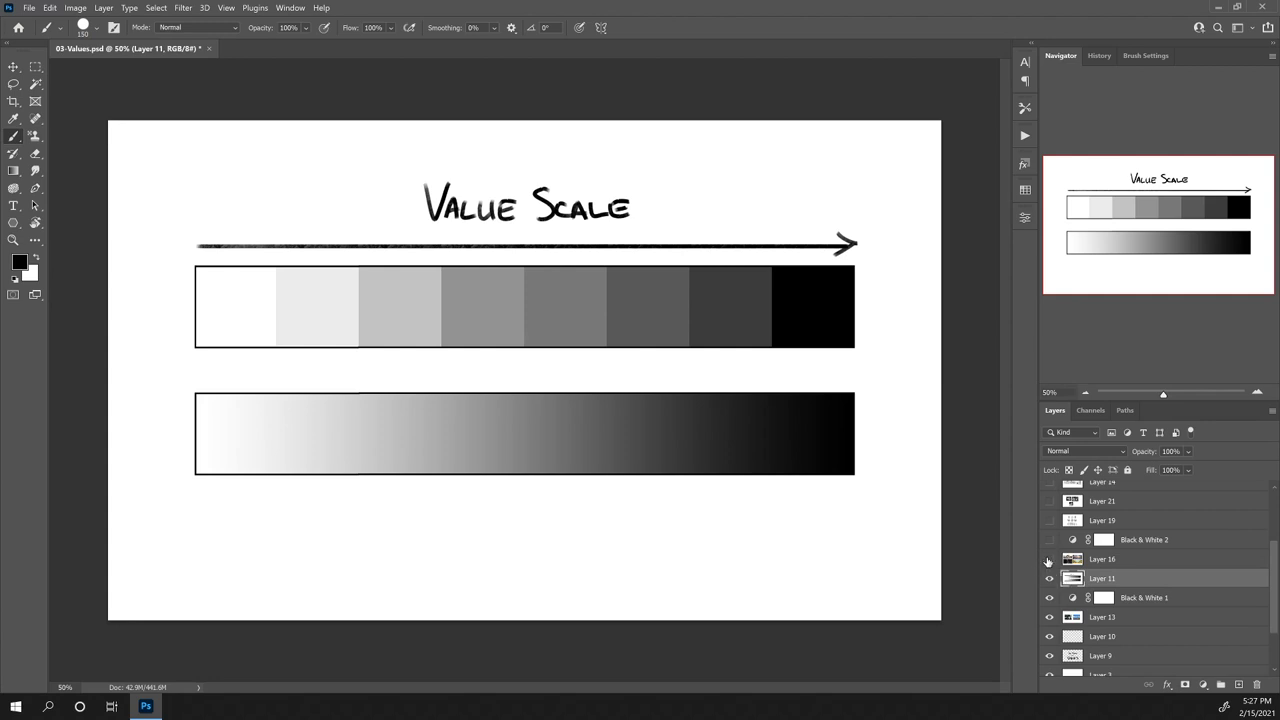
{"action": "left_click", "coordinate": [1048, 560]}
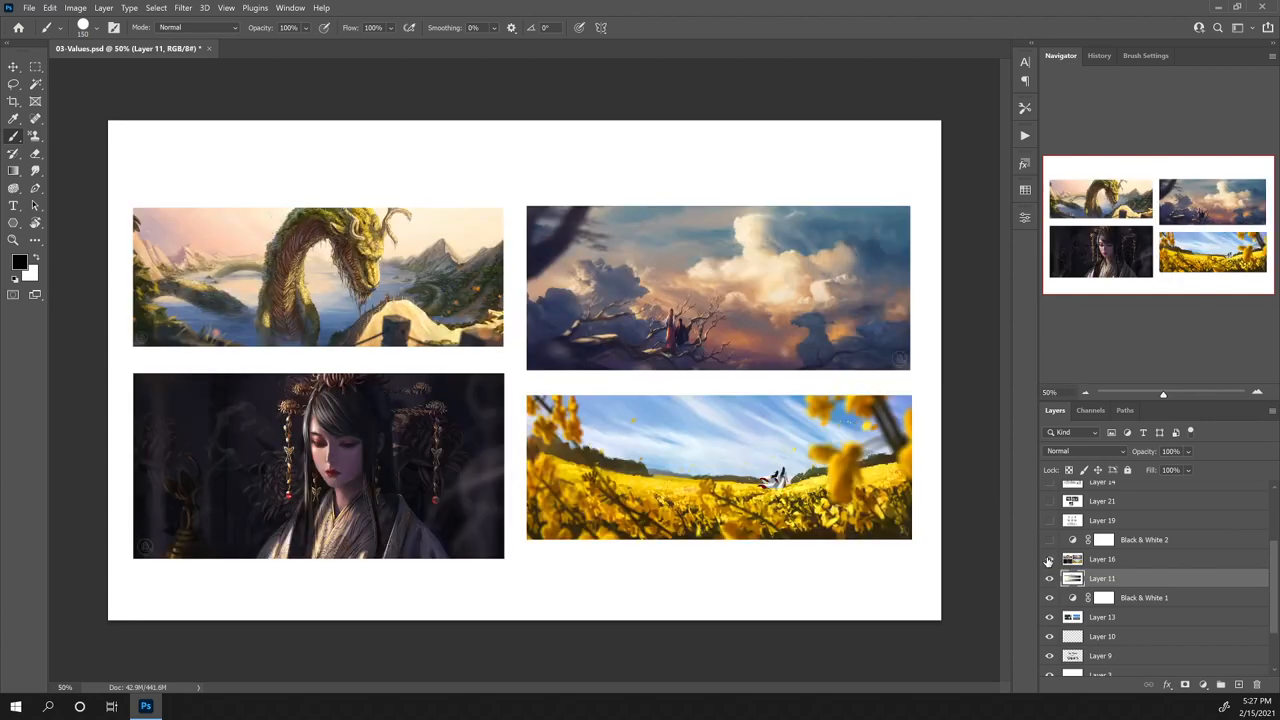
{"action": "left_click", "coordinate": [1048, 560]}
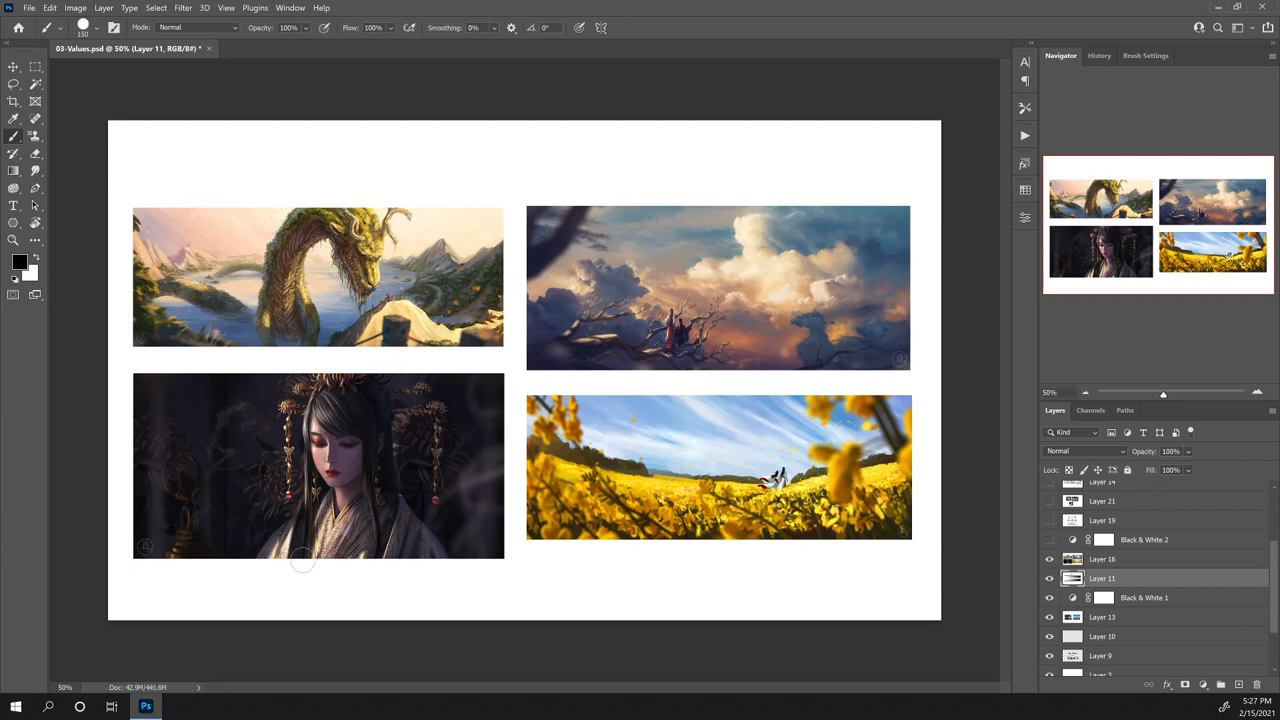
{"action": "mouse_move", "coordinate": [772, 308]}
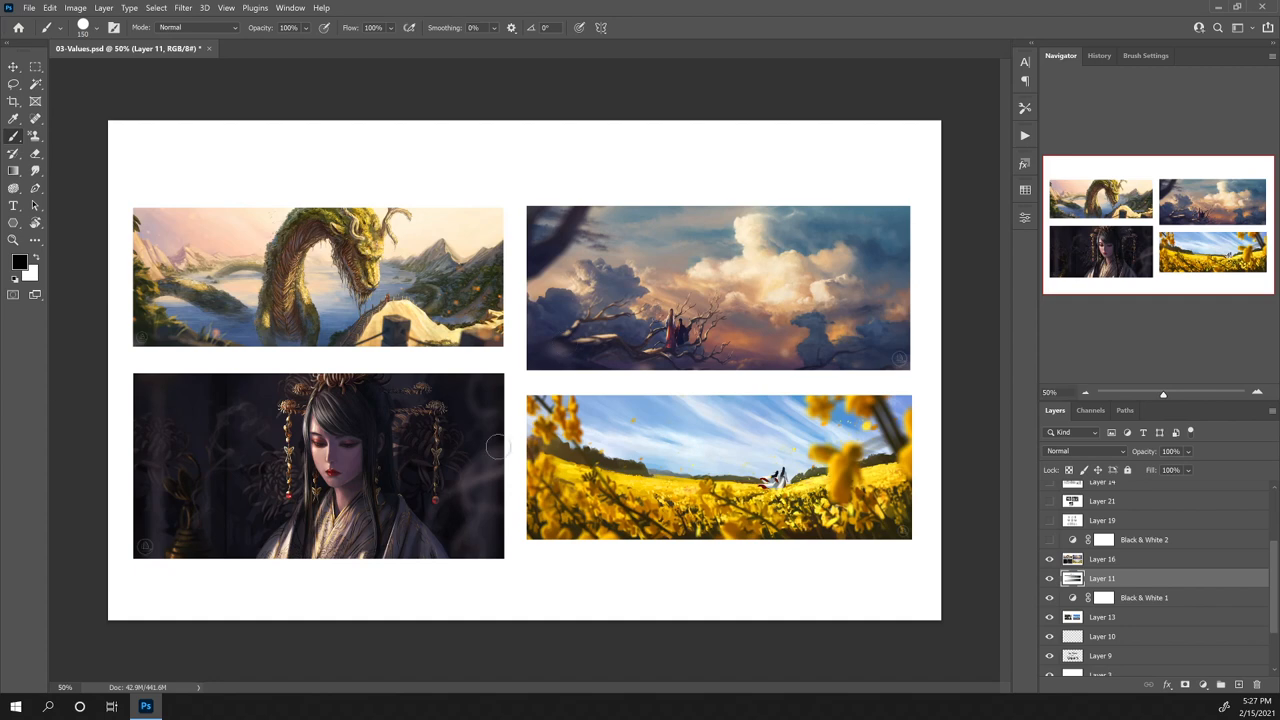
{"action": "mouse_move", "coordinate": [1232, 594]}
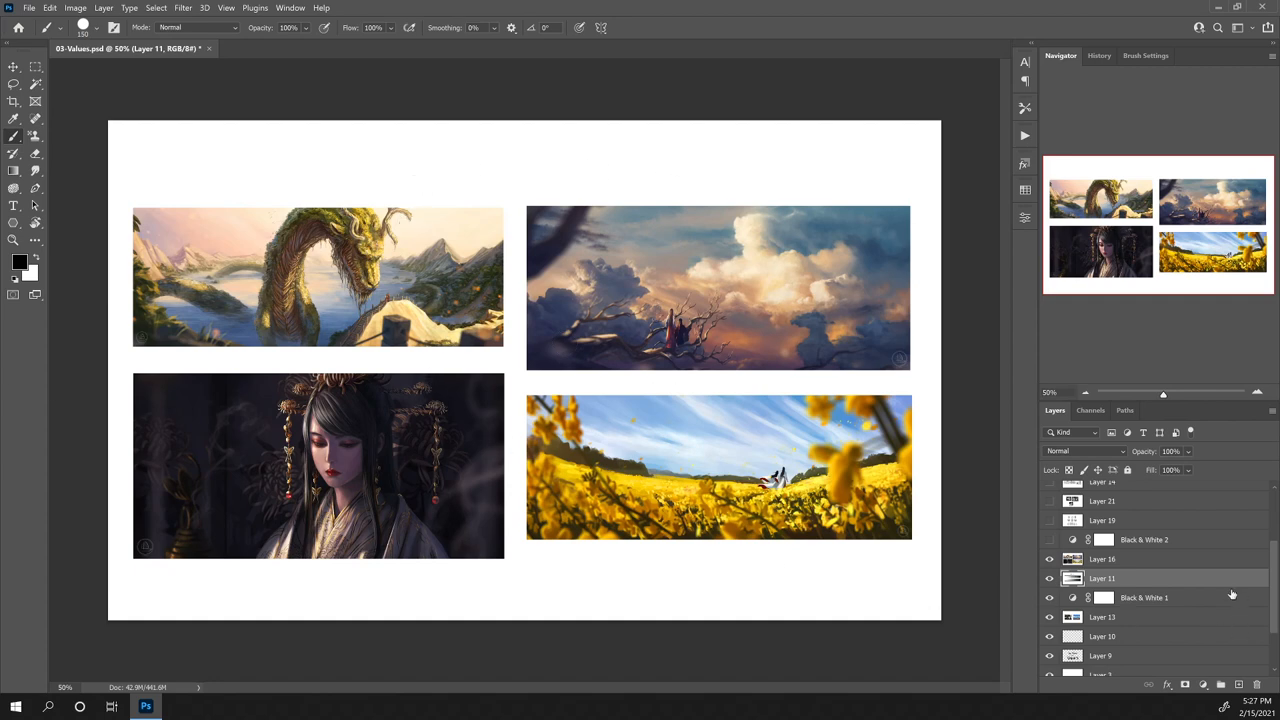
- Show the Black & White adjustment over the dragon, clouds, portrait and flower-field paintings
{"action": "left_click", "coordinate": [1048, 540]}
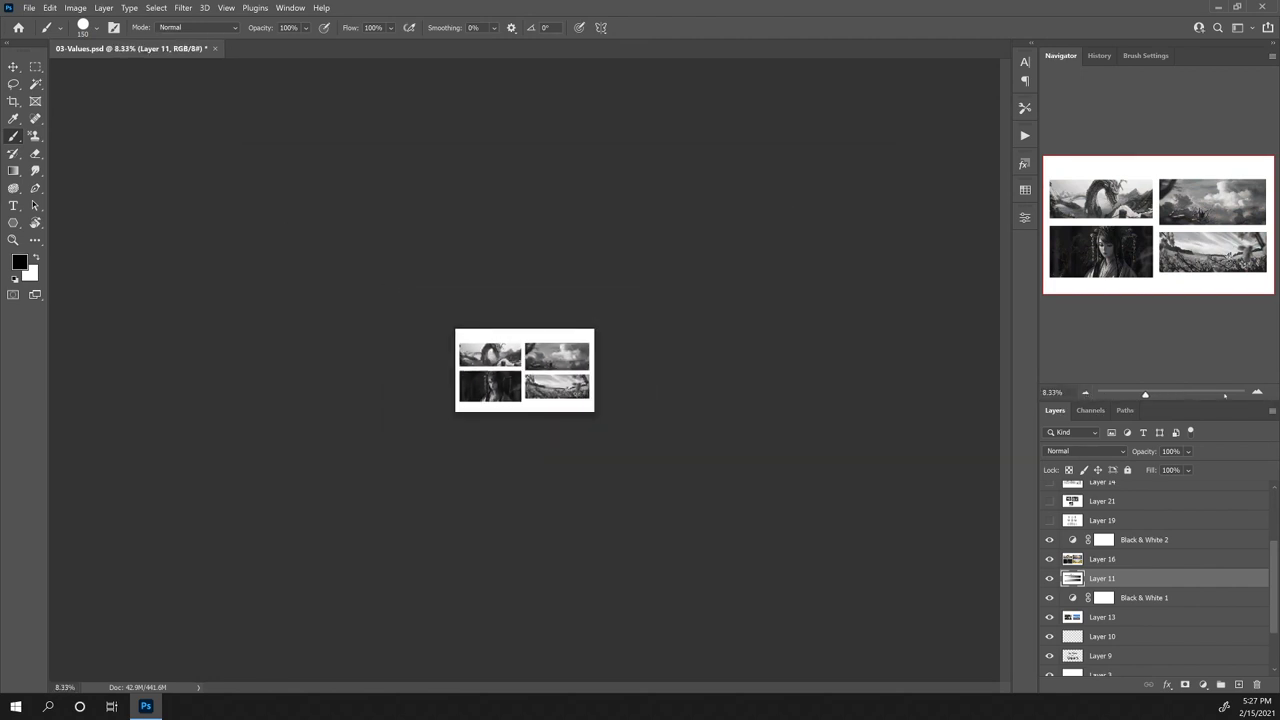
{"action": "mouse_move", "coordinate": [542, 414]}
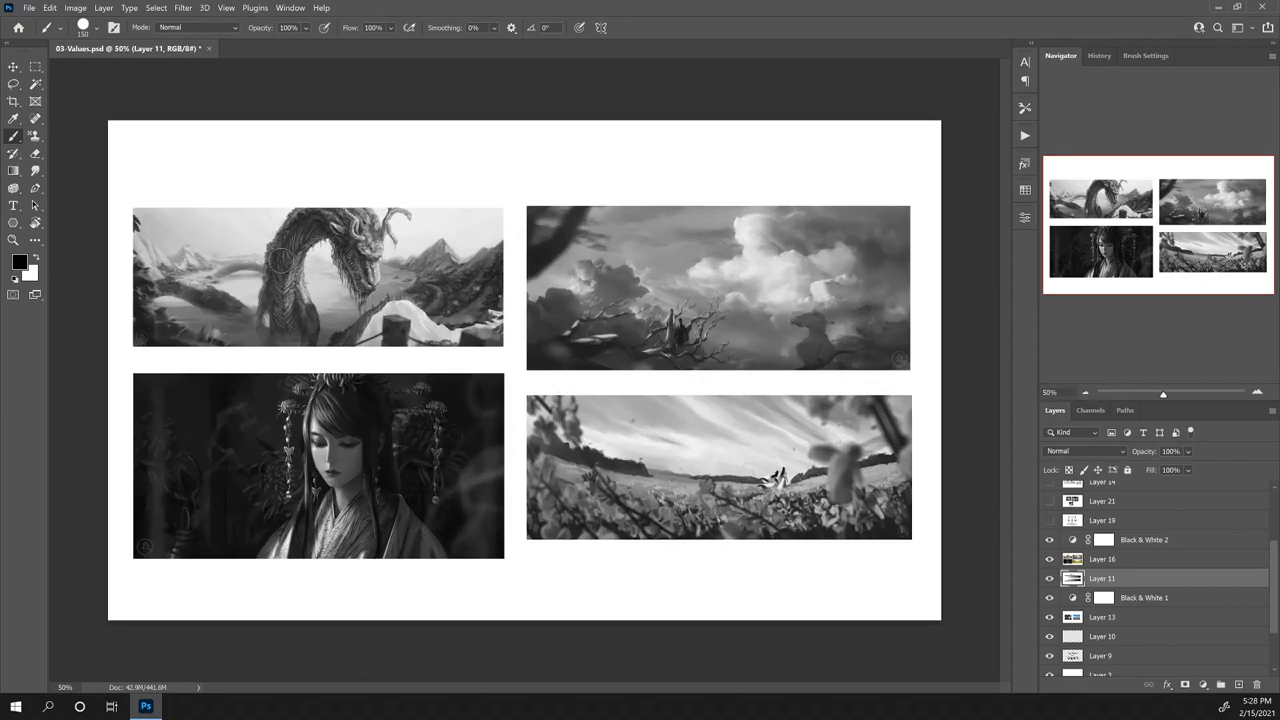
{"action": "mouse_move", "coordinate": [516, 256]}
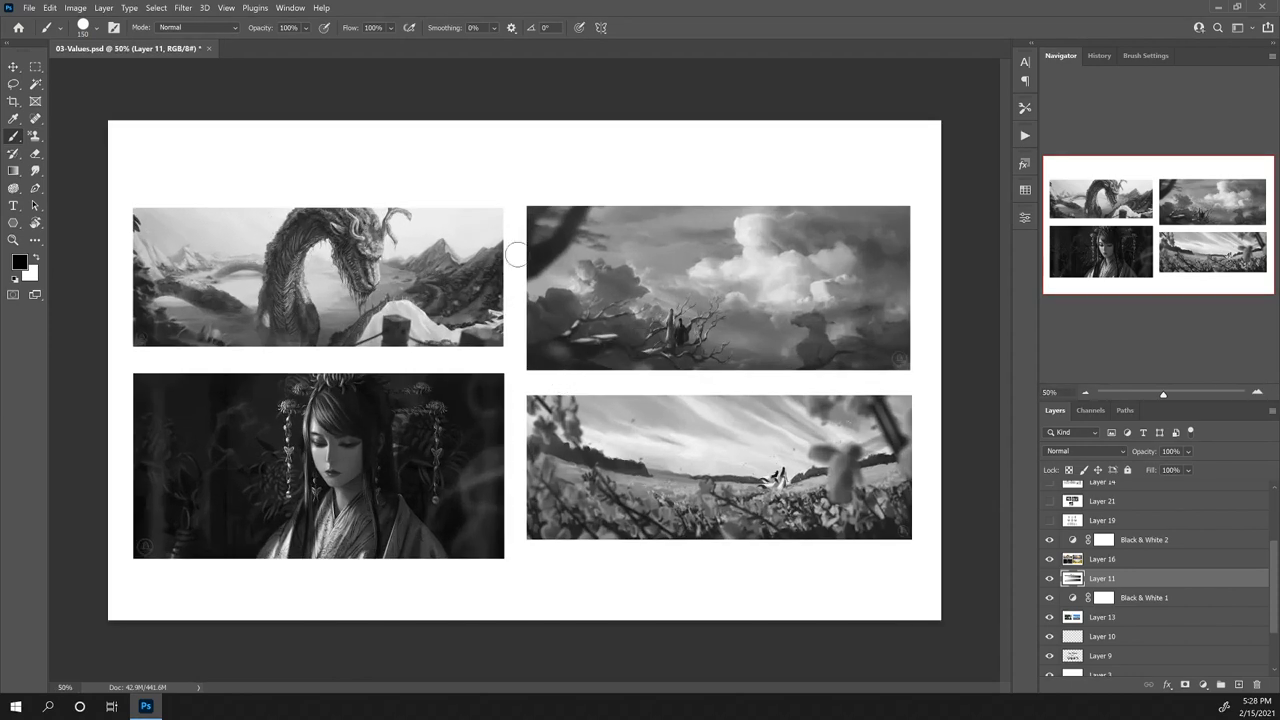
{"action": "mouse_move", "coordinate": [180, 482]}
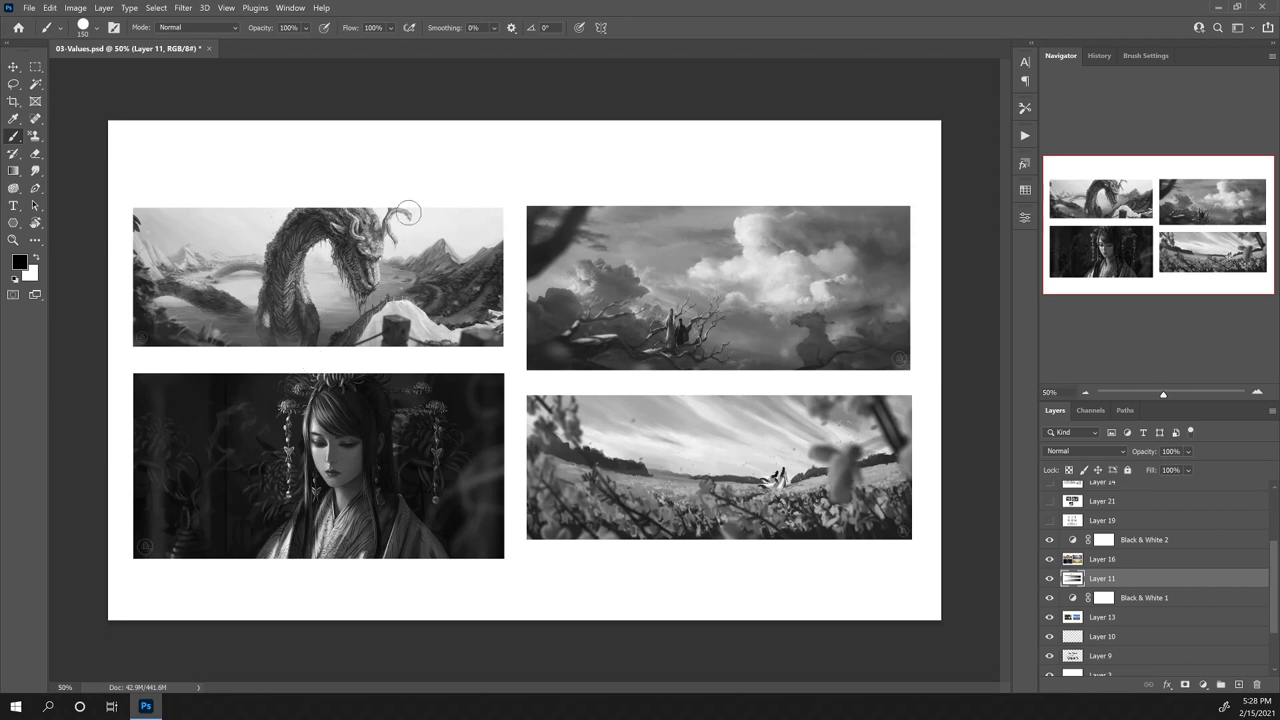
{"action": "mouse_move", "coordinate": [256, 356]}
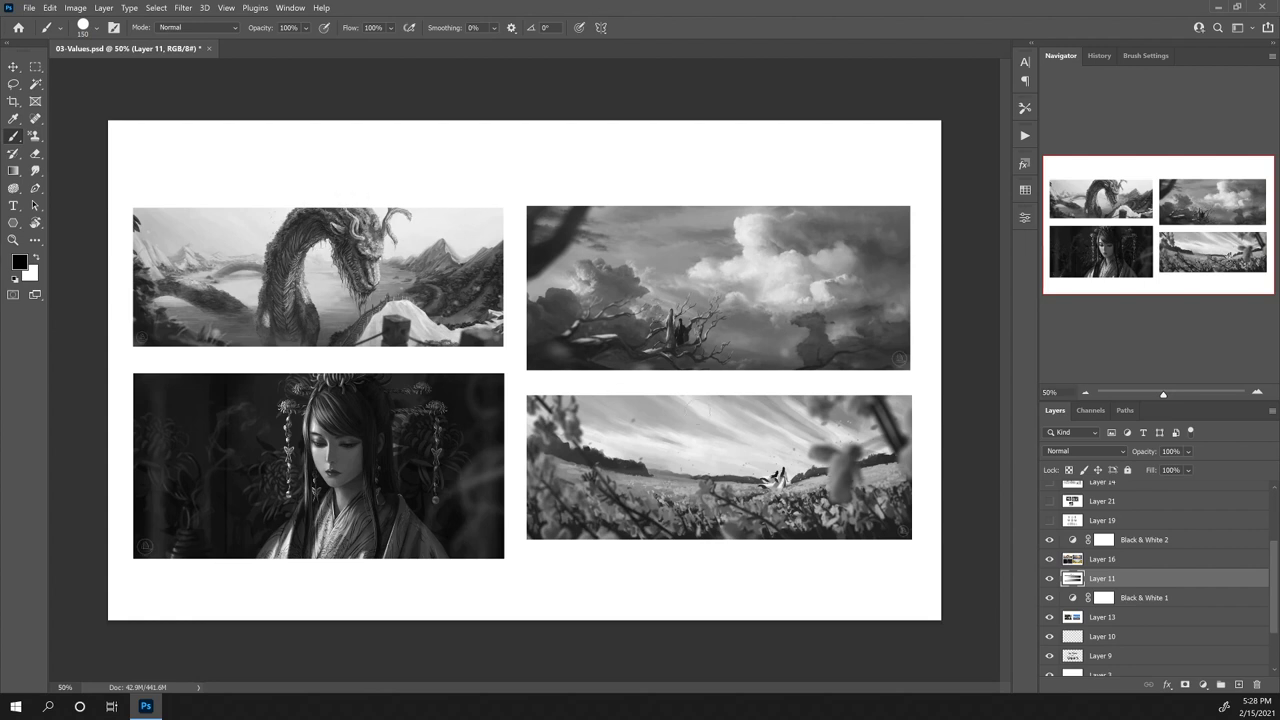
{"action": "mouse_move", "coordinate": [232, 504]}
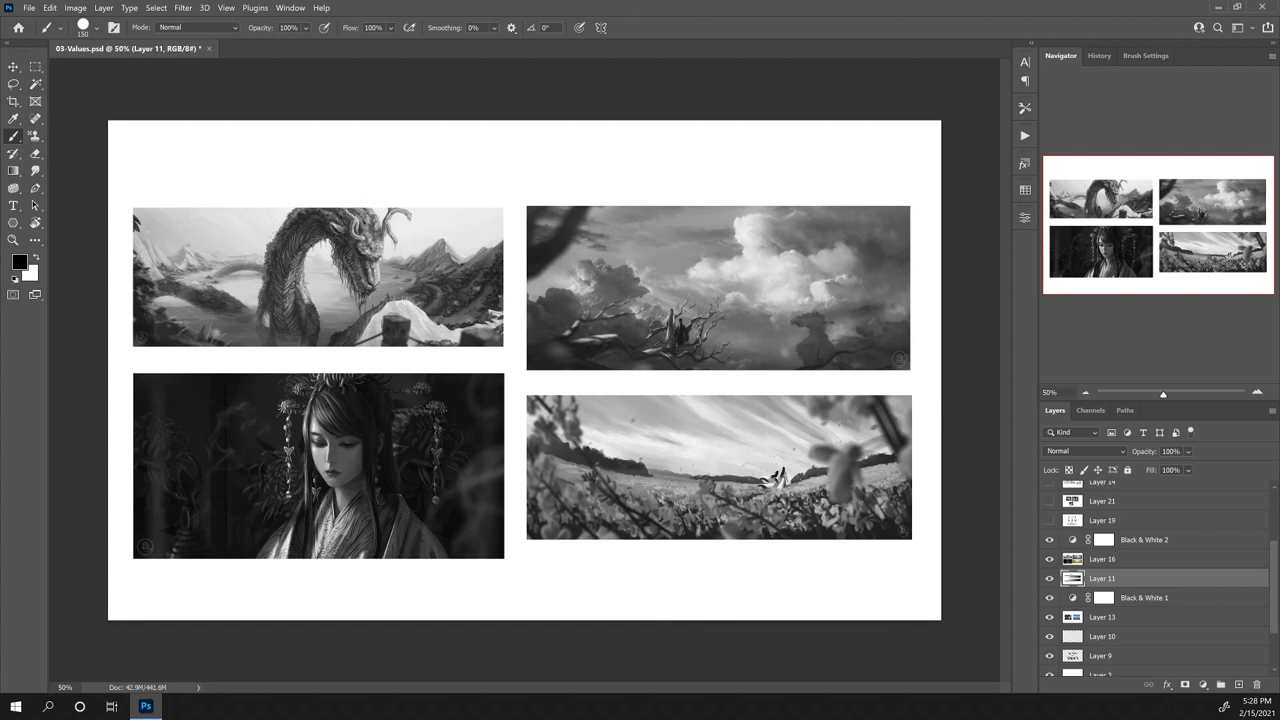
{"action": "mouse_move", "coordinate": [416, 508]}
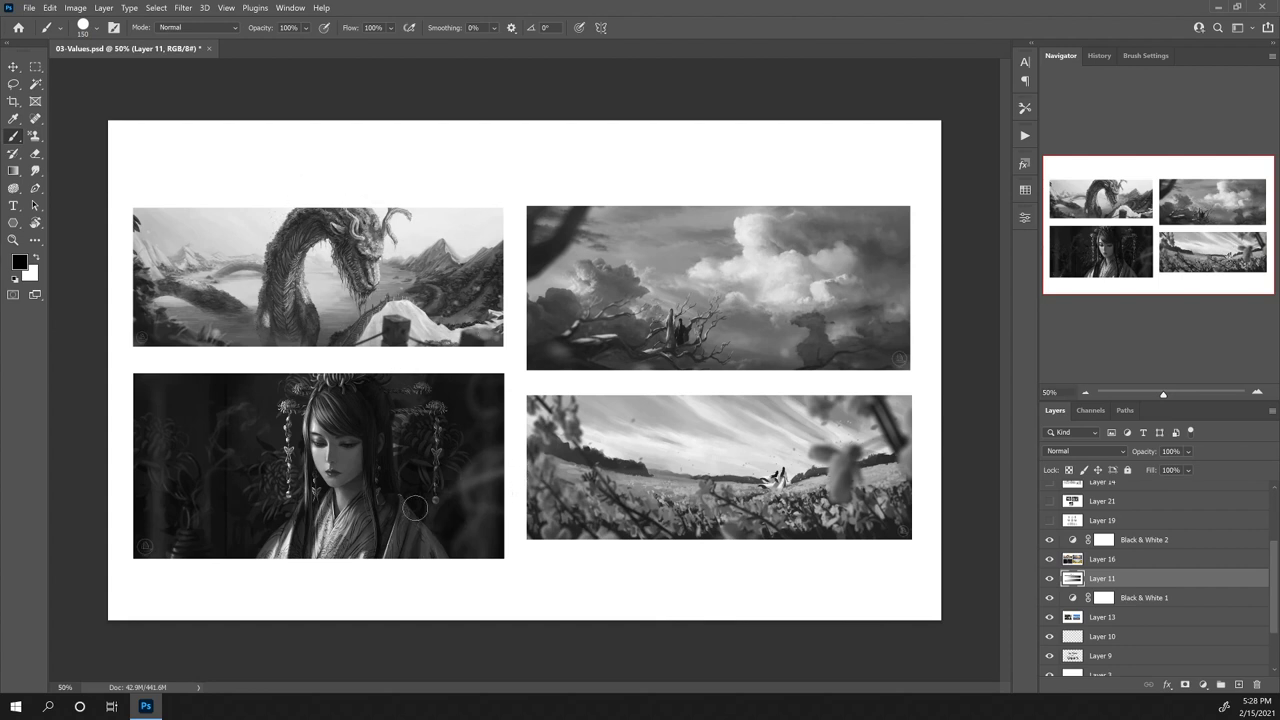
{"action": "mouse_move", "coordinate": [432, 556]}
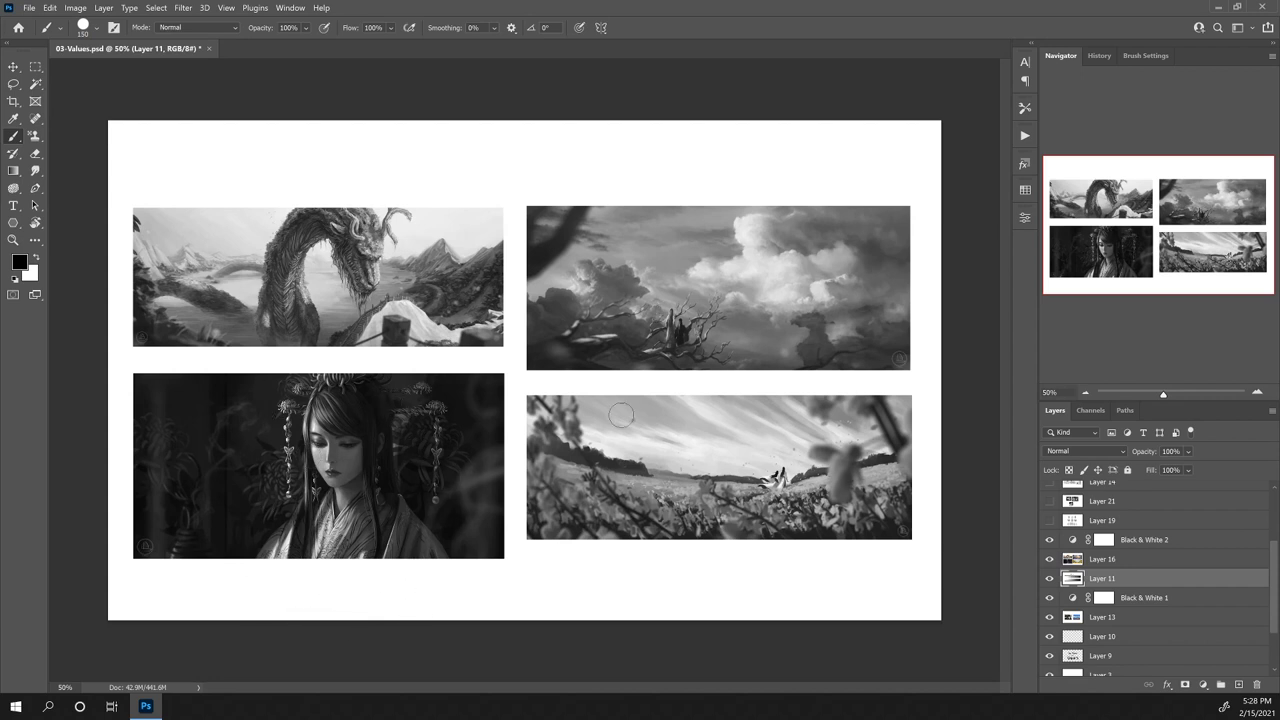
{"action": "mouse_move", "coordinate": [702, 228]}
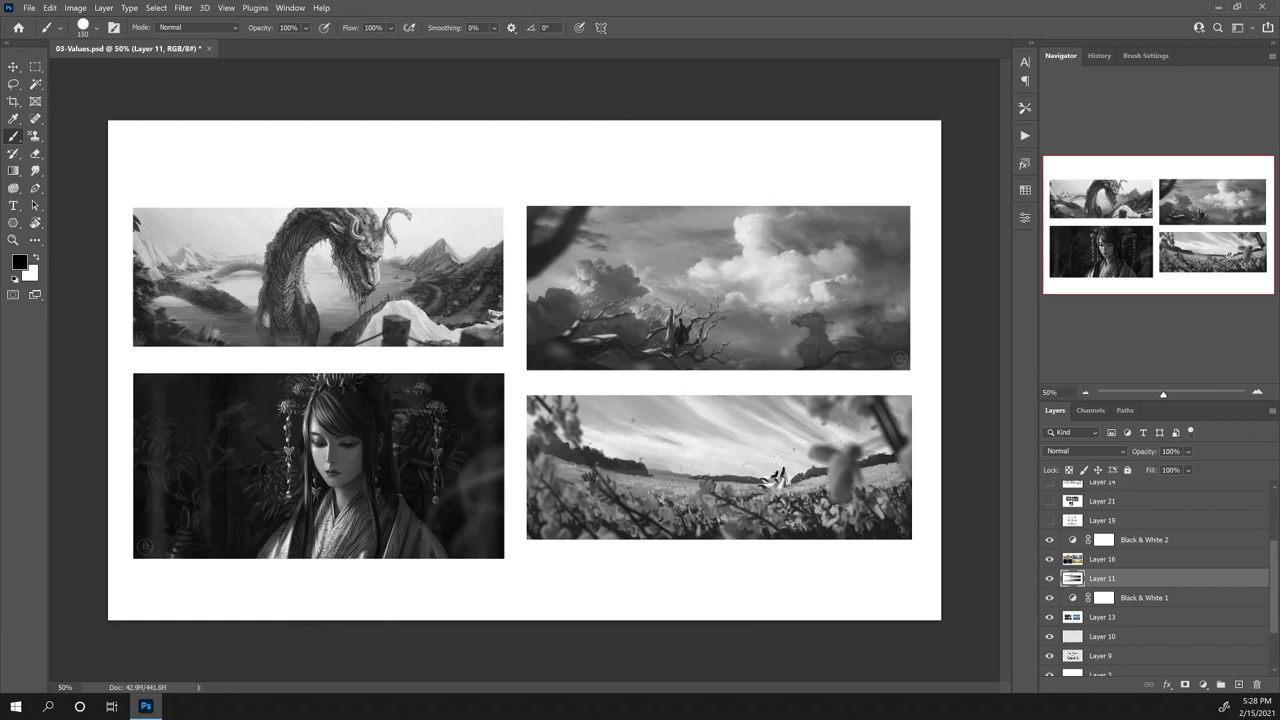
{"action": "mouse_move", "coordinate": [464, 448]}
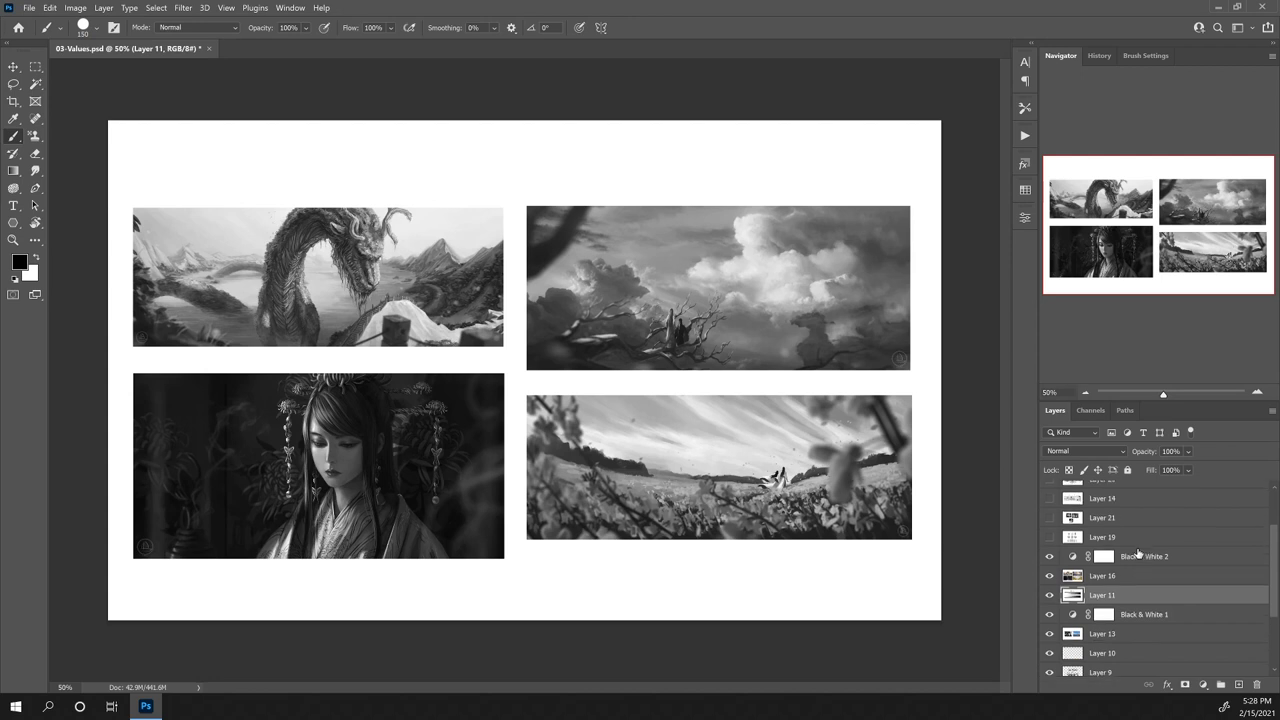
{"action": "scroll", "scroll_direction": "up", "scroll_amount": 3}
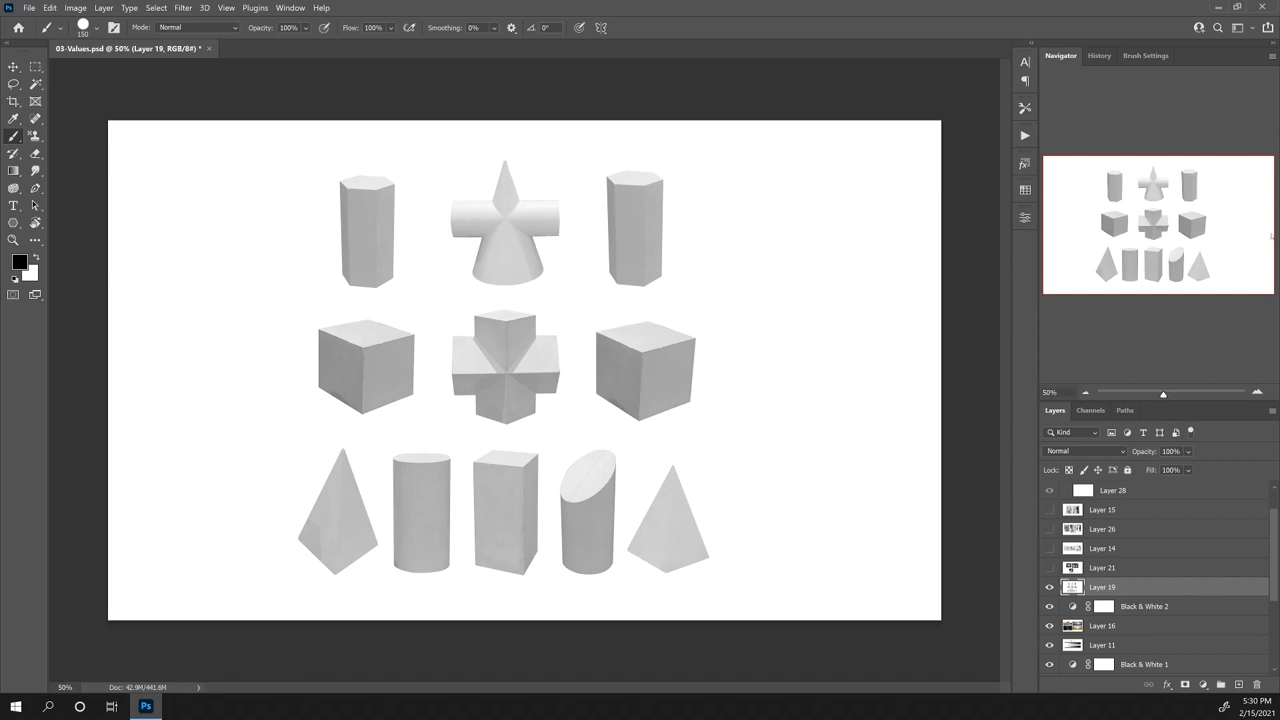
{"action": "mouse_move", "coordinate": [532, 224]}
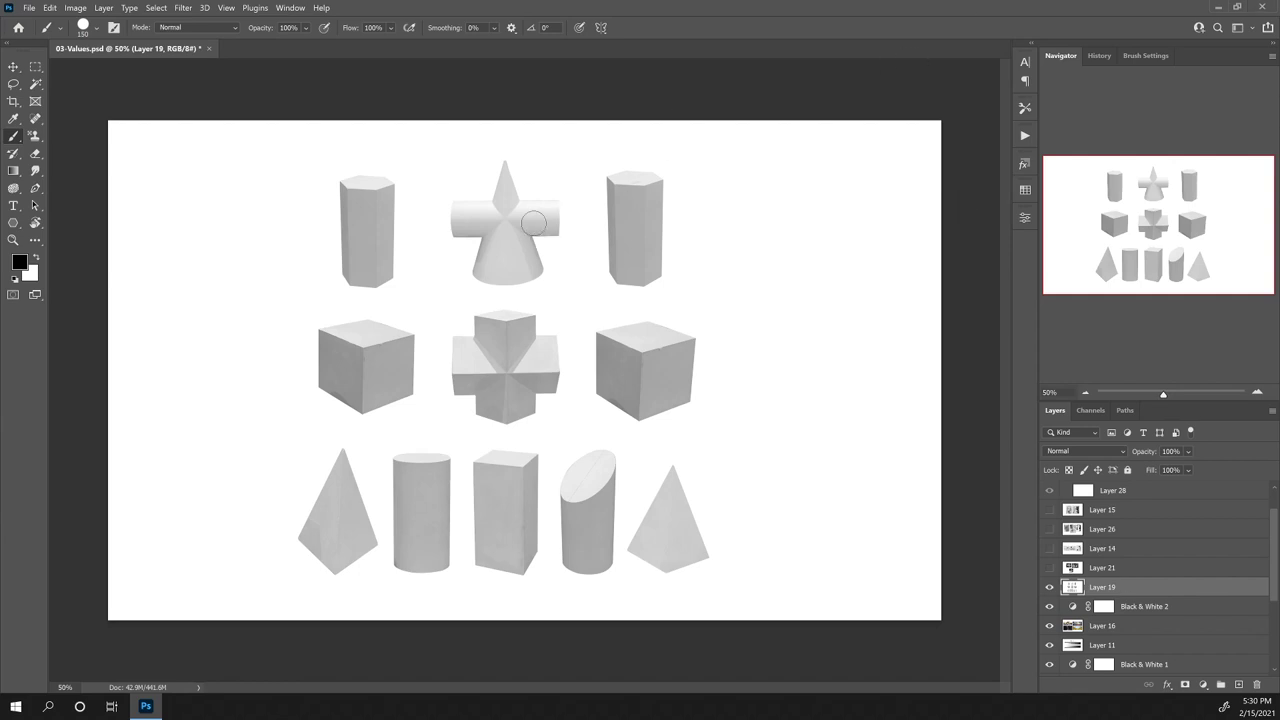
{"action": "mouse_move", "coordinate": [496, 226]}
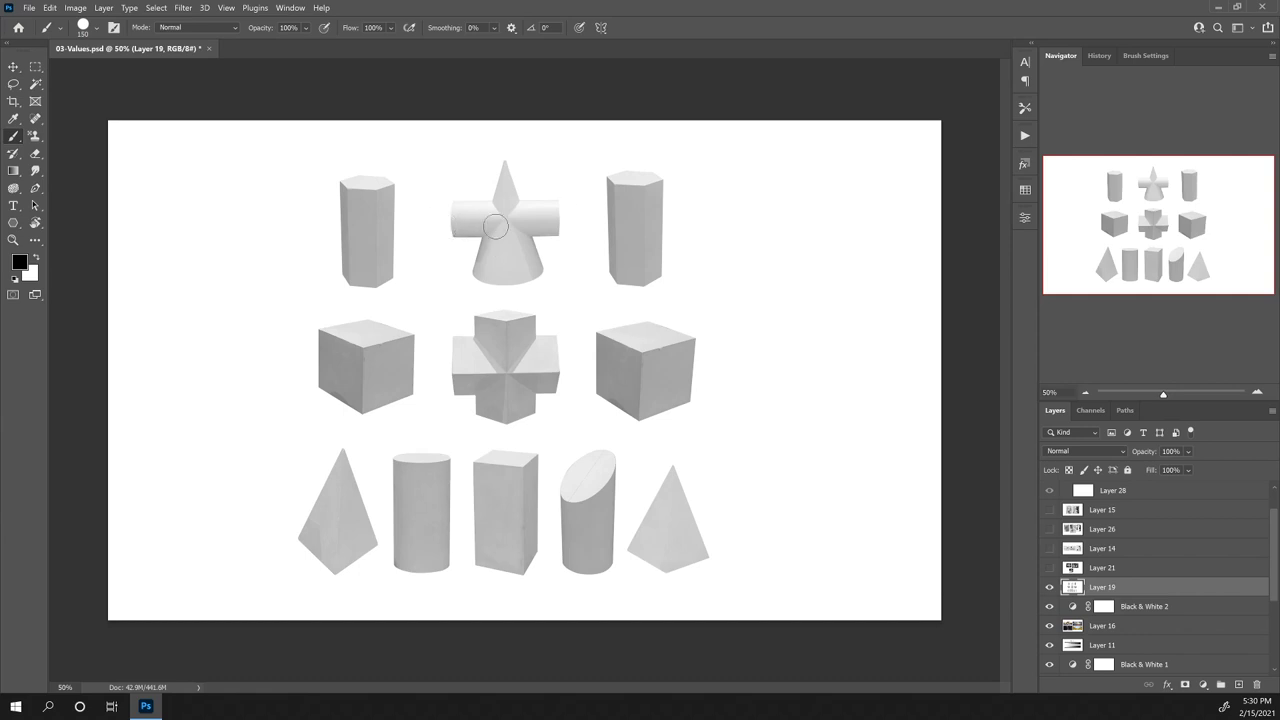
{"action": "mouse_move", "coordinate": [804, 260]}
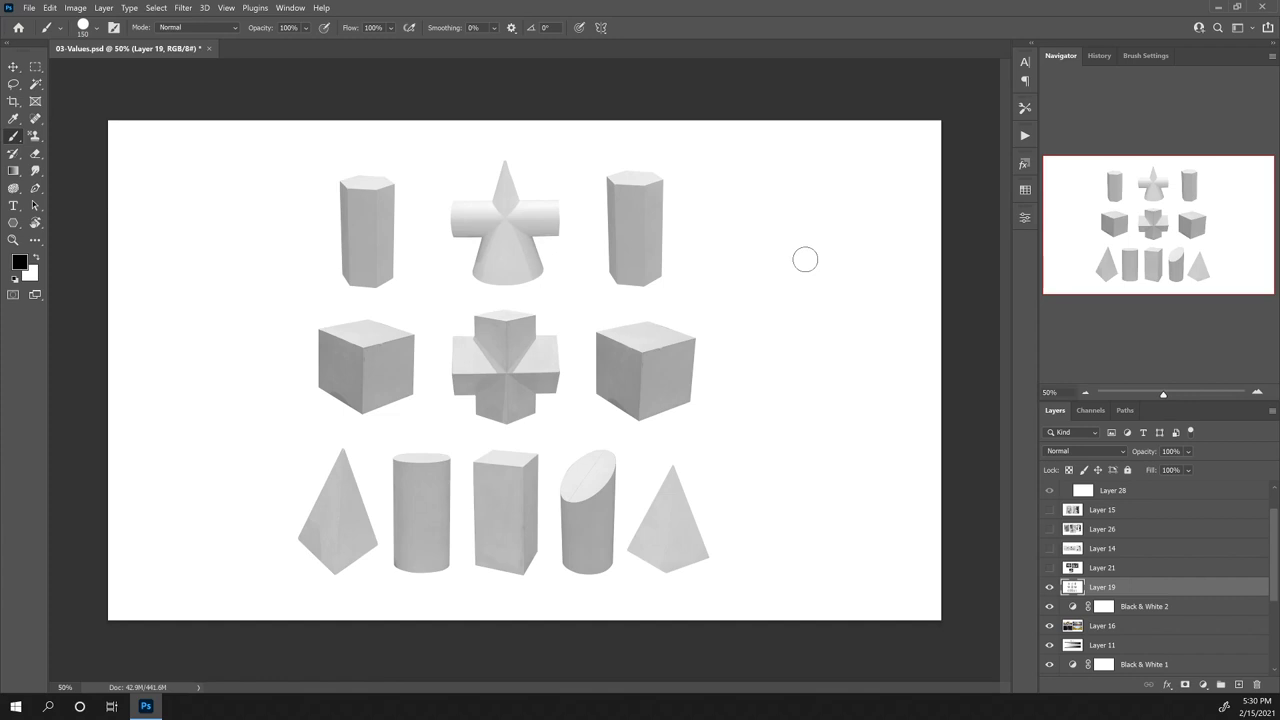
{"action": "mouse_move", "coordinate": [804, 274]}
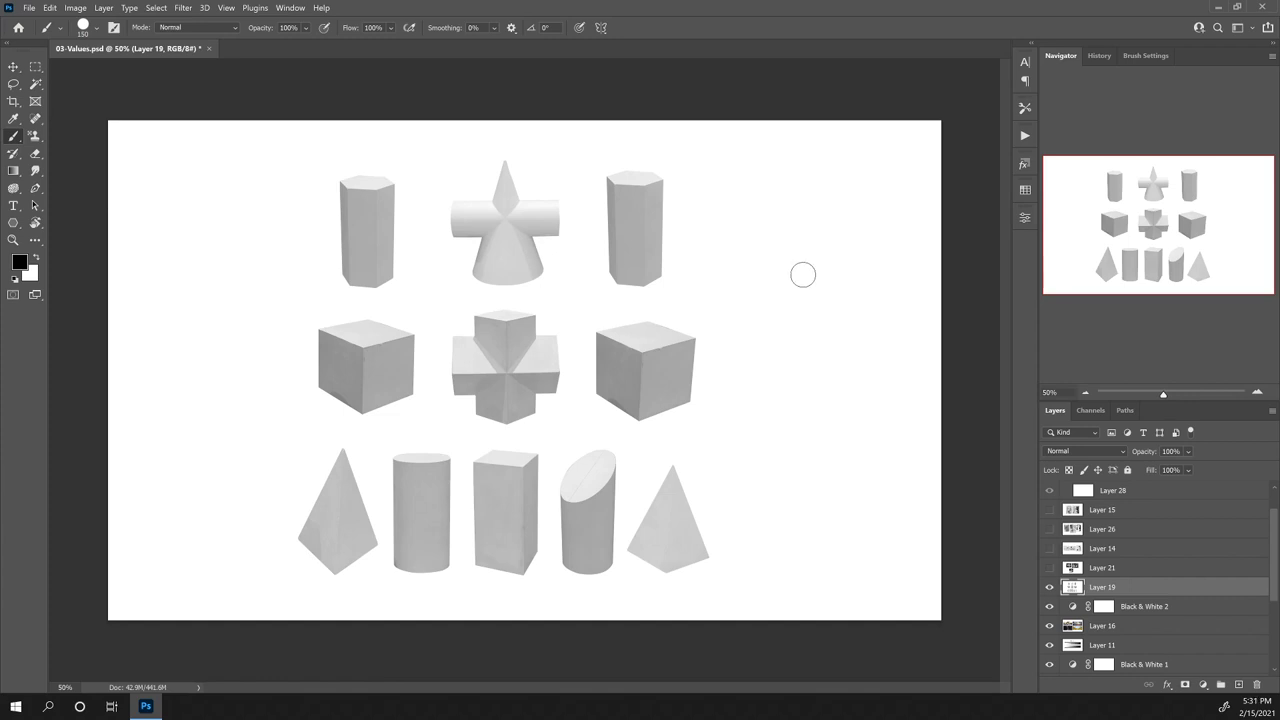
- Hide the geometric solids and show the still-life photos of cups, fruit and a jug
{"action": "left_click", "coordinate": [1048, 588]}
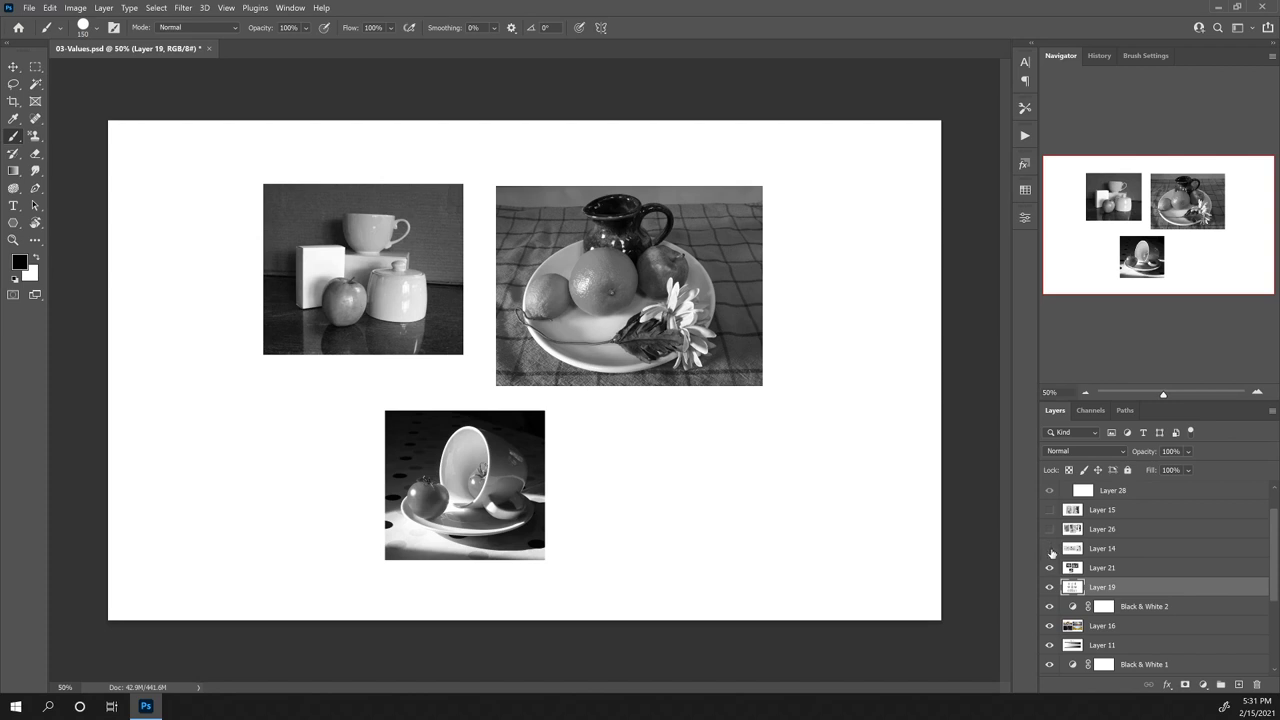
{"action": "left_click", "coordinate": [1048, 548]}
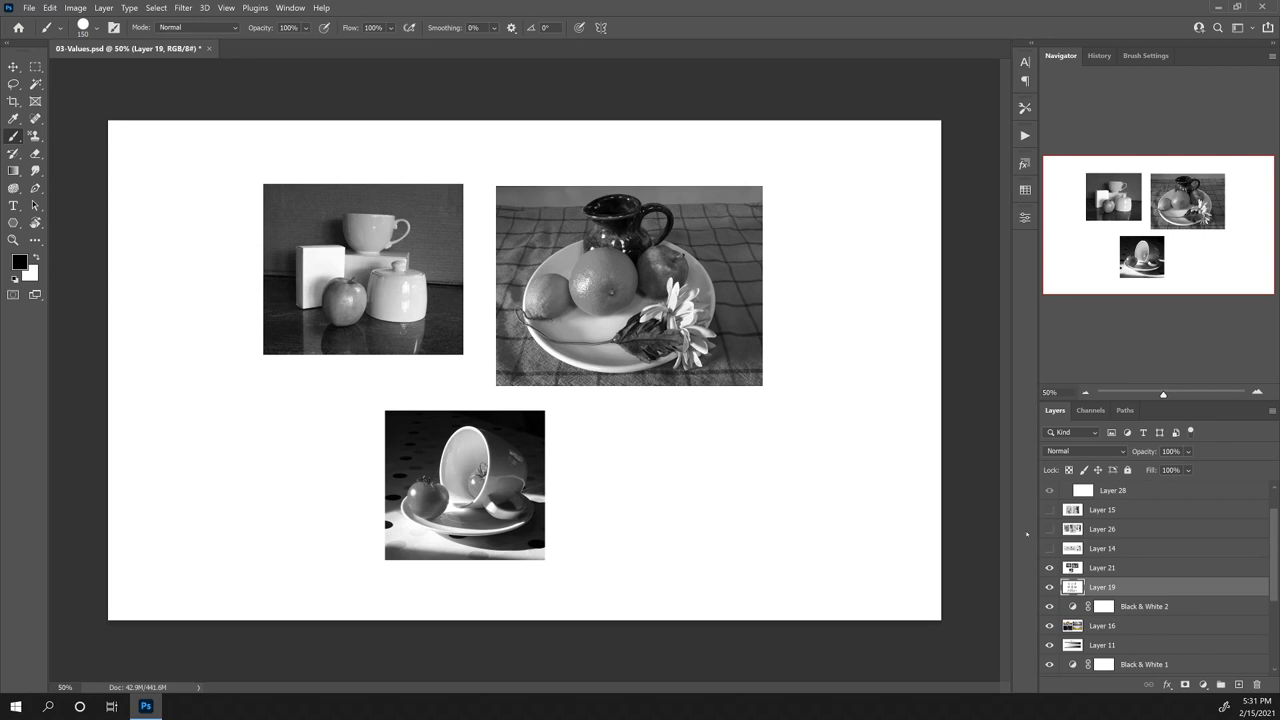
{"action": "left_click", "coordinate": [348, 328]}
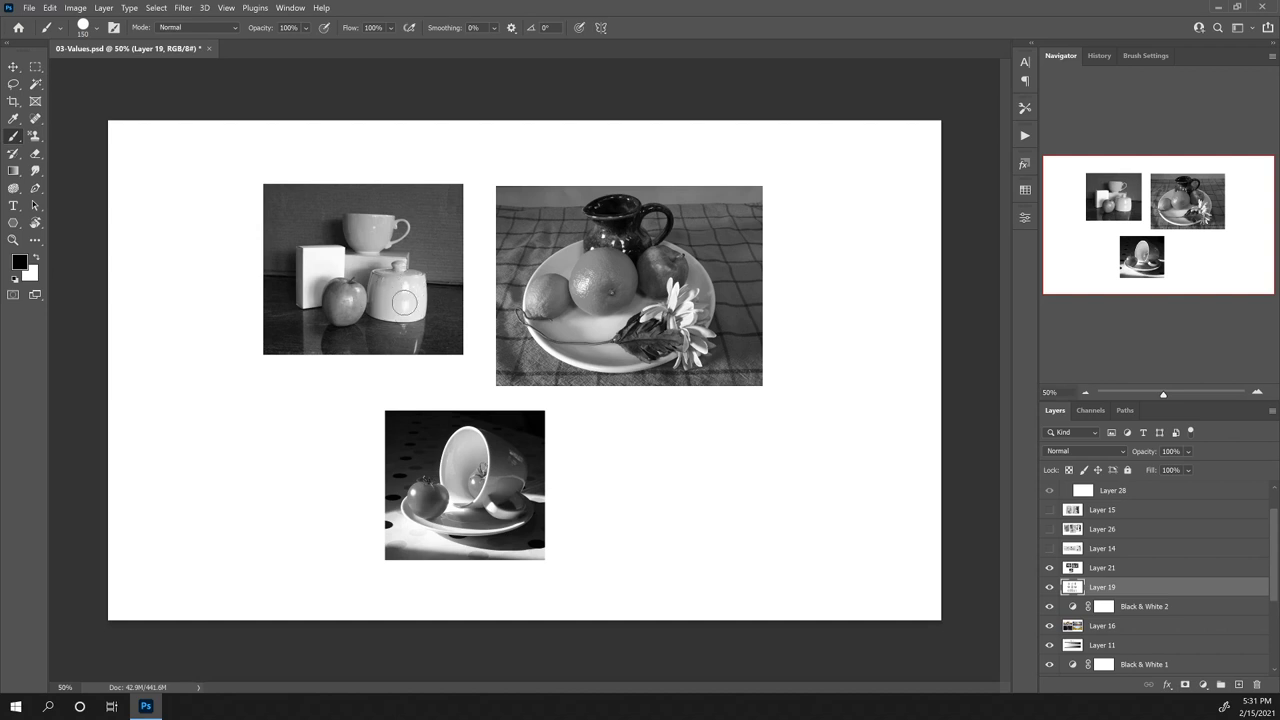
{"action": "left_click", "coordinate": [370, 310]}
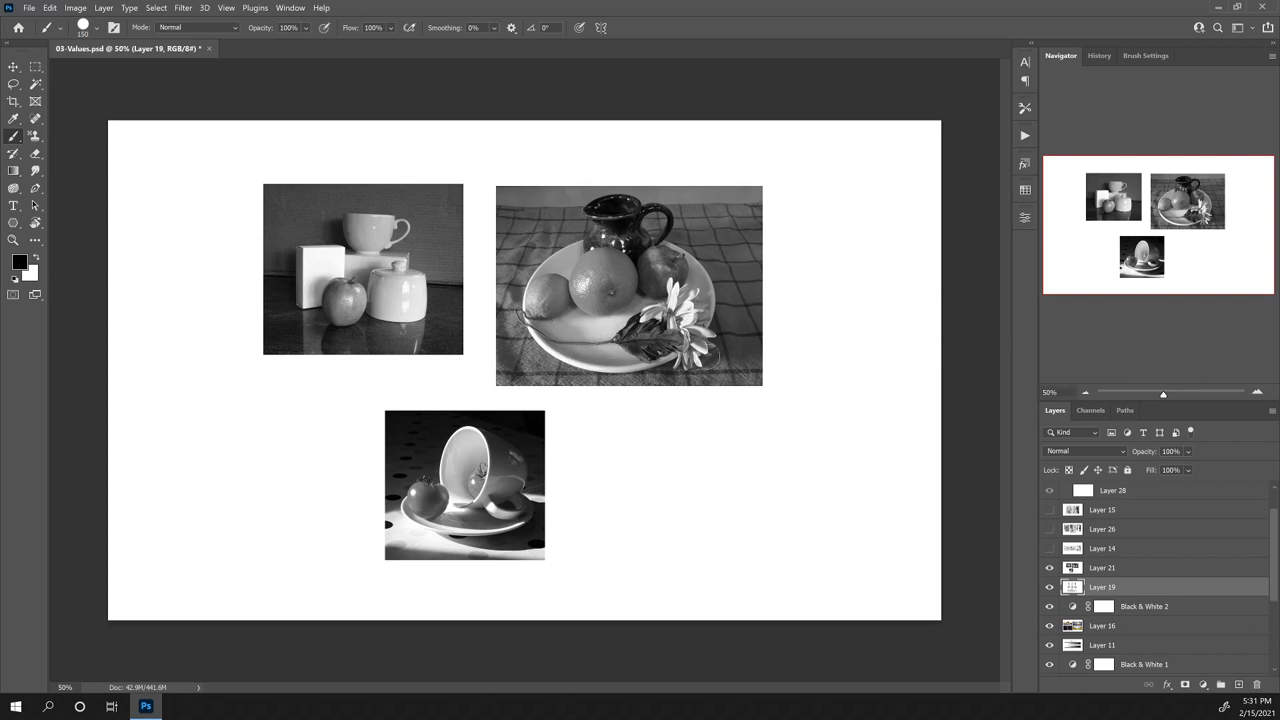
{"action": "mouse_move", "coordinate": [848, 456]}
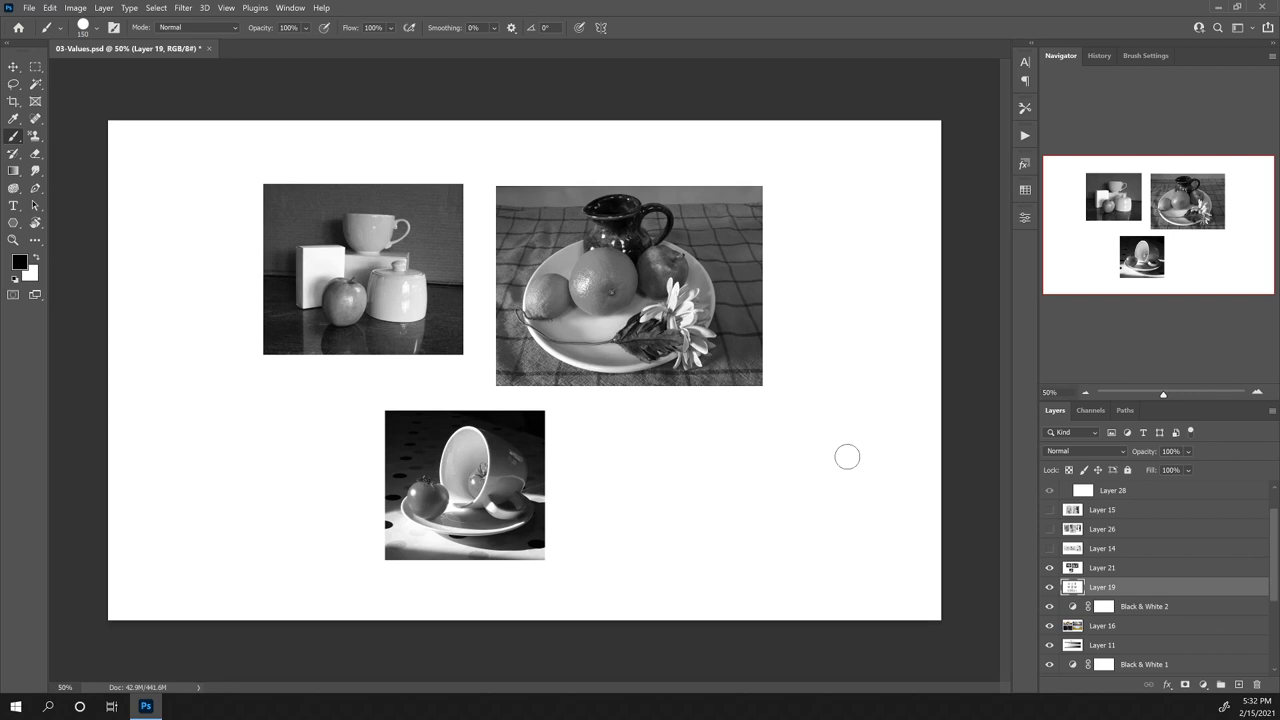
{"action": "left_click", "coordinate": [1102, 568]}
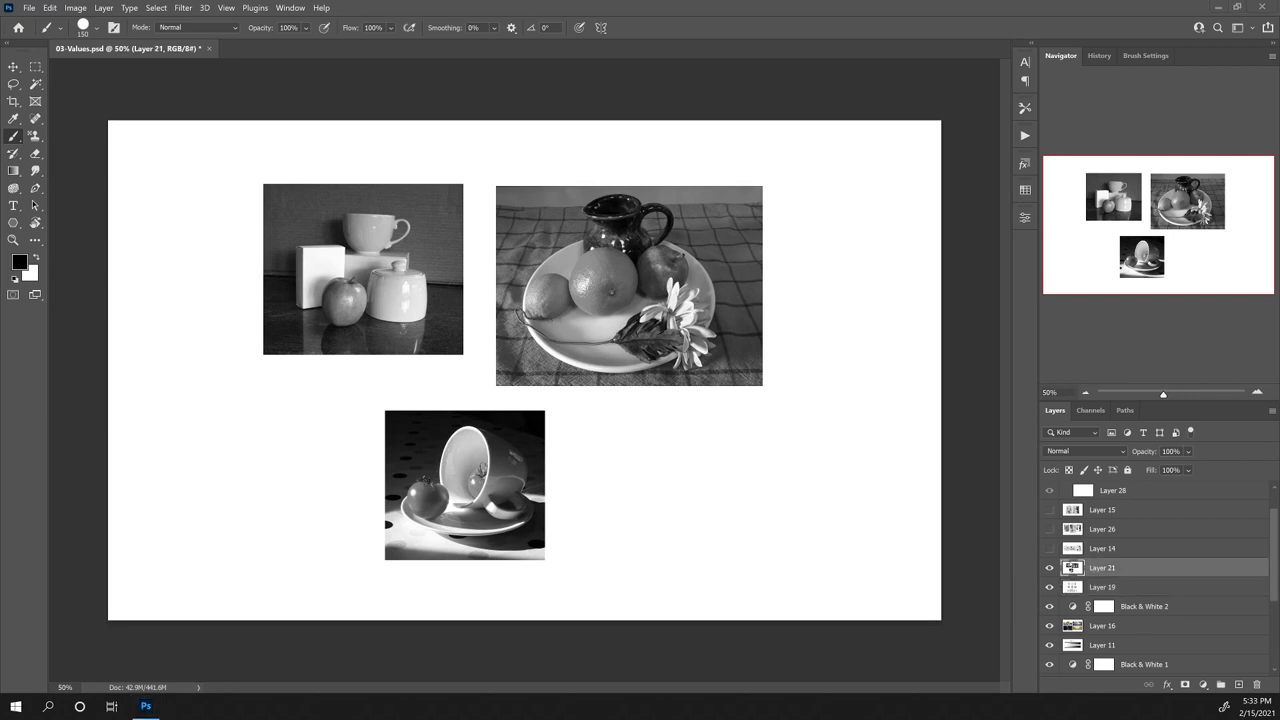
- Show the pencil still-life sketches of books, a jar with tissue box and a thermos
{"action": "left_click", "coordinate": [1048, 548]}
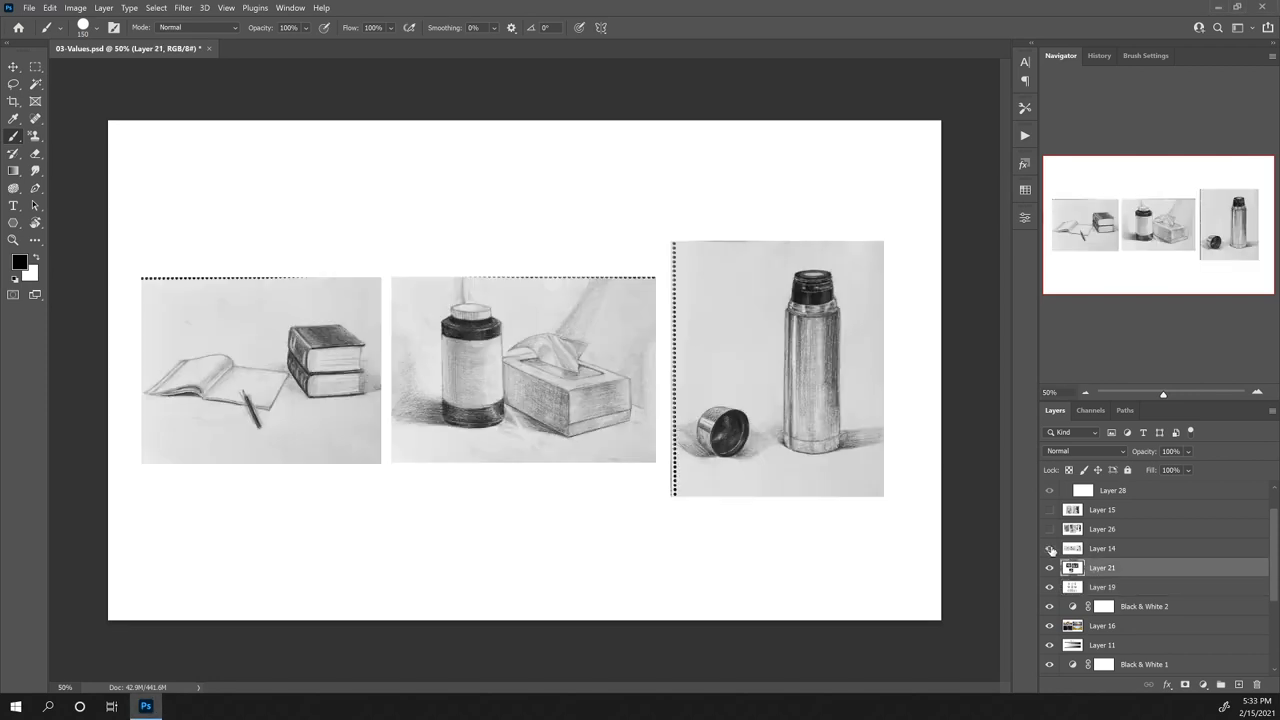
{"action": "left_click", "coordinate": [1048, 548]}
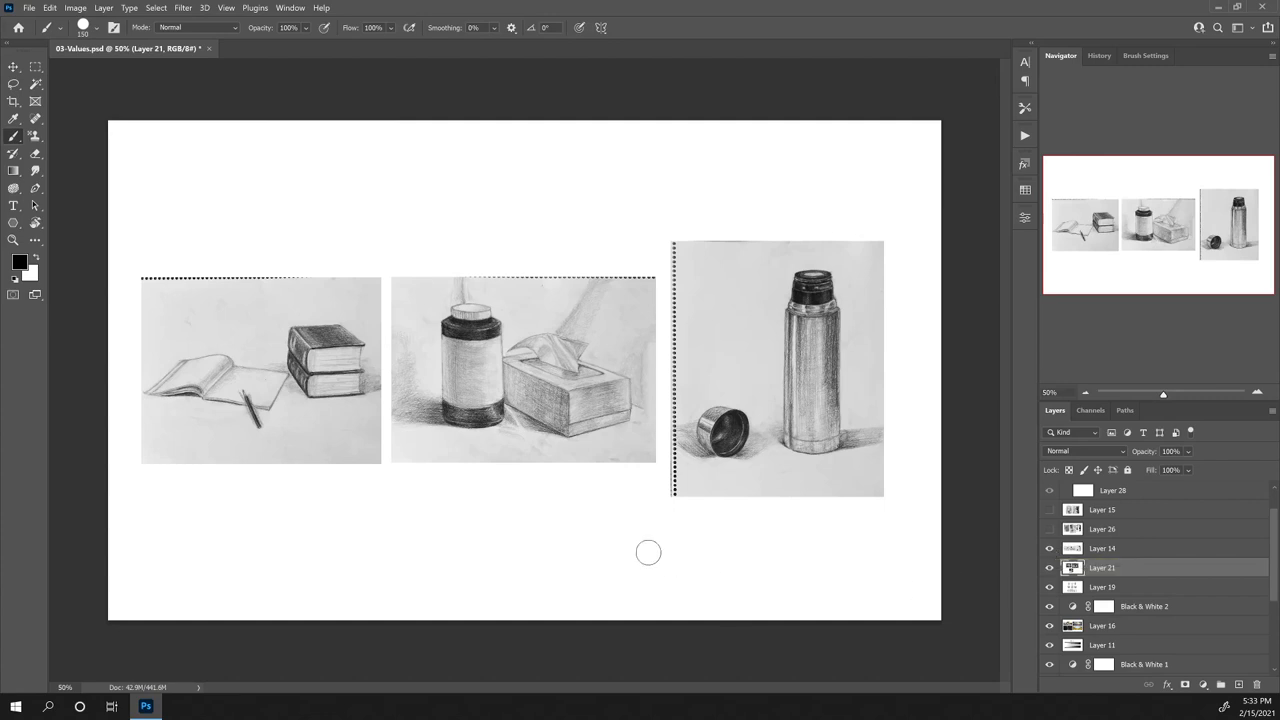
{"action": "mouse_move", "coordinate": [272, 460]}
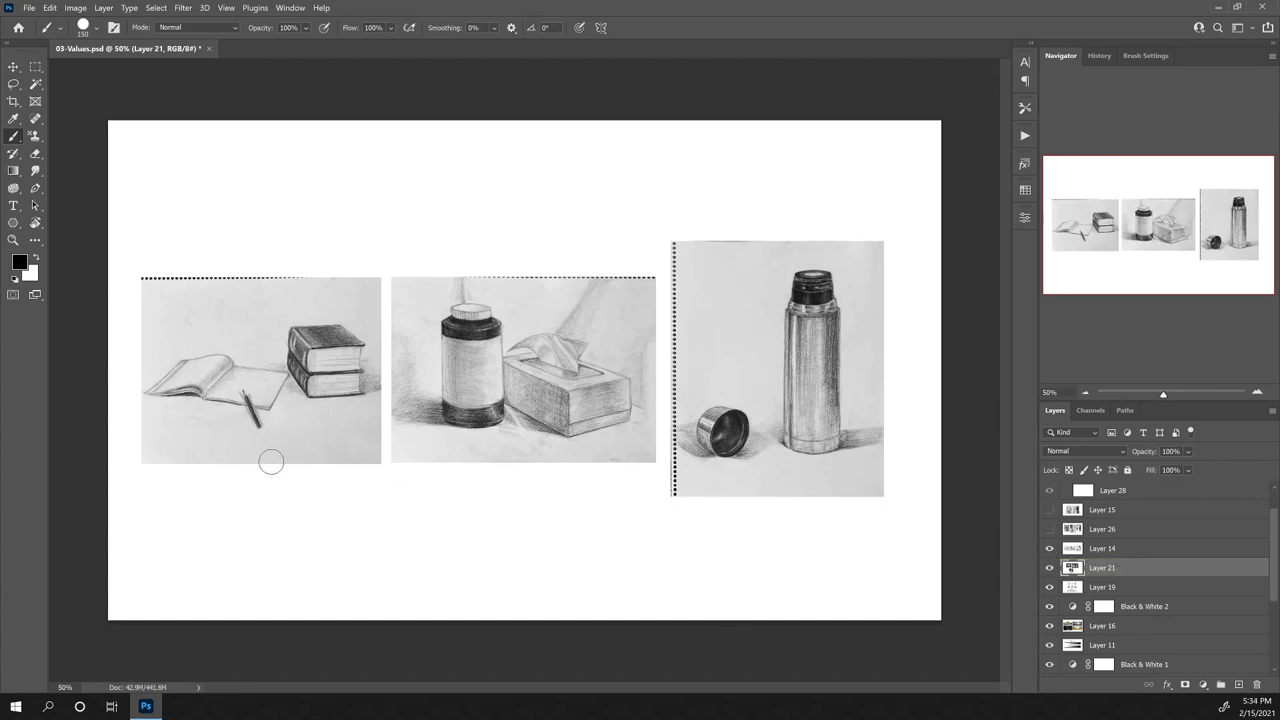
{"action": "mouse_move", "coordinate": [460, 274]}
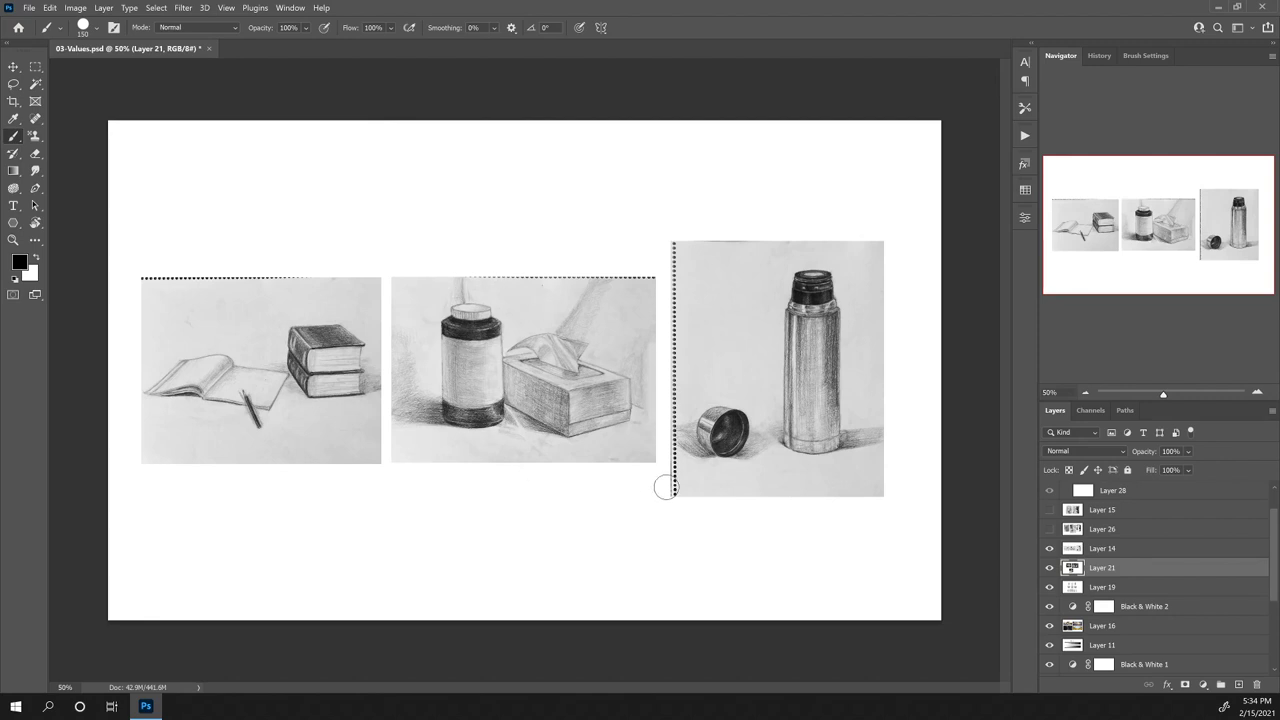
{"action": "mouse_move", "coordinate": [862, 354]}
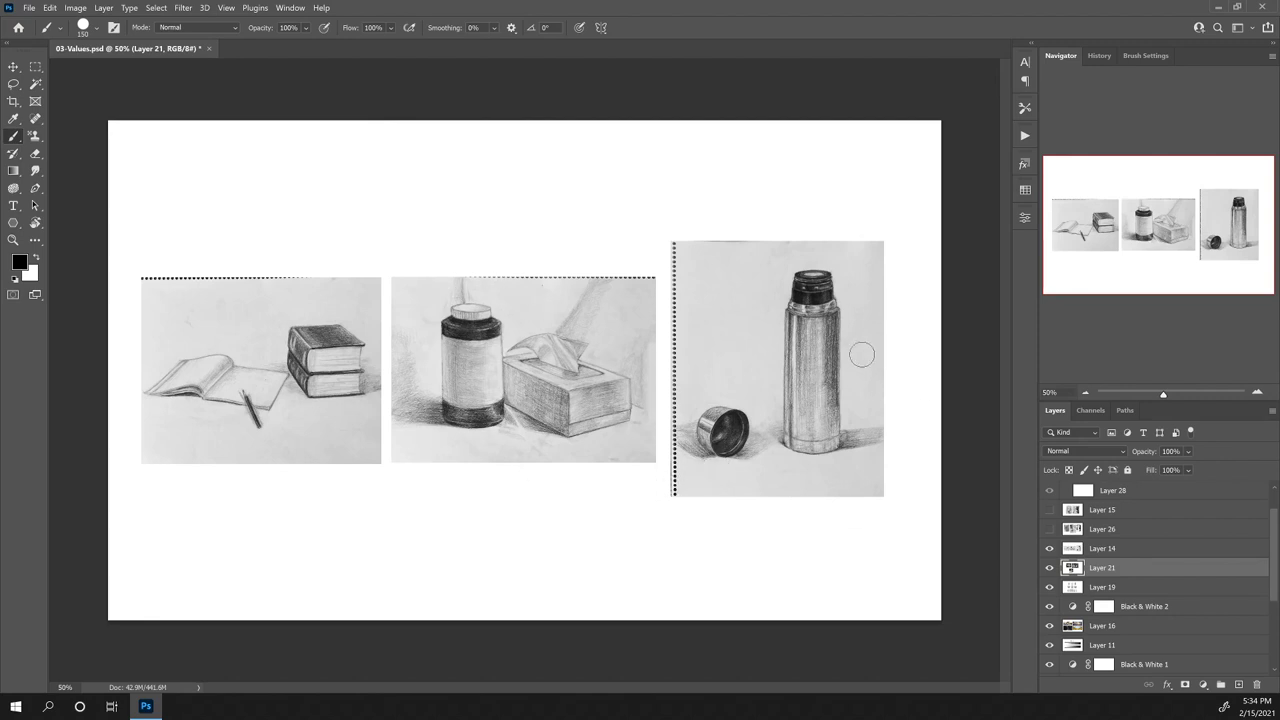
{"action": "mouse_move", "coordinate": [292, 428]}
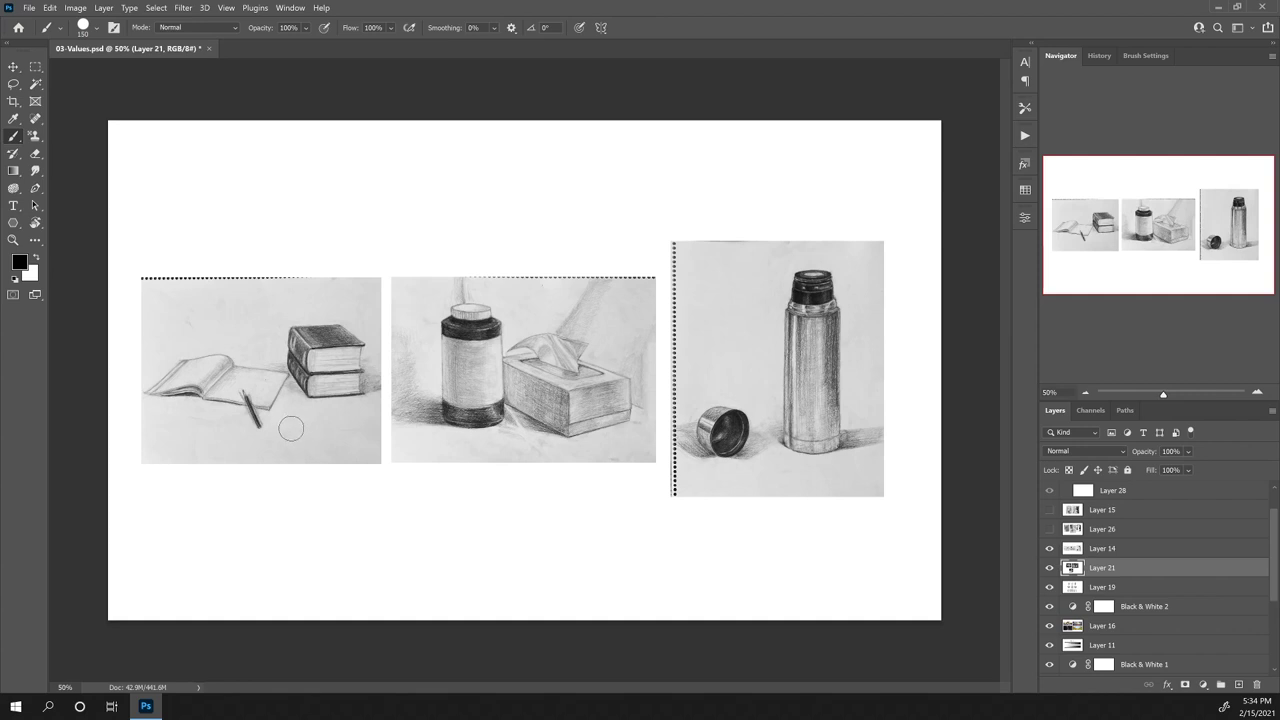
{"action": "mouse_move", "coordinate": [558, 478]}
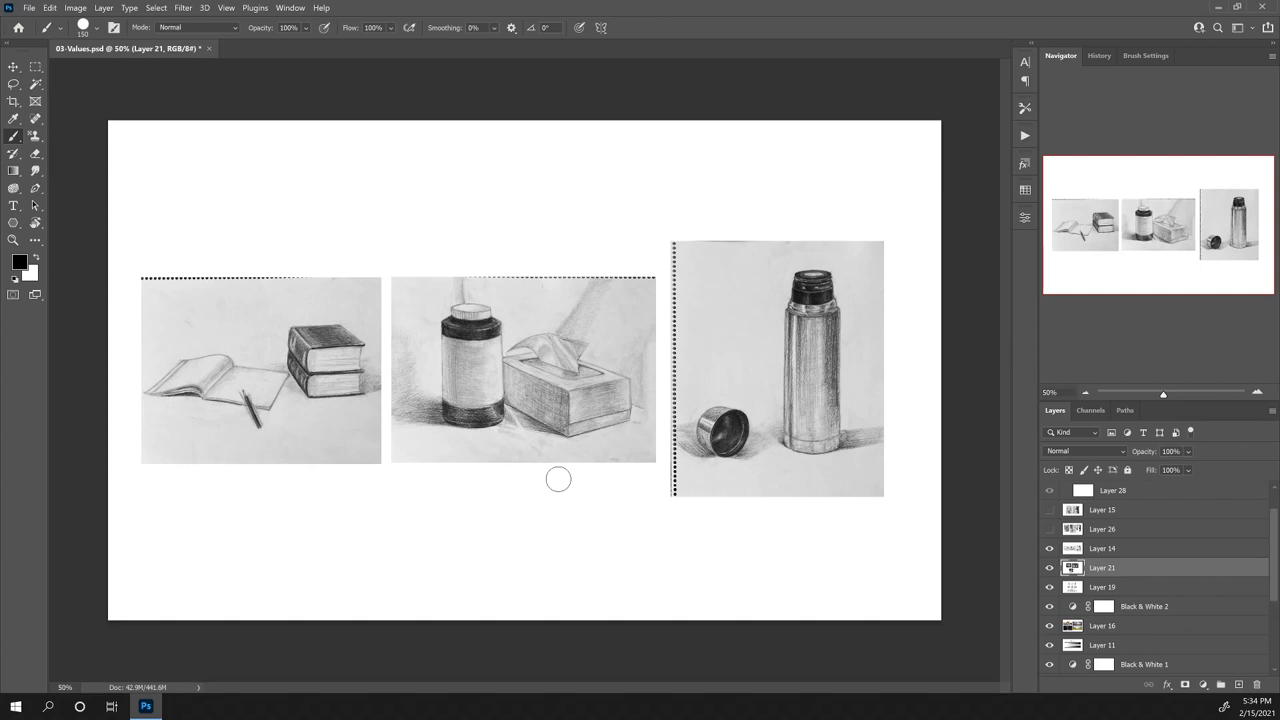
{"action": "mouse_move", "coordinate": [224, 412]}
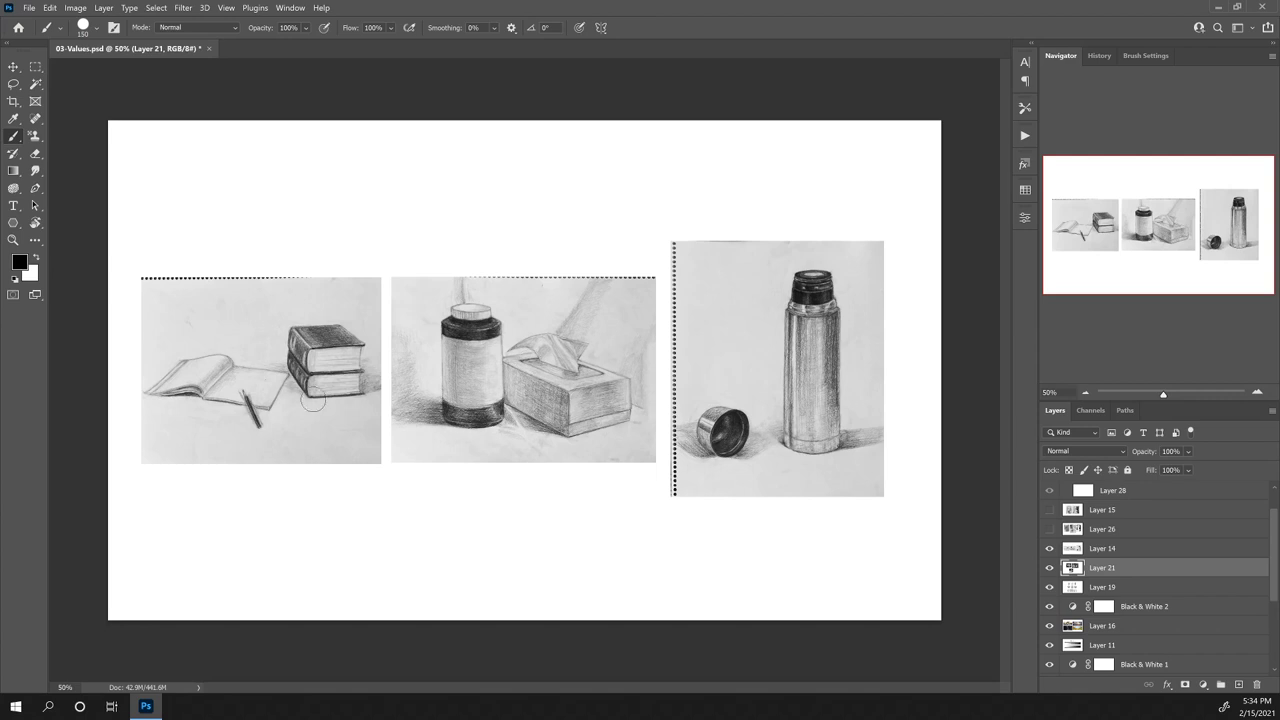
{"action": "mouse_move", "coordinate": [836, 408]}
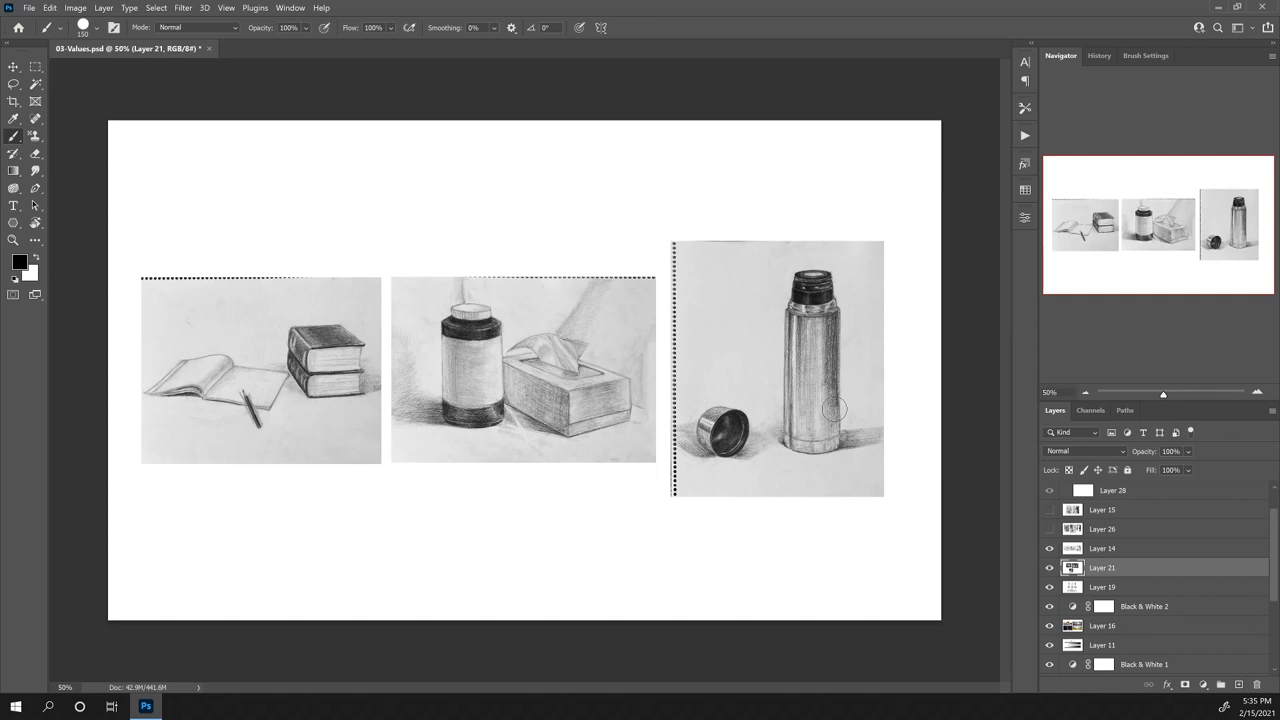
{"action": "mouse_move", "coordinate": [752, 292]}
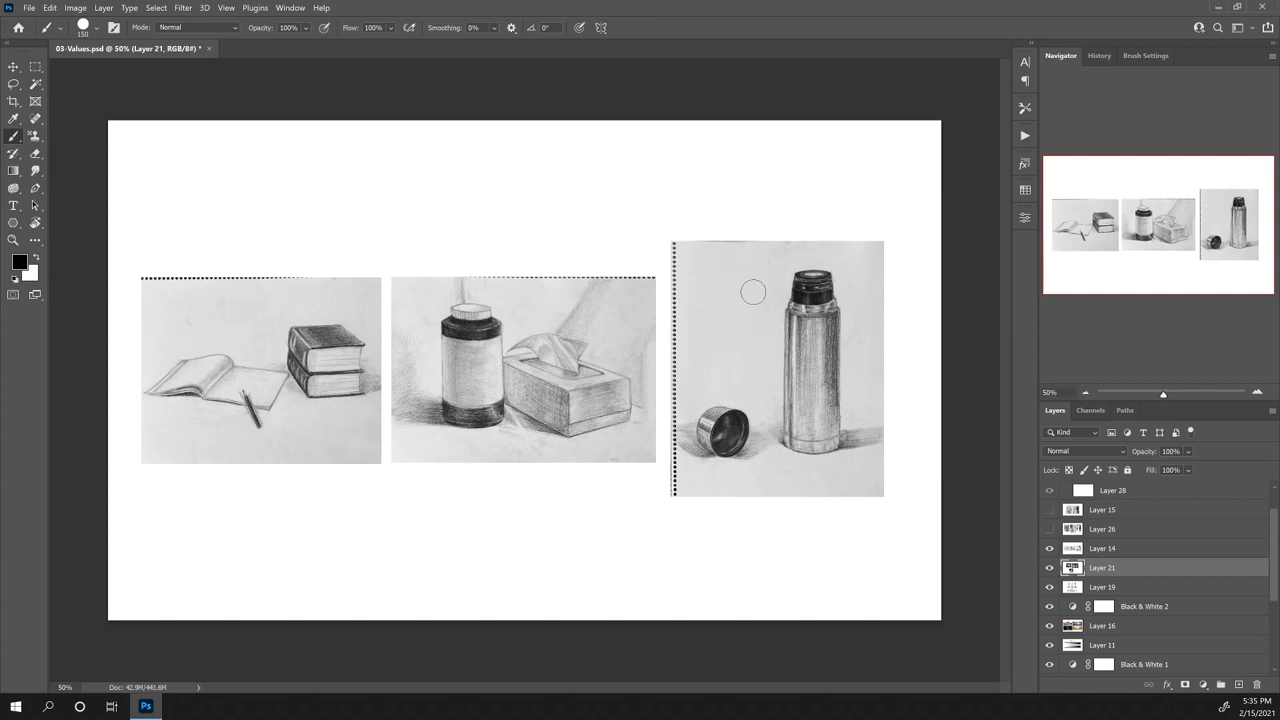
{"action": "mouse_move", "coordinate": [912, 548]}
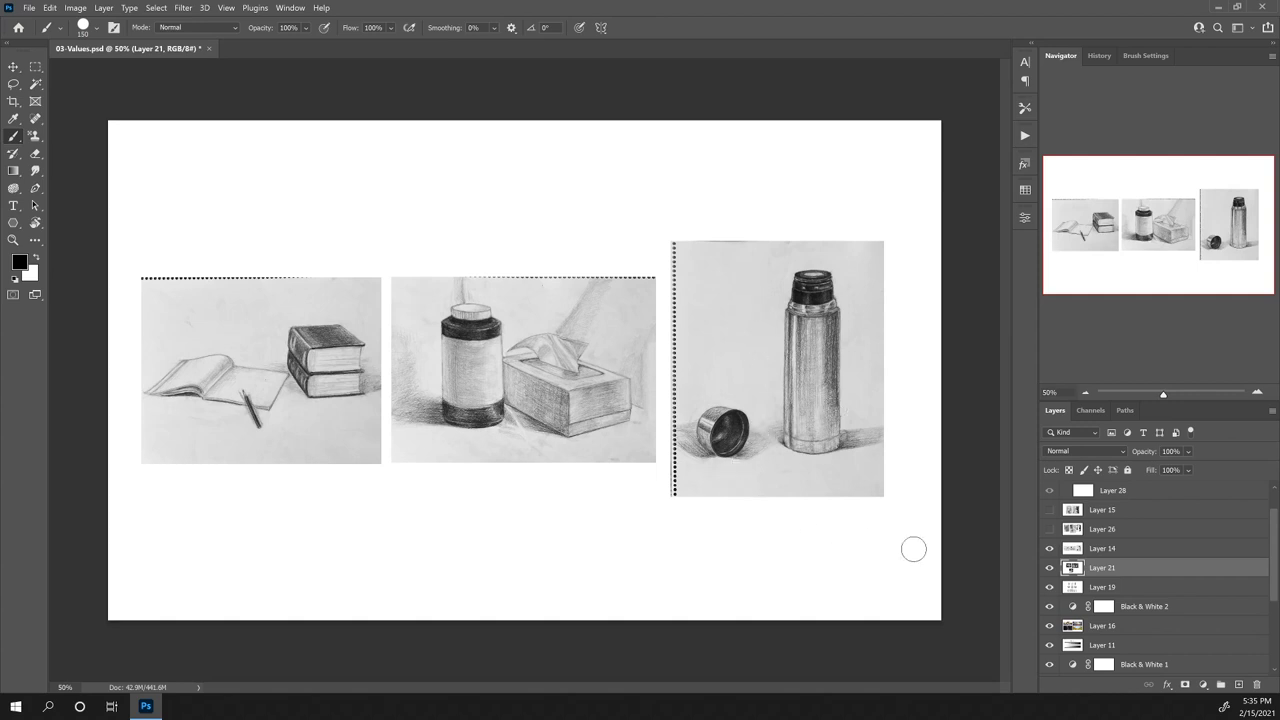
{"action": "mouse_move", "coordinate": [1148, 548]}
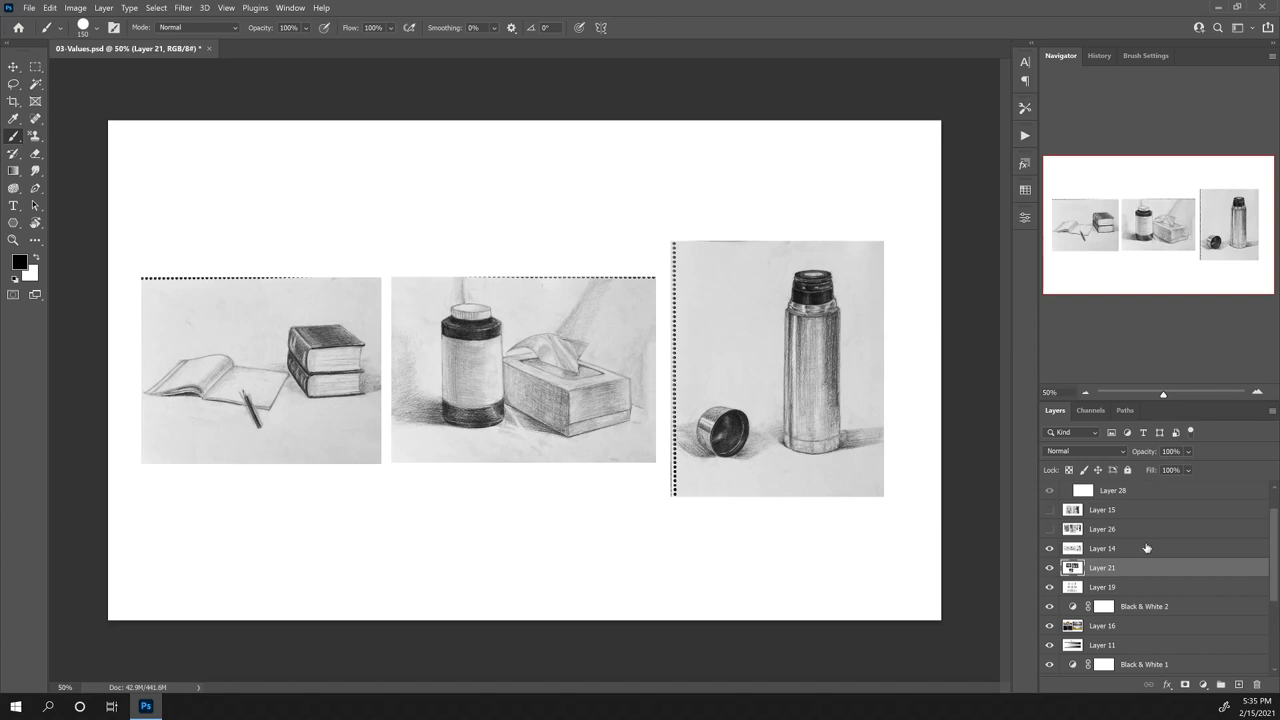
{"action": "mouse_move", "coordinate": [1104, 532]}
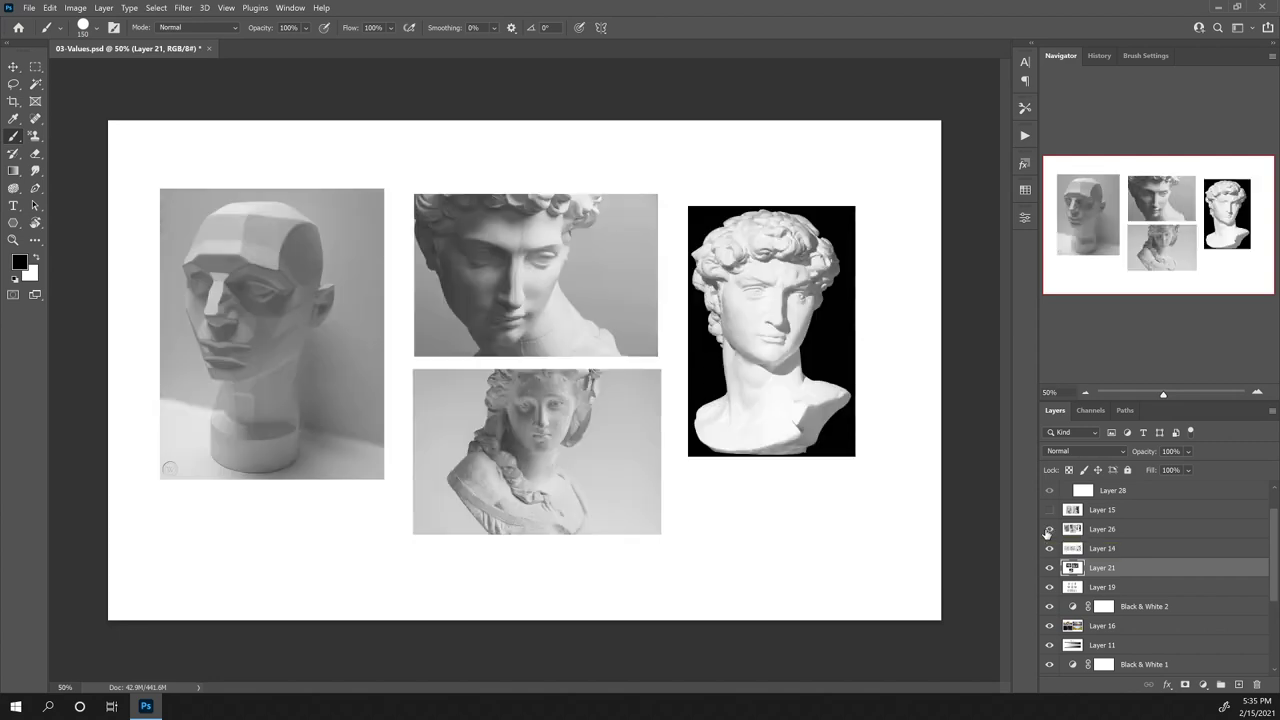
{"action": "left_click", "coordinate": [1100, 528]}
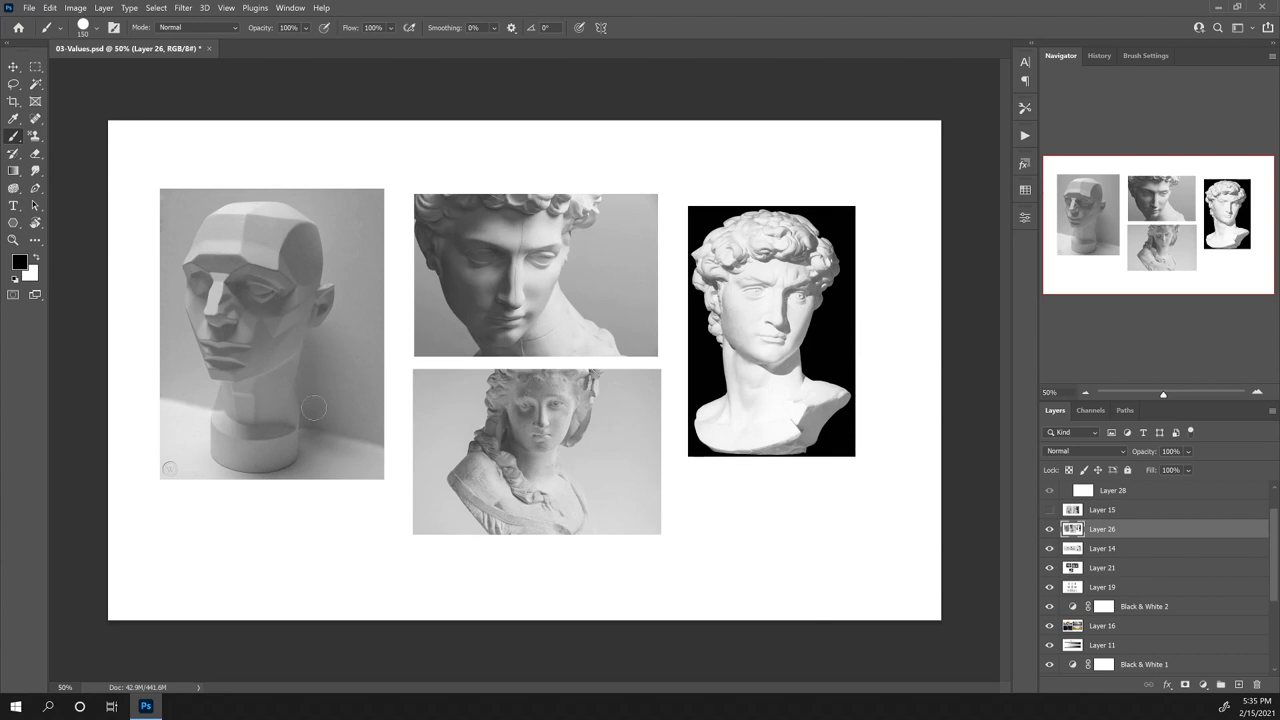
{"action": "mouse_move", "coordinate": [244, 532]}
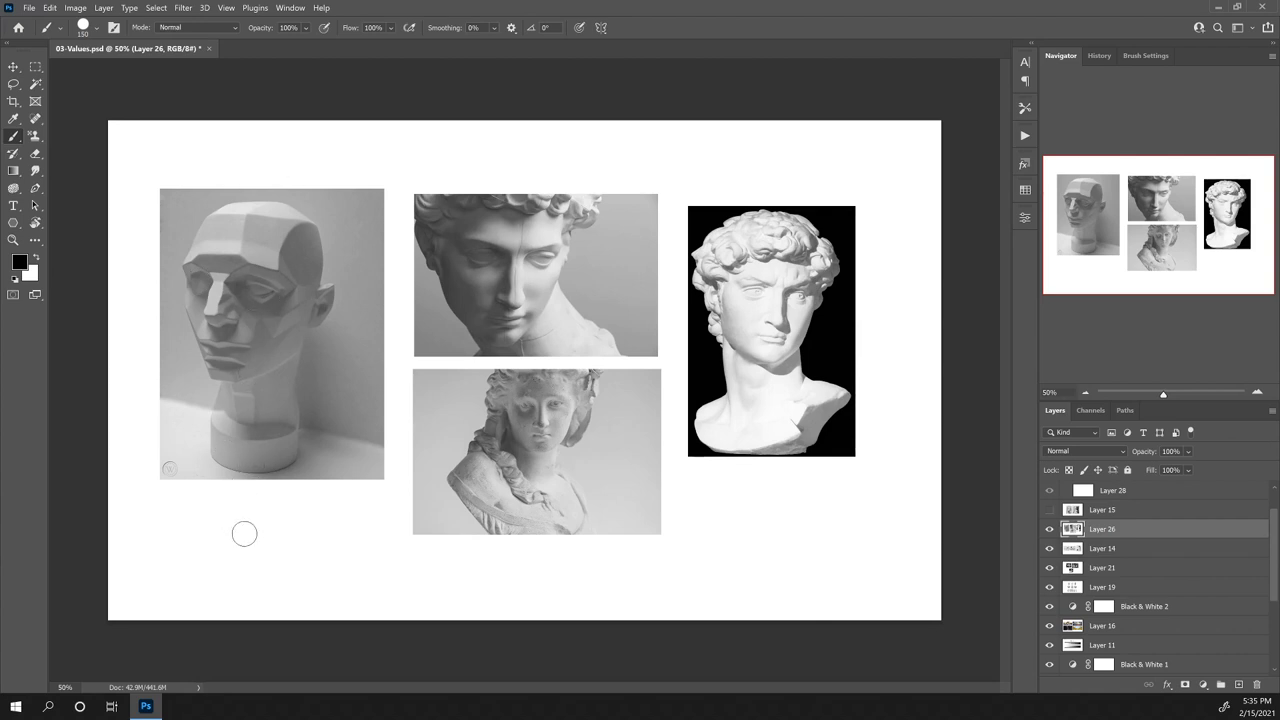
{"action": "mouse_move", "coordinate": [246, 522]}
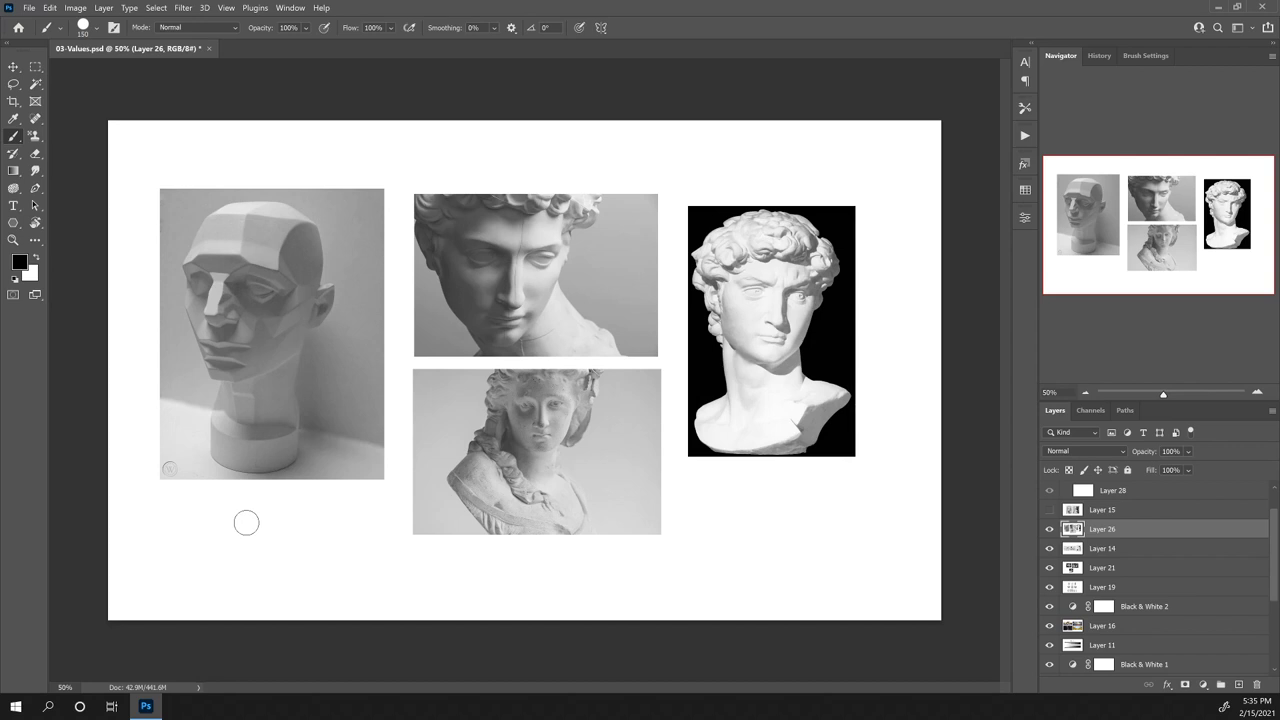
{"action": "mouse_move", "coordinate": [284, 488]}
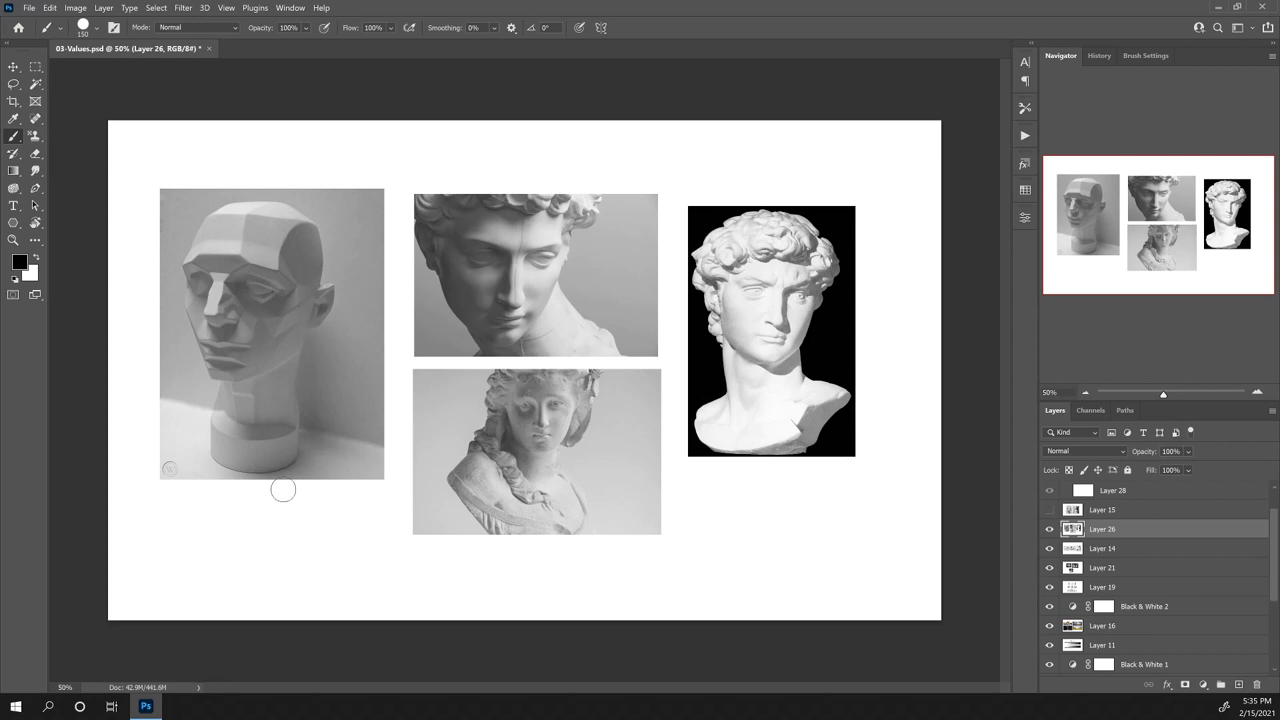
{"action": "mouse_move", "coordinate": [758, 260]}
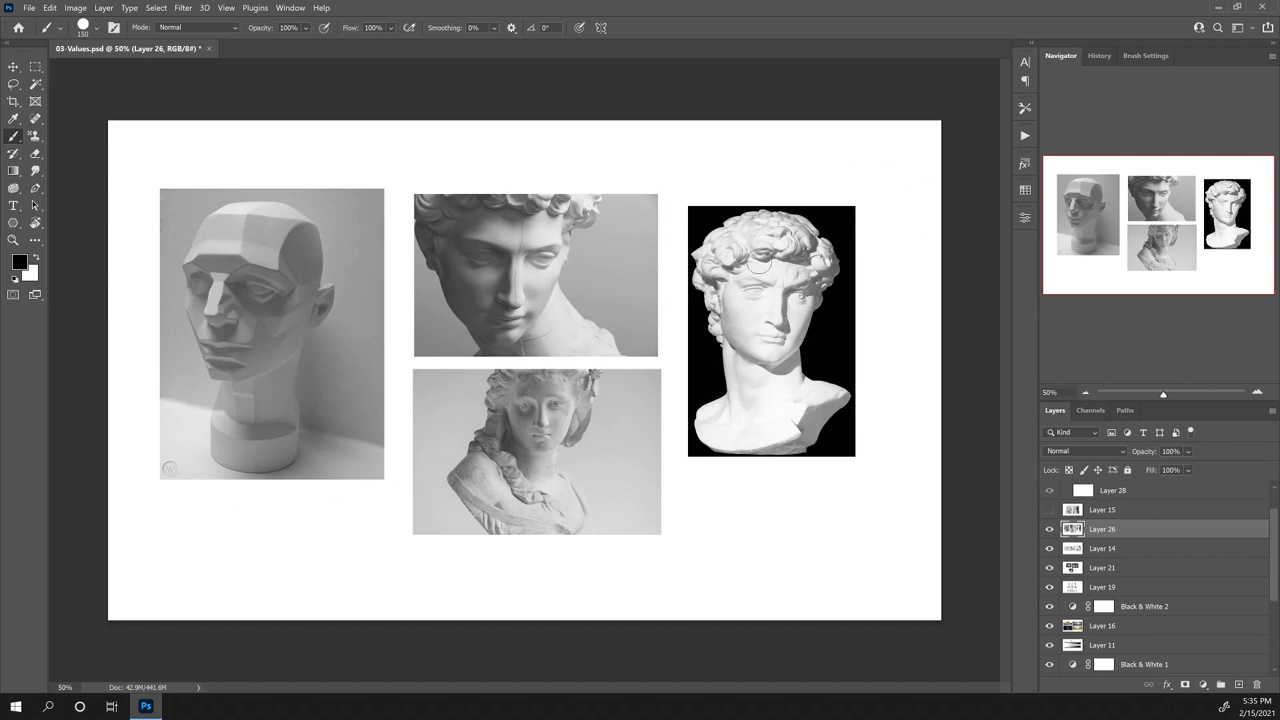
{"action": "mouse_move", "coordinate": [188, 304]}
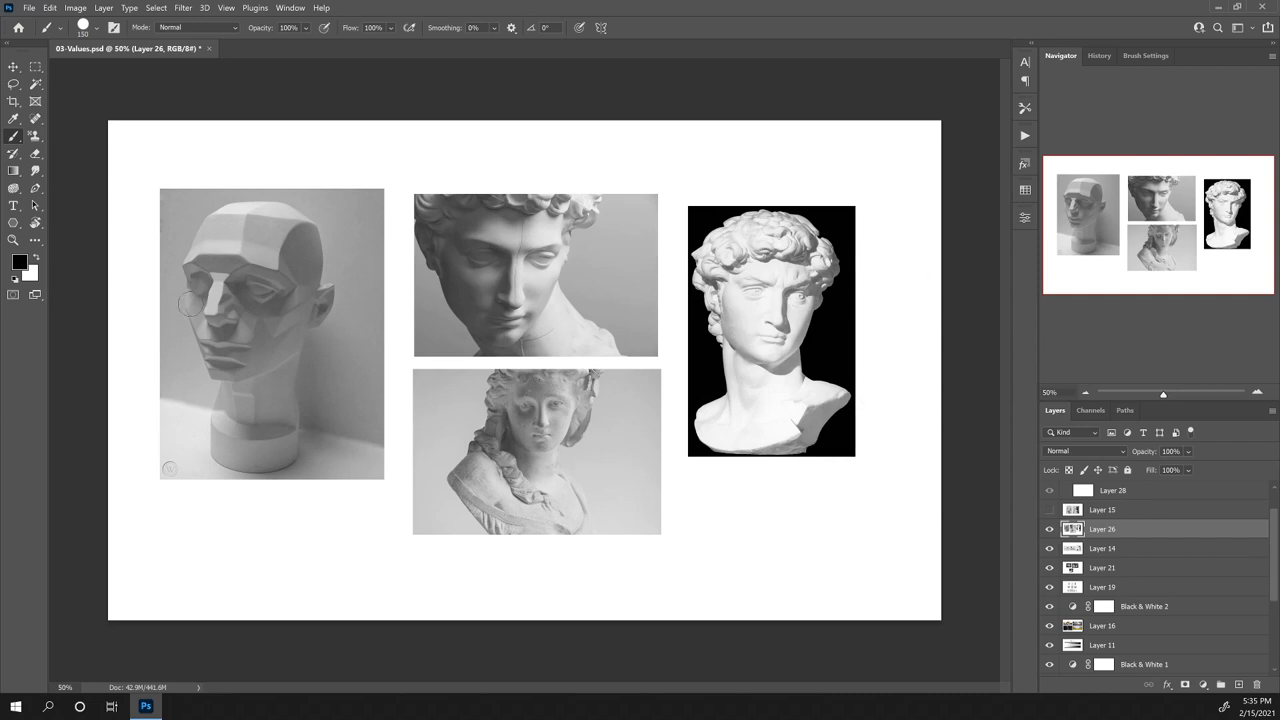
{"action": "mouse_move", "coordinate": [200, 308]}
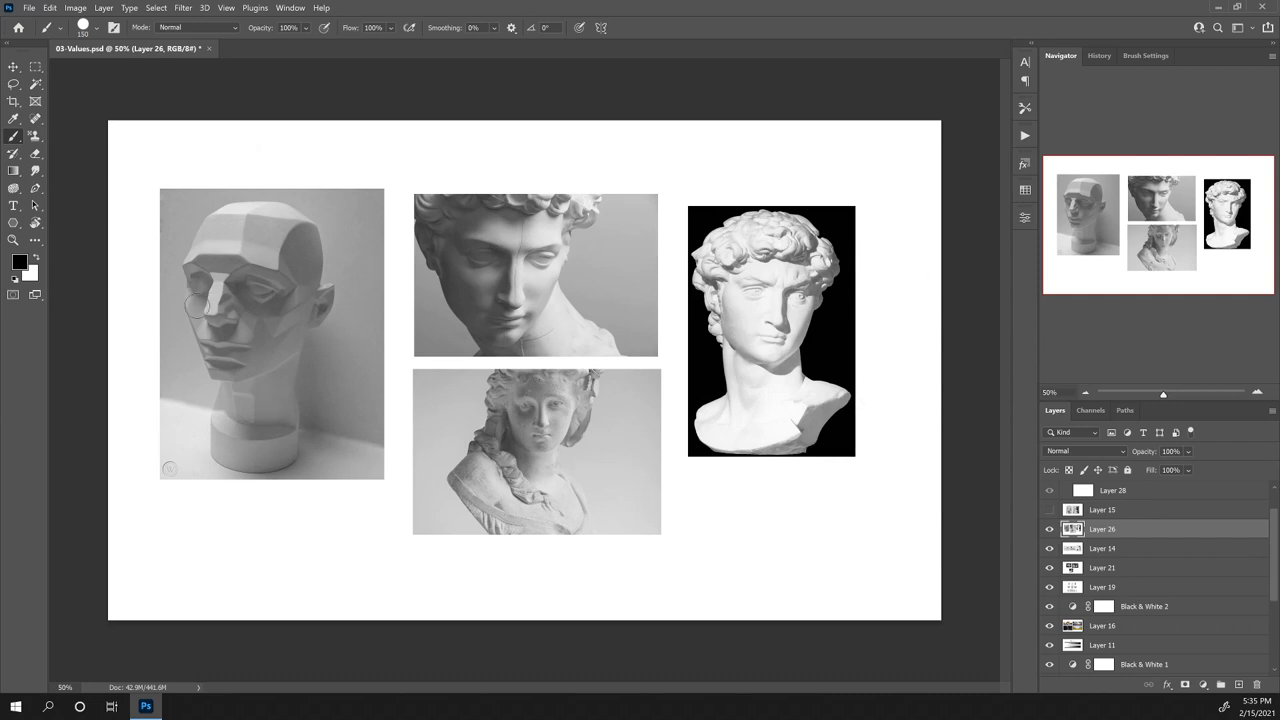
{"action": "mouse_move", "coordinate": [240, 280]}
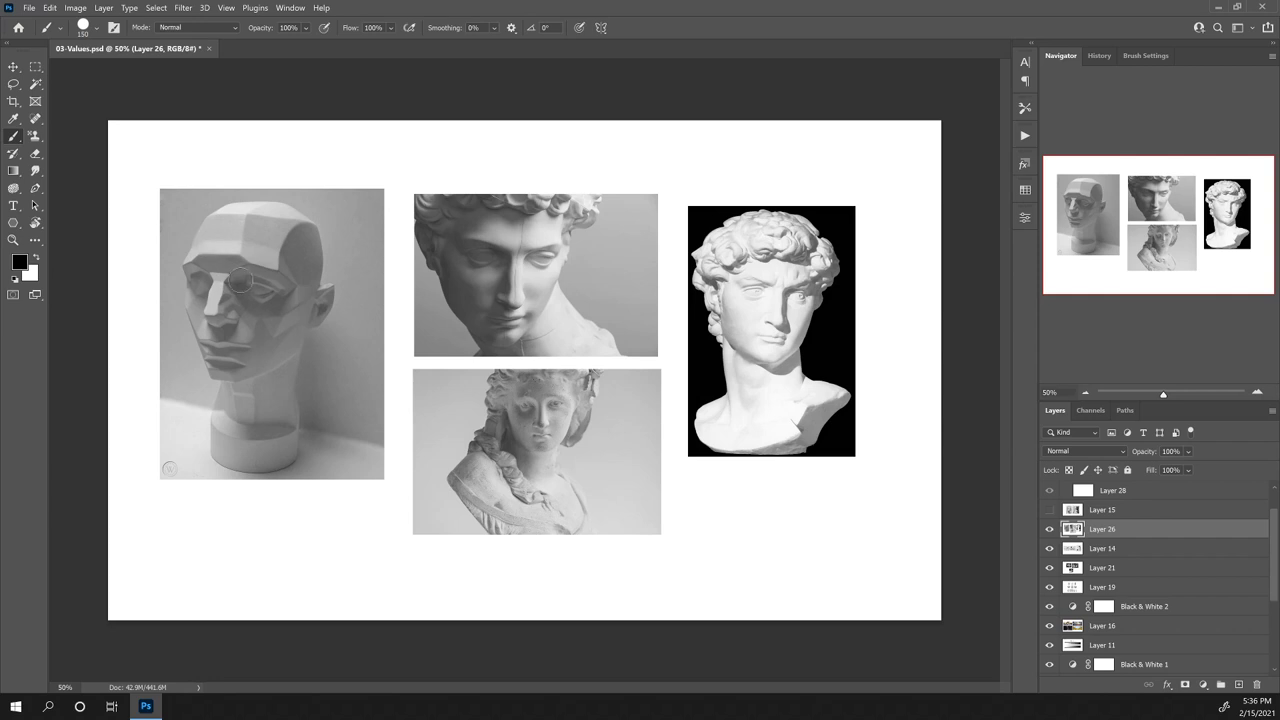
{"action": "mouse_move", "coordinate": [300, 280]}
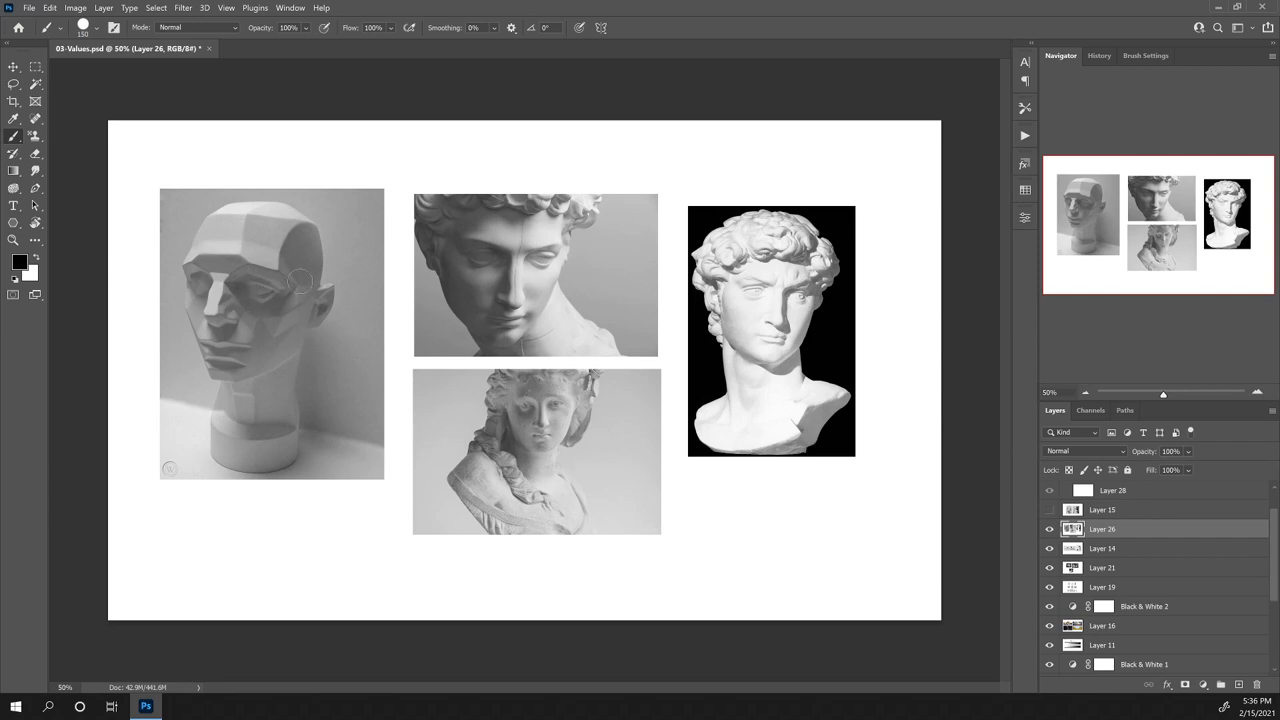
{"action": "mouse_move", "coordinate": [290, 458]}
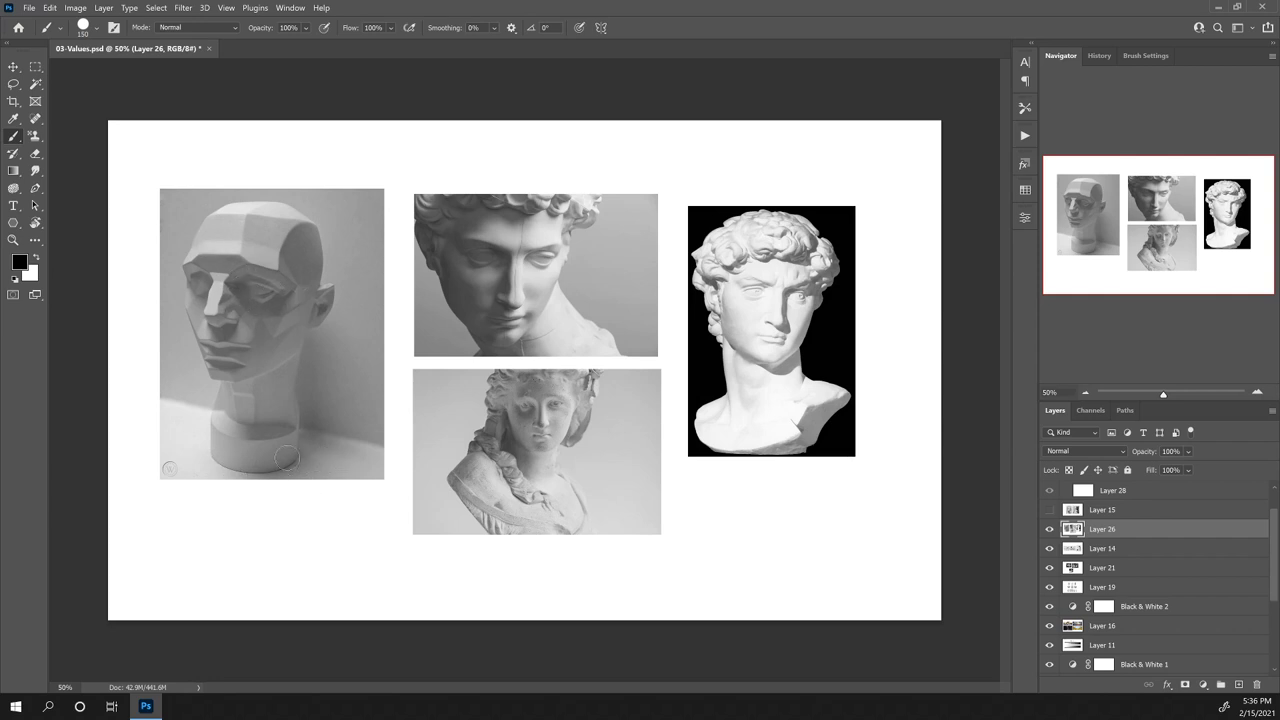
{"action": "mouse_move", "coordinate": [984, 656]}
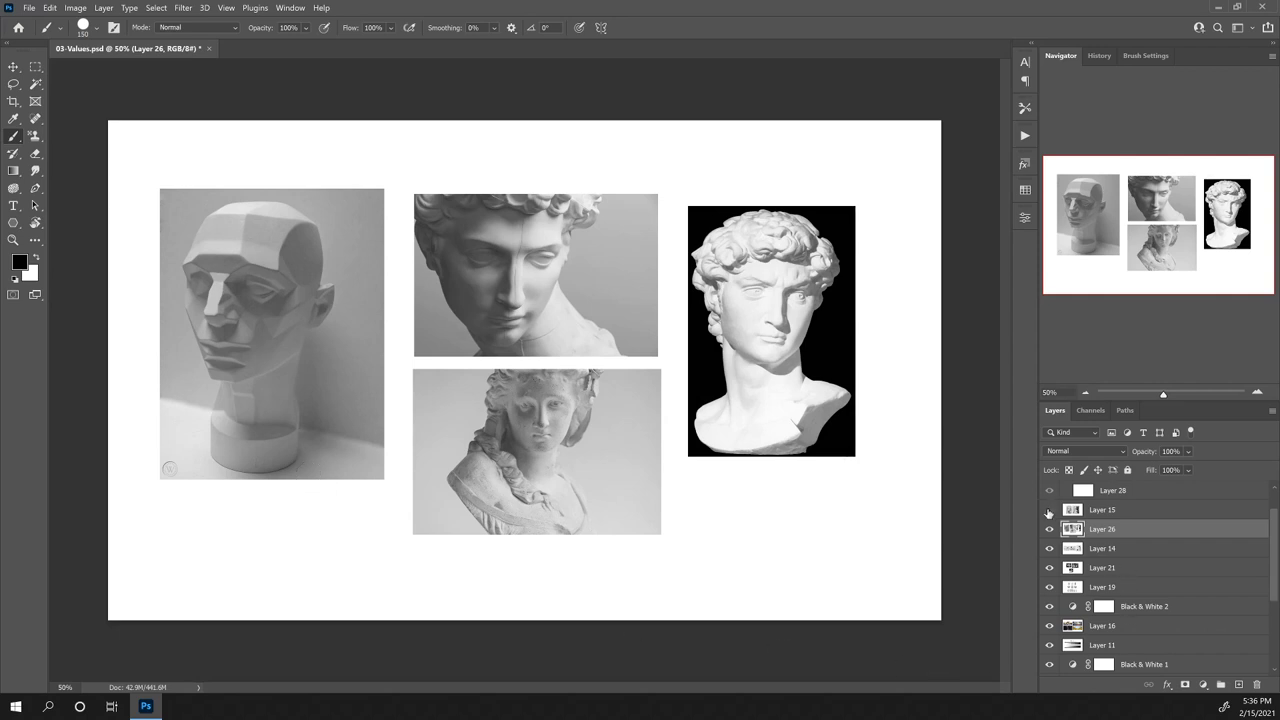
- Show the pencil drawings of the old man's head and boy's bust over the plaster photos
{"action": "left_click", "coordinate": [1048, 510]}
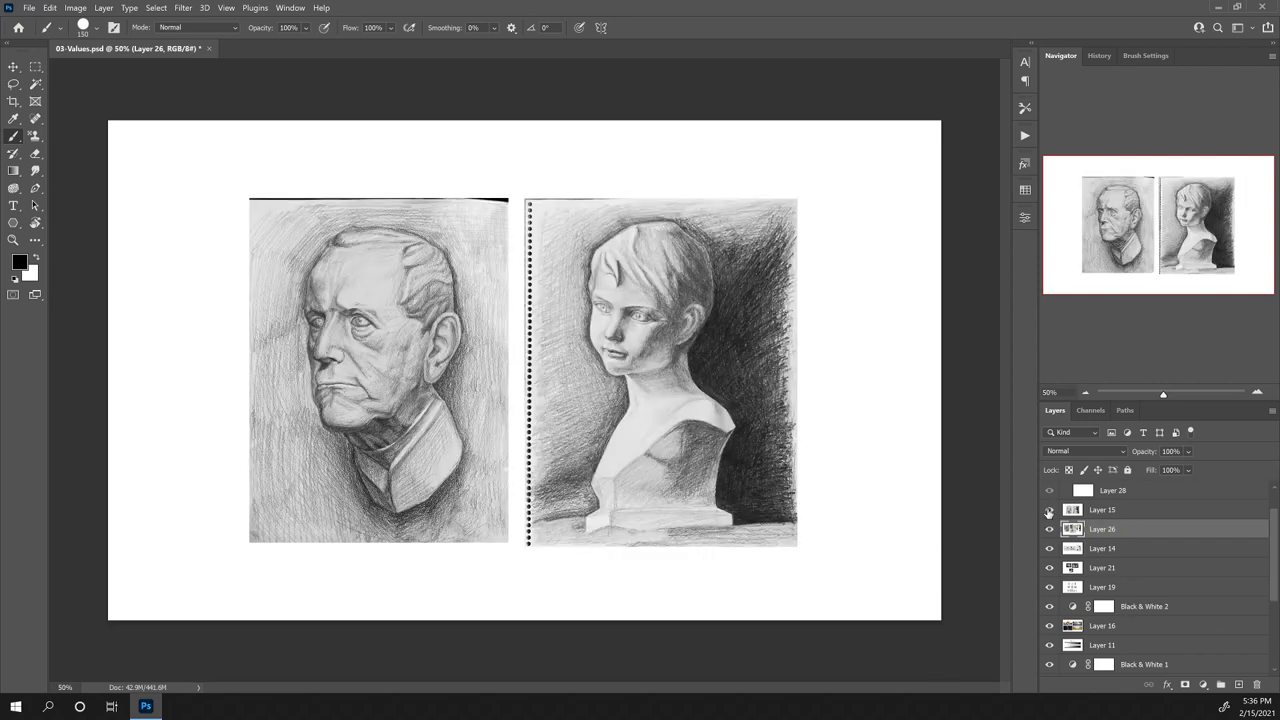
{"action": "left_click", "coordinate": [1048, 510]}
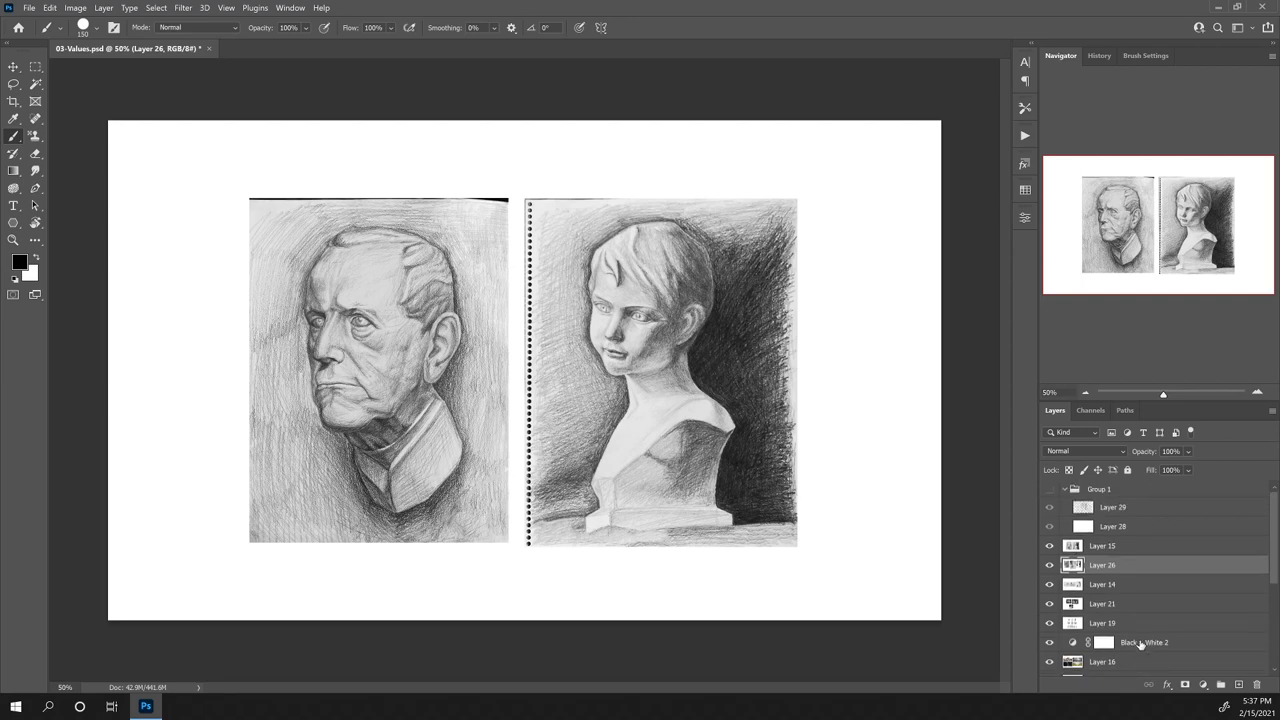
- Bring the 03 Values.psd girl-under-willow sketch forward and select its sketch layer
{"action": "left_click", "coordinate": [1048, 490]}
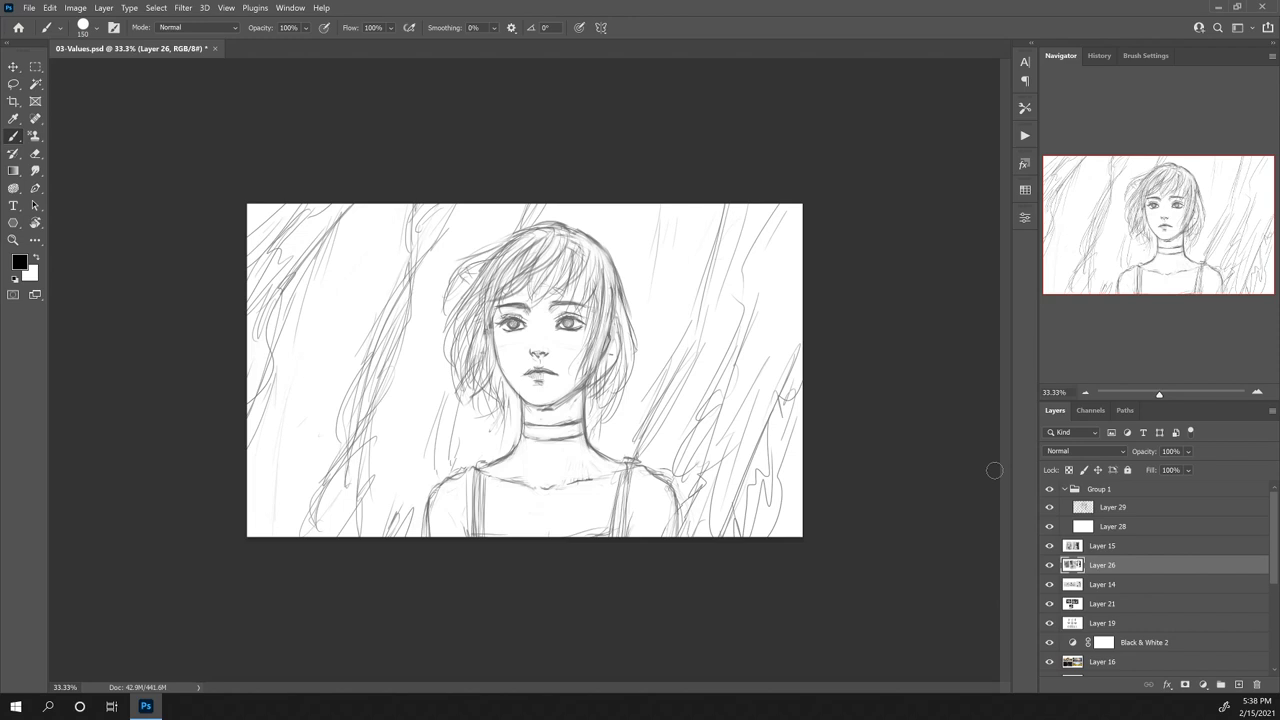
{"action": "left_click", "coordinate": [1112, 526]}
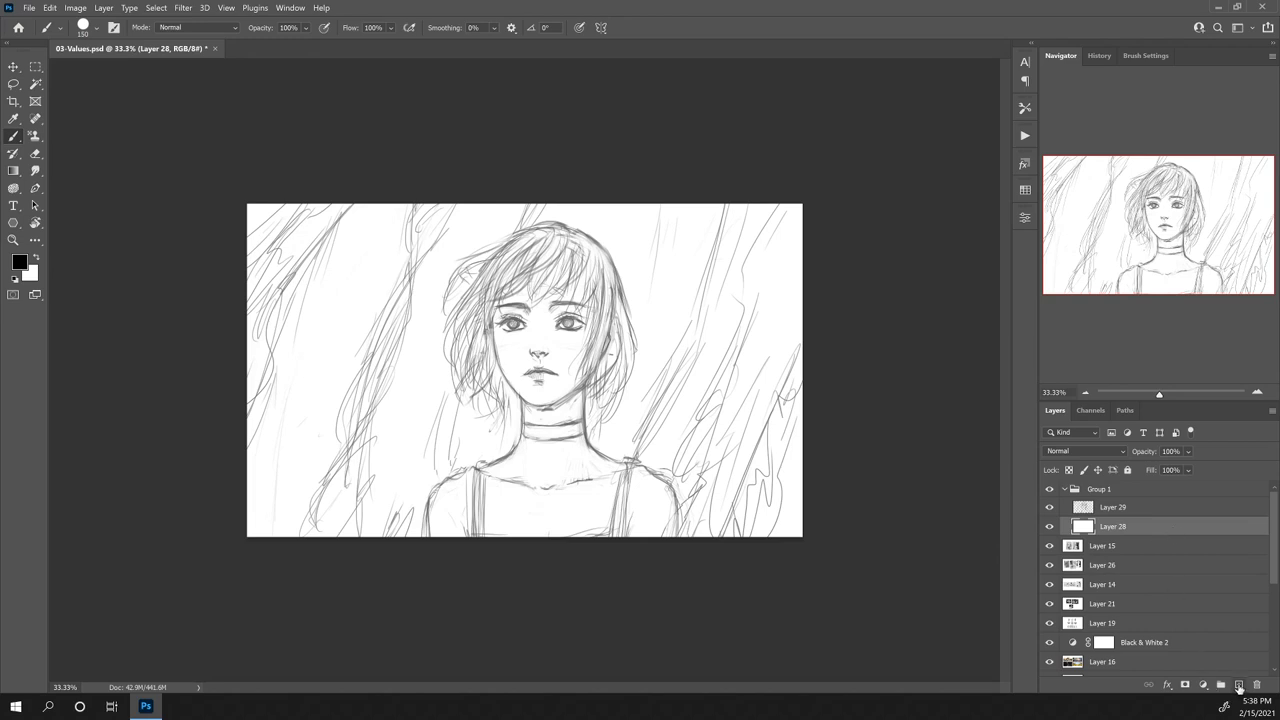
- Add an empty layer above the sketch and pick the Lasso tool for a freehand selection
{"action": "left_click", "coordinate": [1236, 684]}
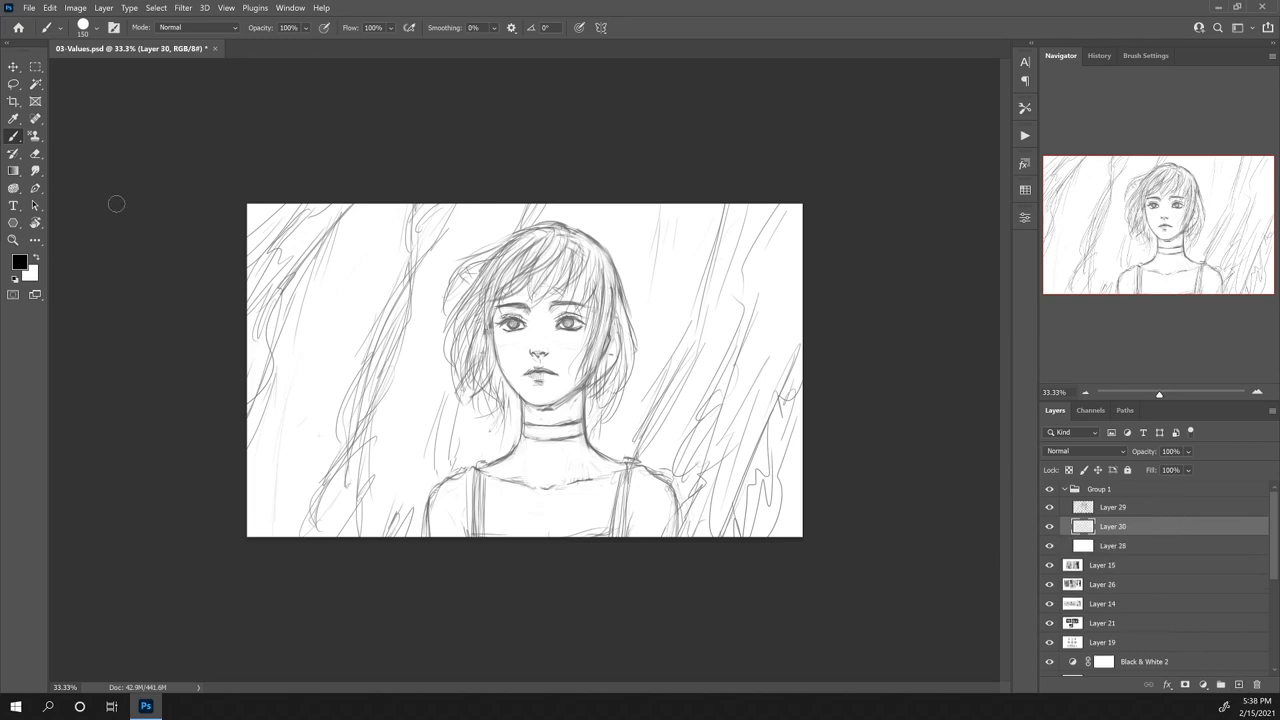
{"action": "left_click", "coordinate": [14, 84]}
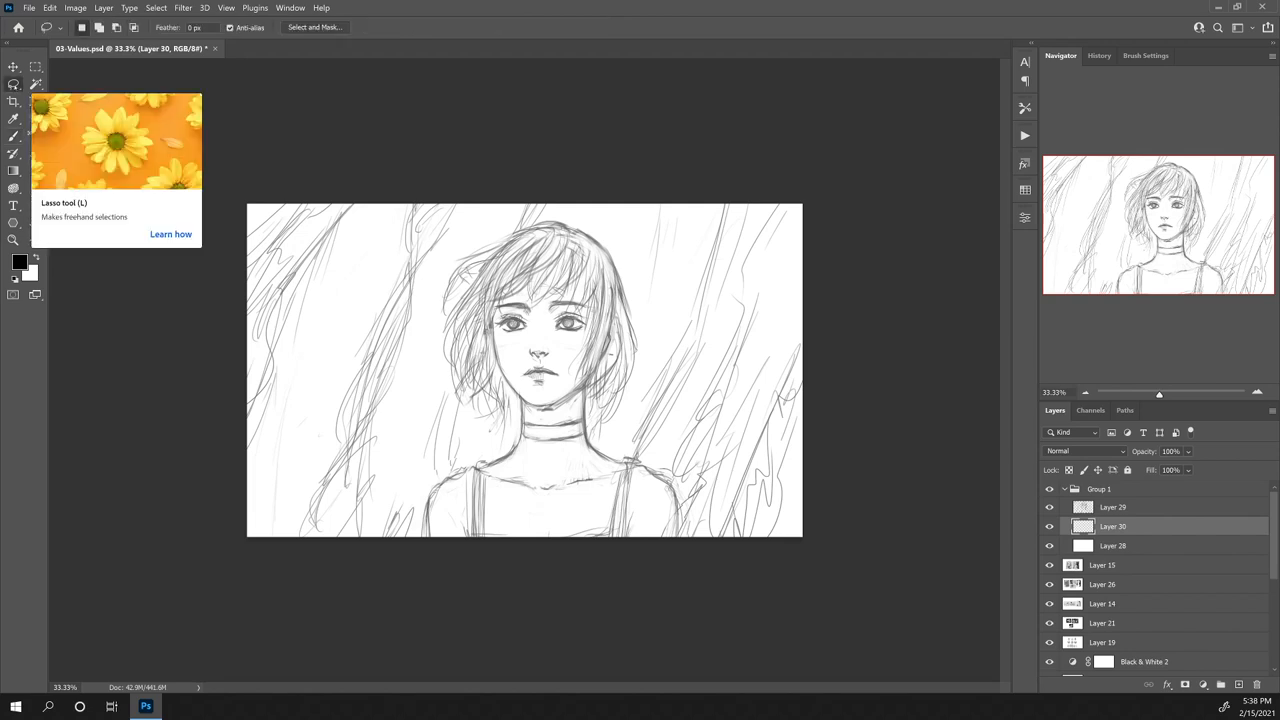
{"action": "mouse_move", "coordinate": [680, 516]}
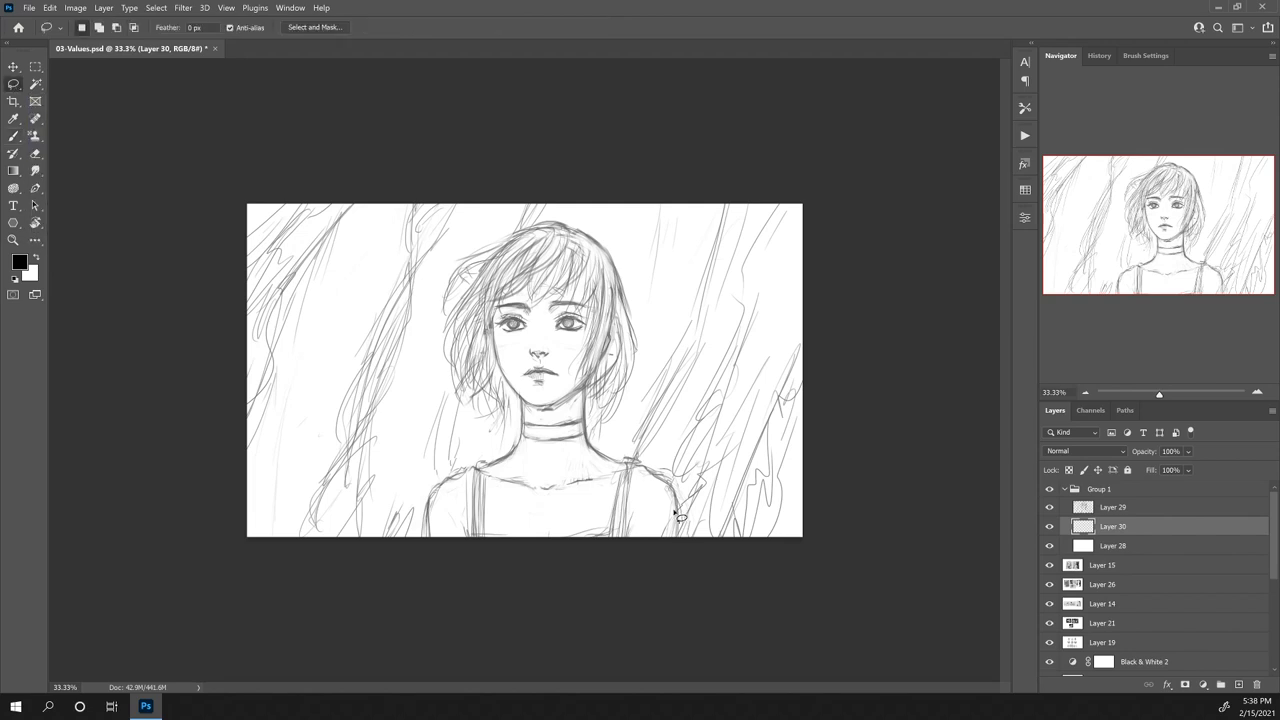
{"action": "mouse_move", "coordinate": [450, 520]}
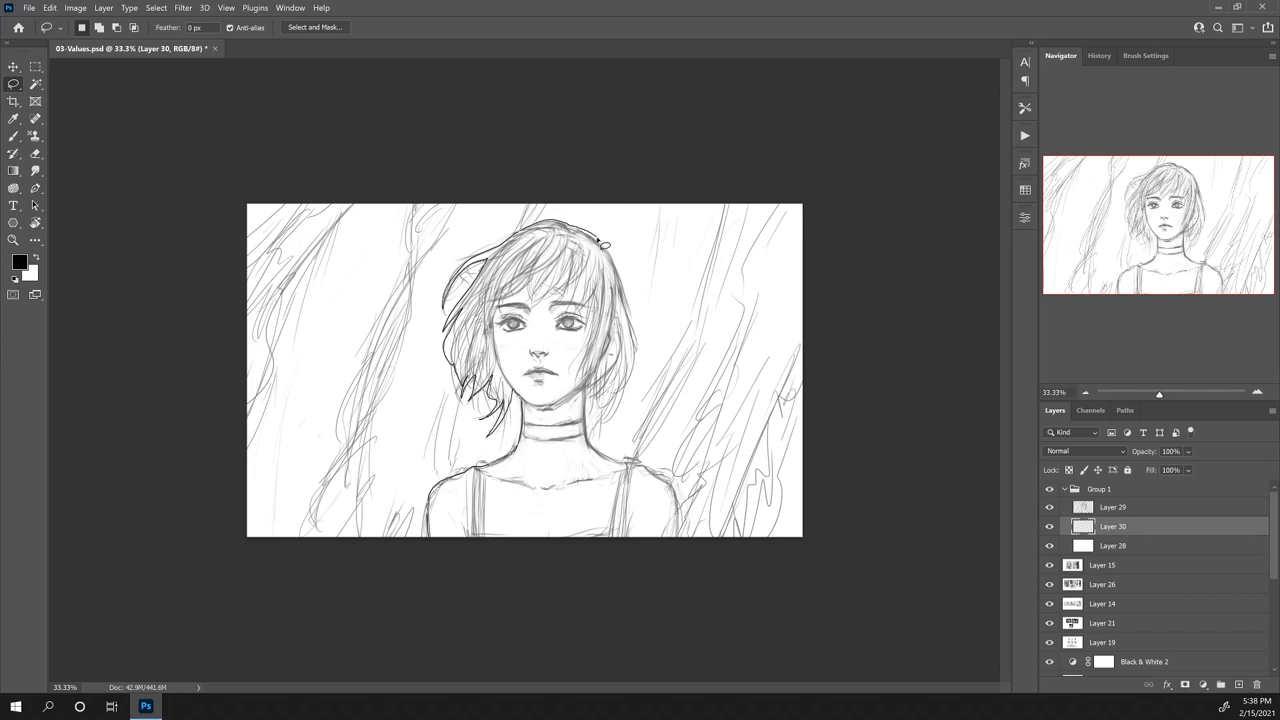
{"action": "mouse_move", "coordinate": [636, 380]}
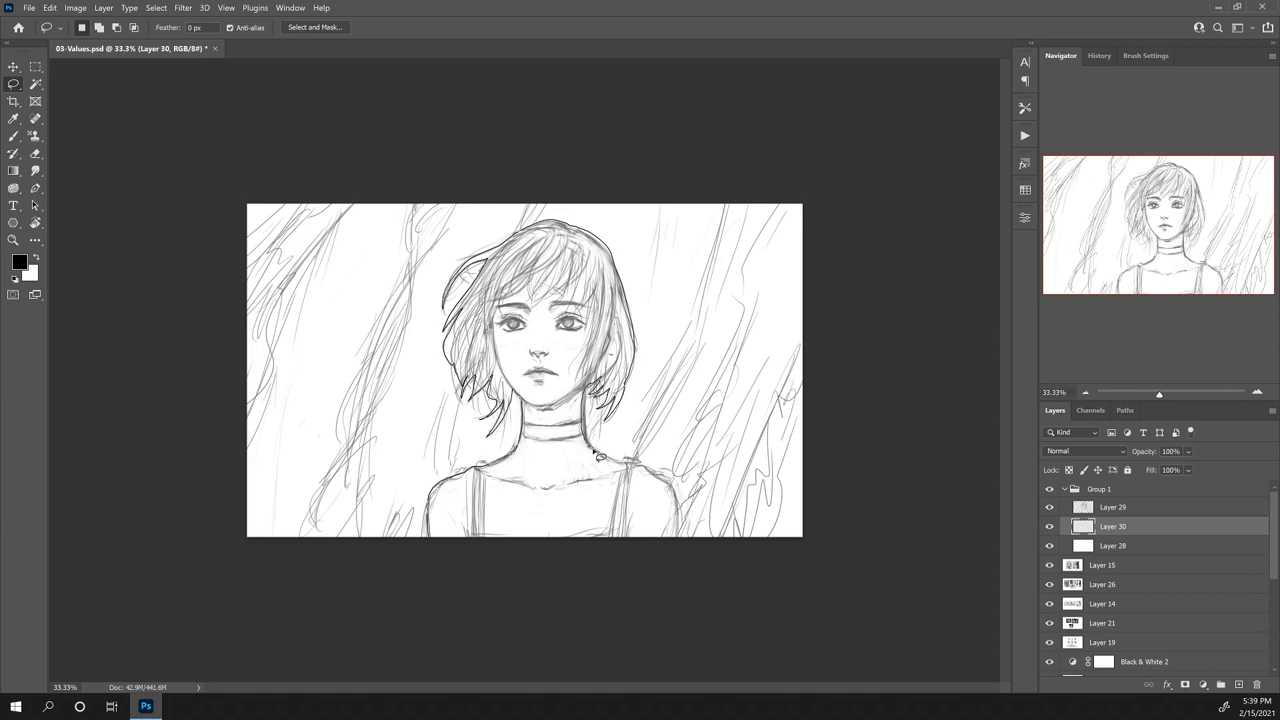
{"action": "mouse_move", "coordinate": [680, 496]}
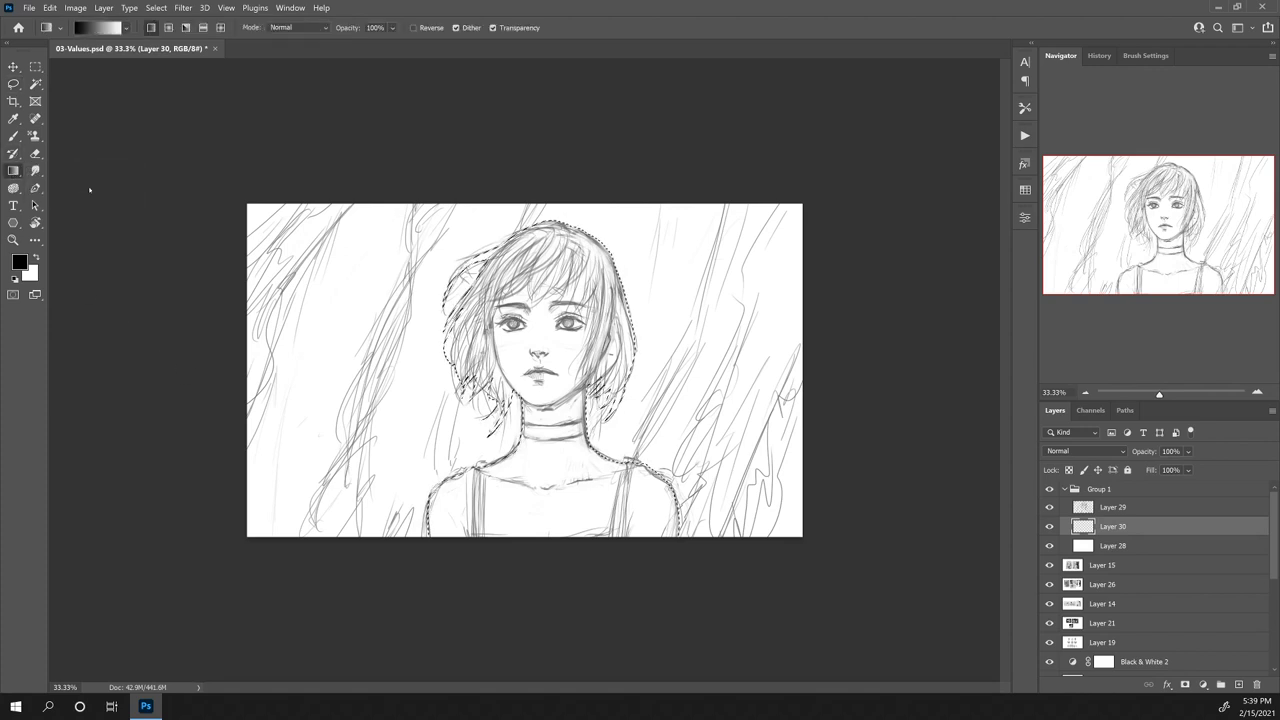
- Fill the girl's silhouette with mid-gray from the Color Picker and add a new layer for brushwork
{"action": "left_click", "coordinate": [18, 260]}
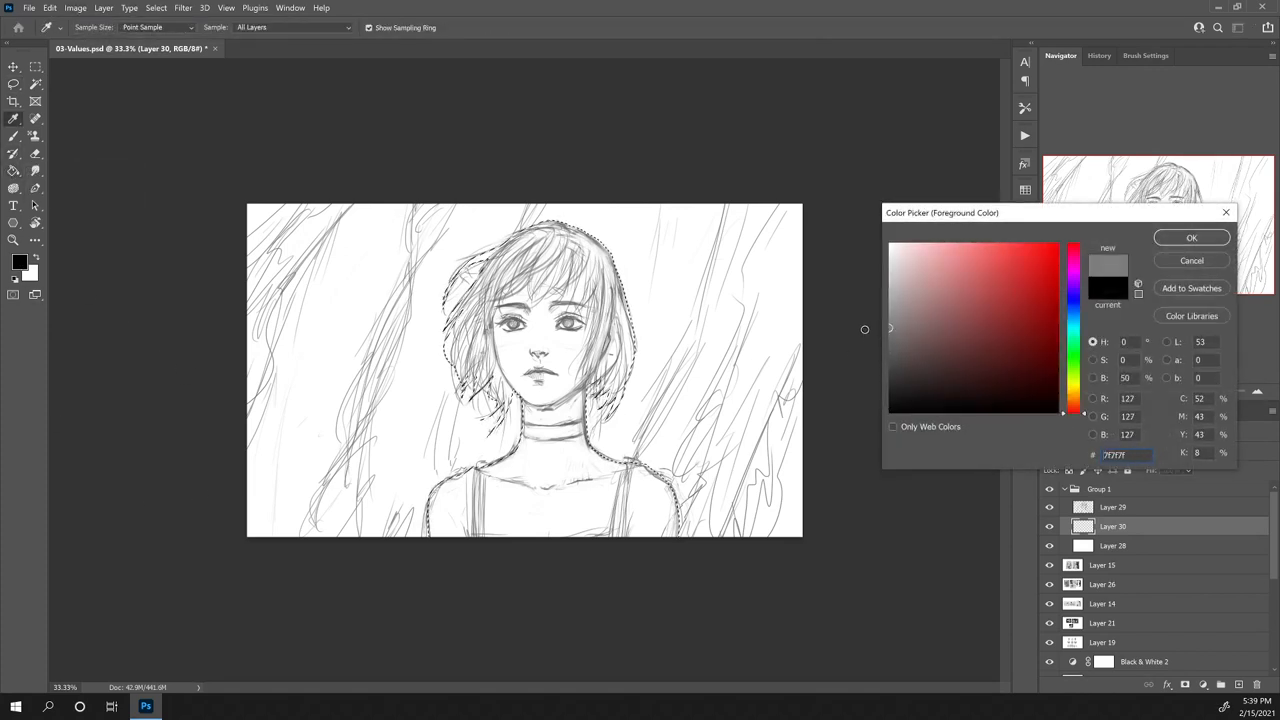
{"action": "left_click", "coordinate": [1192, 236]}
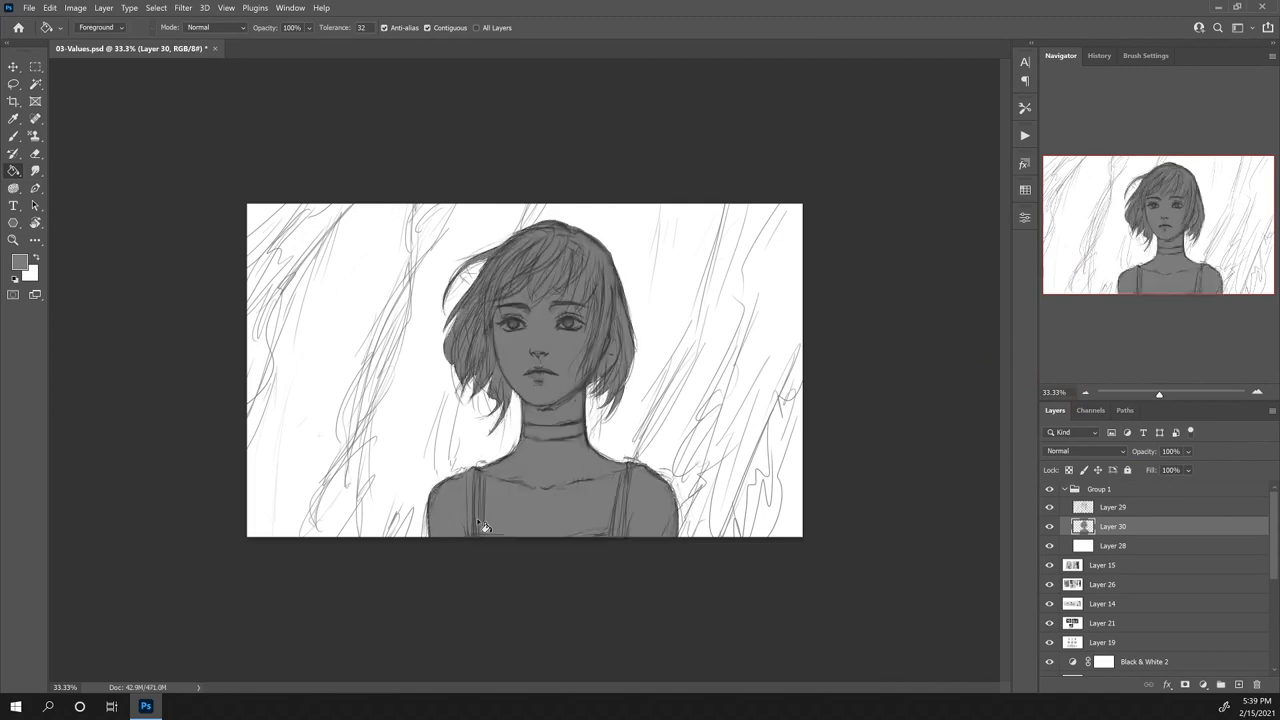
{"action": "left_click", "coordinate": [12, 136]}
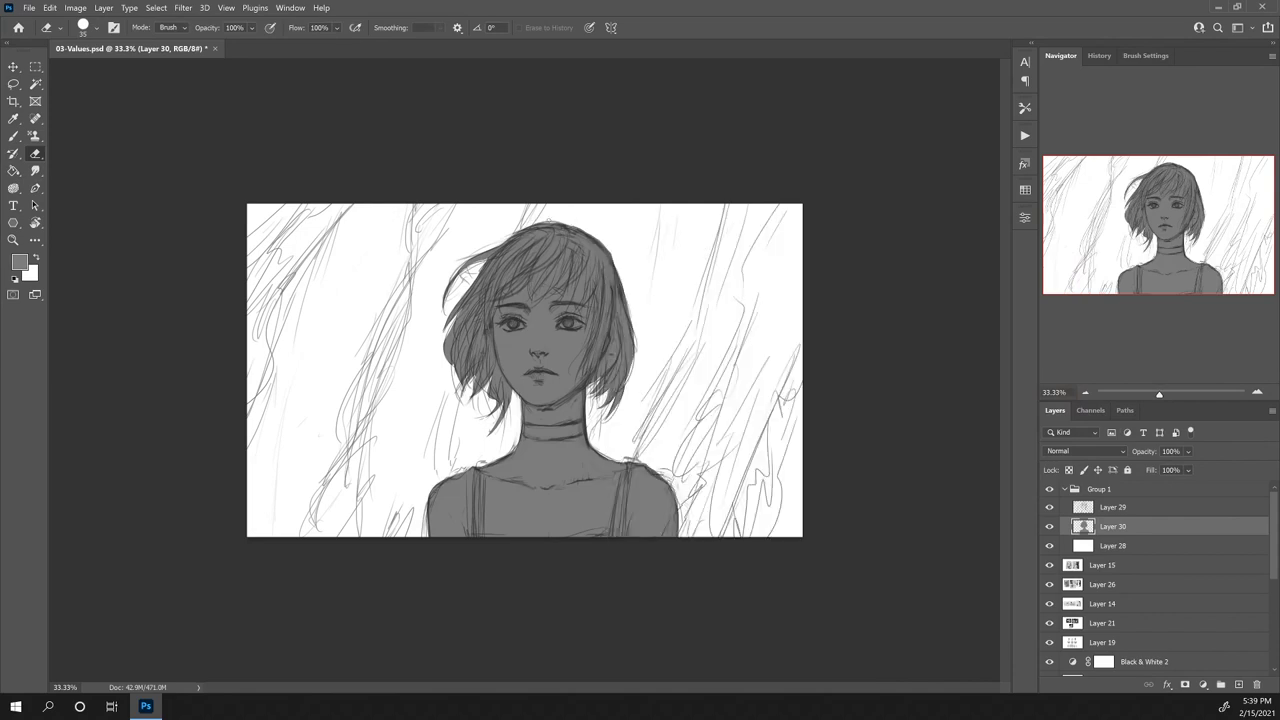
{"action": "left_click", "coordinate": [1112, 544]}
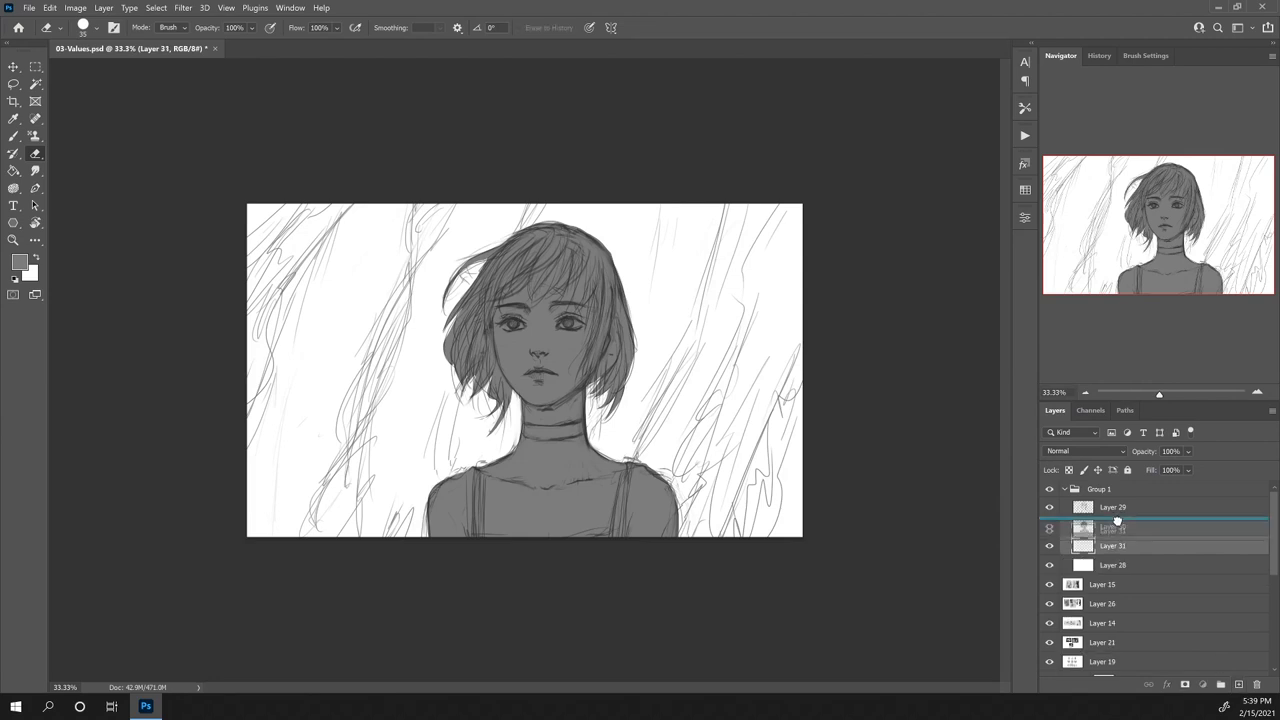
- Lasso foliage shapes along both edges and fill them solid black
{"action": "left_click", "coordinate": [12, 84]}
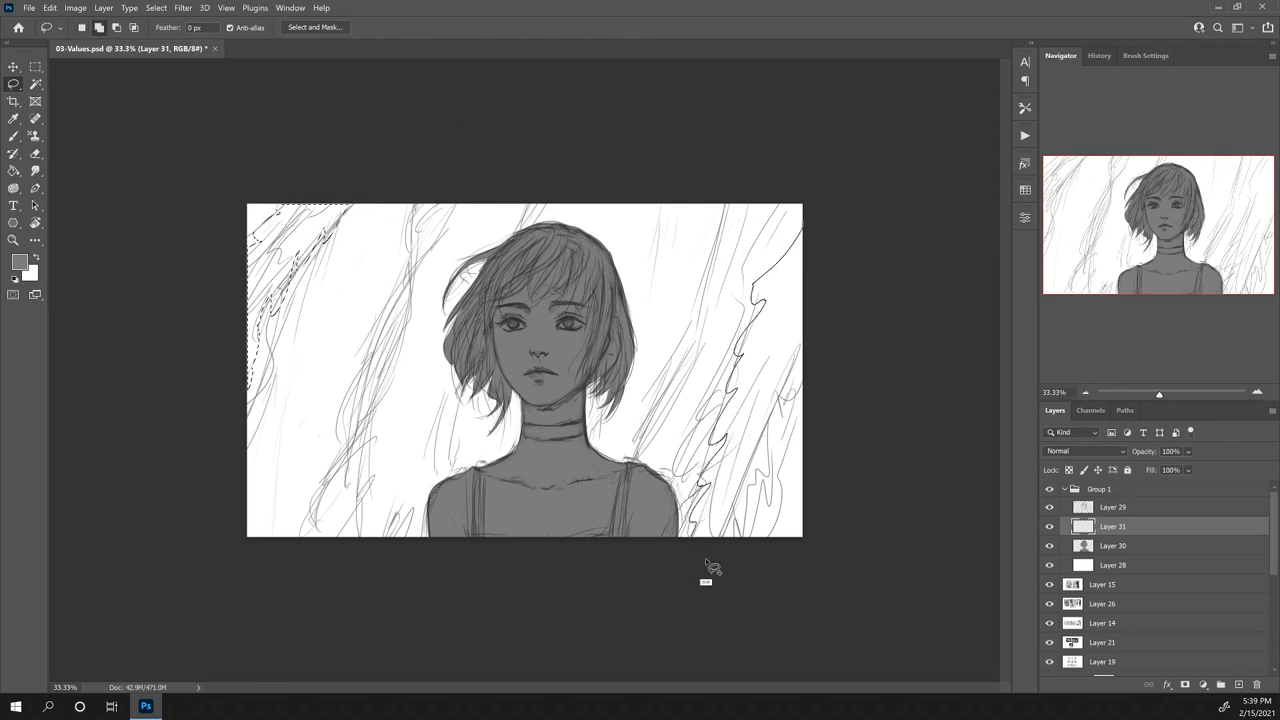
{"action": "mouse_move", "coordinate": [820, 304]}
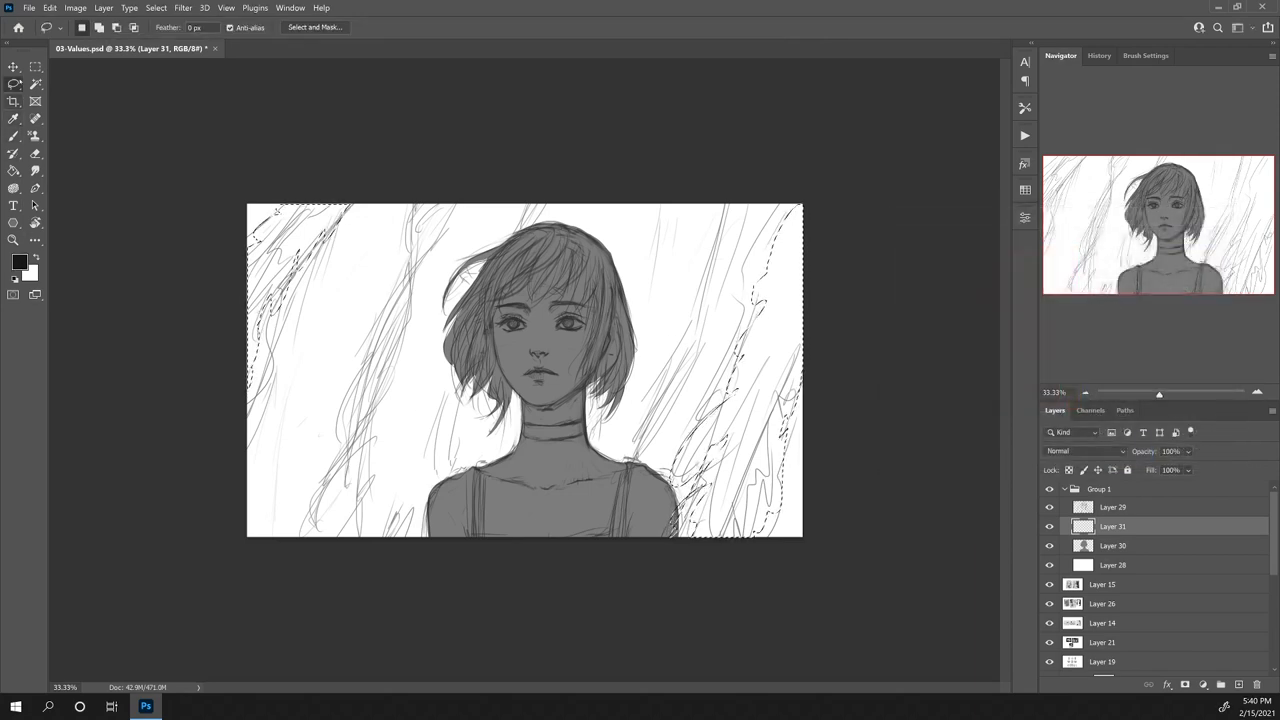
{"action": "left_click", "coordinate": [14, 170]}
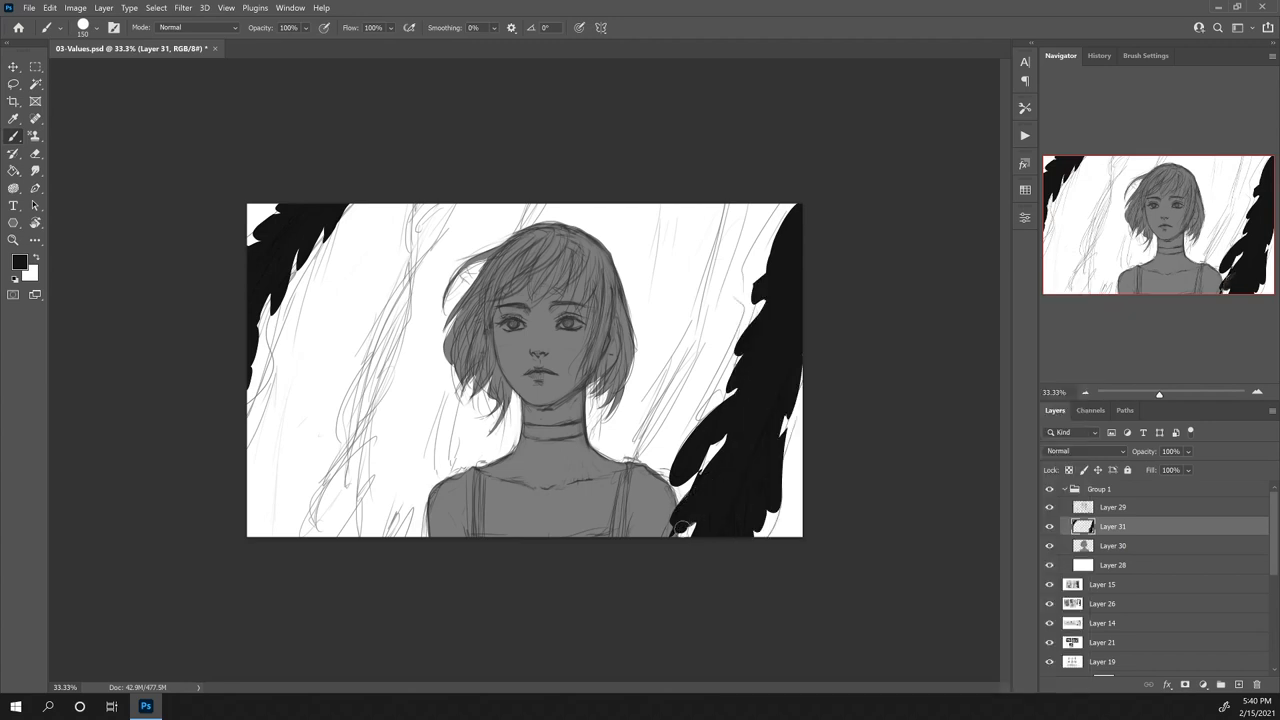
{"action": "mouse_move", "coordinate": [732, 412]}
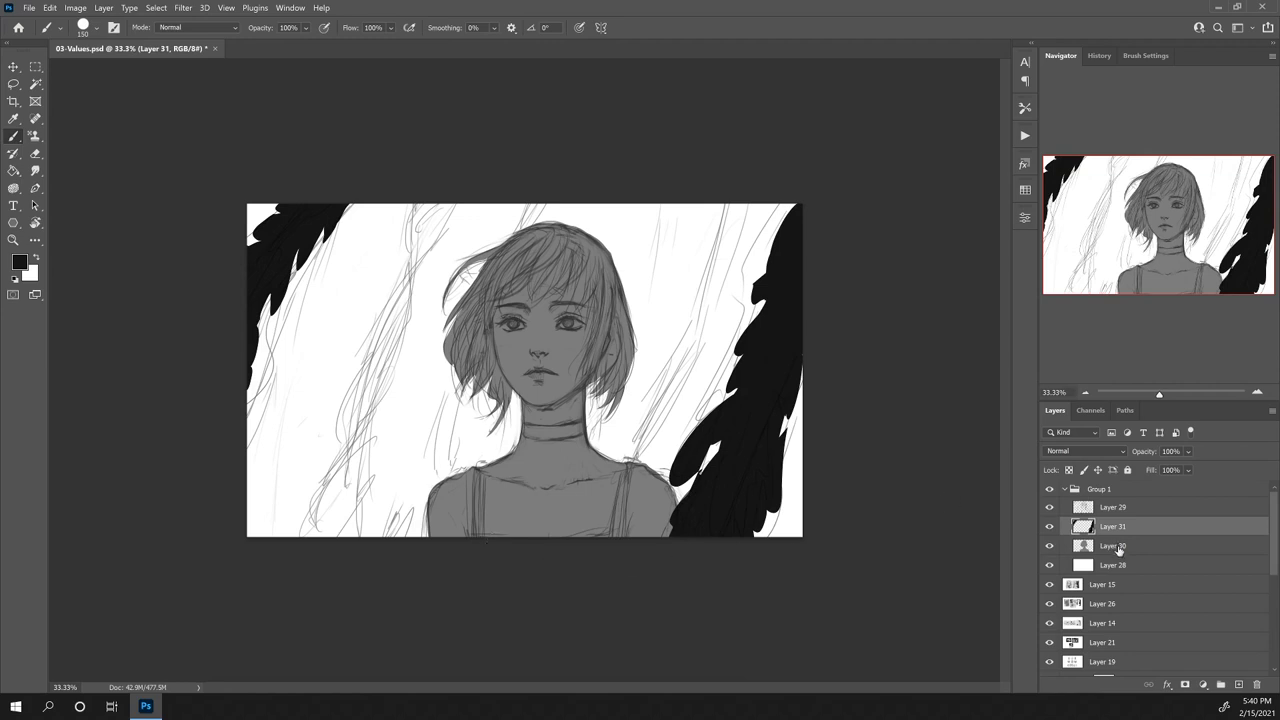
- Add a new layer and lasso long wavy willow strand outlines across the canvas
{"action": "left_click", "coordinate": [1204, 684]}
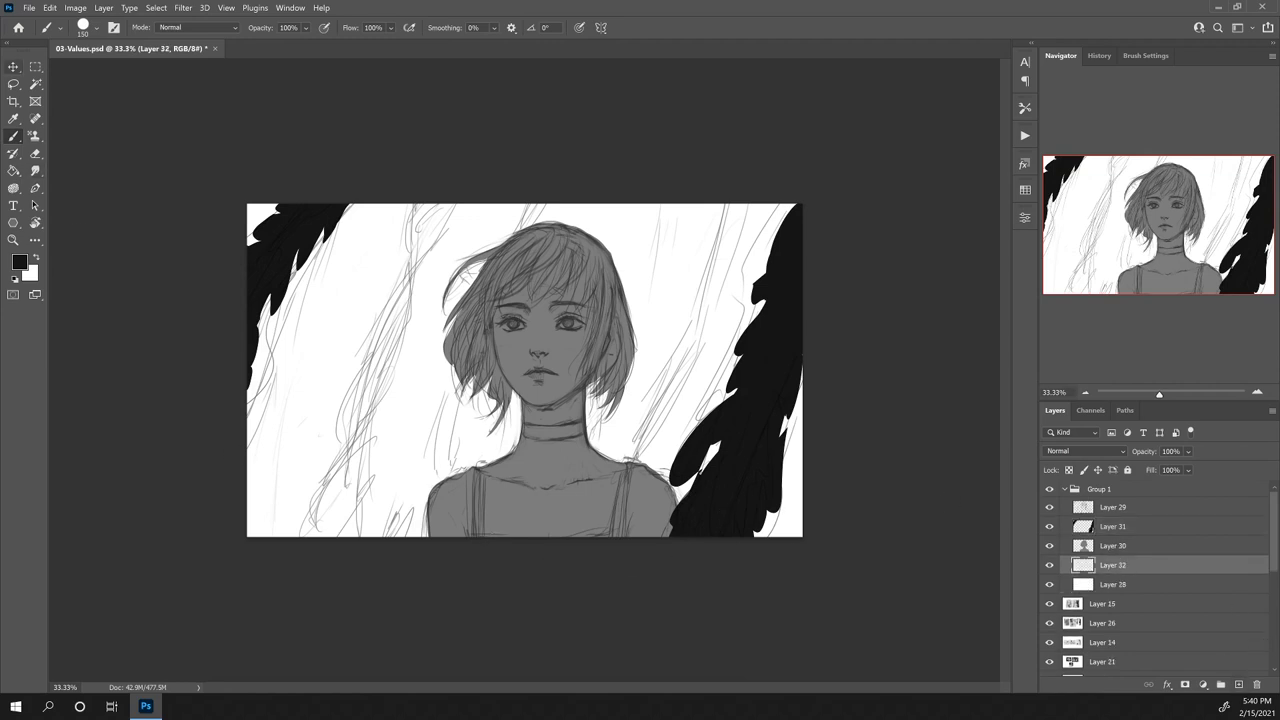
{"action": "left_click", "coordinate": [12, 84]}
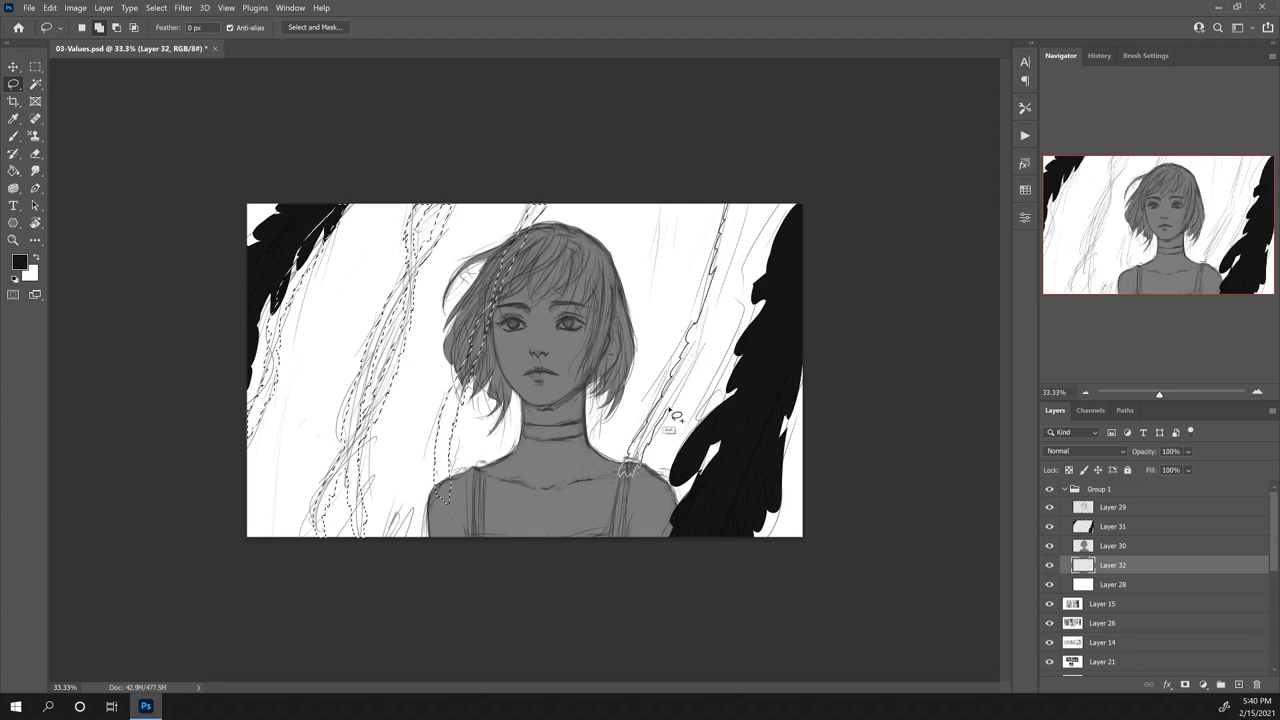
{"action": "mouse_move", "coordinate": [744, 196]}
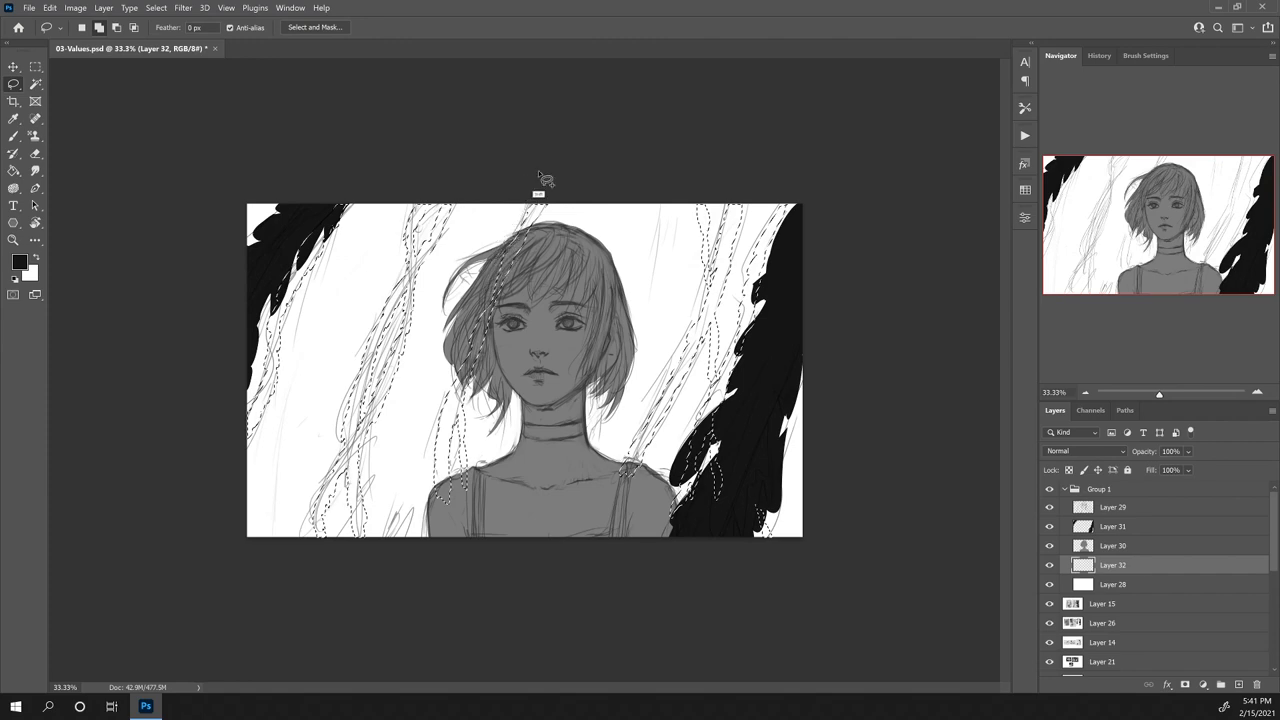
- Choose a light gray foreground and bucket-fill the traced willow strands with it
{"action": "left_click", "coordinate": [20, 260]}
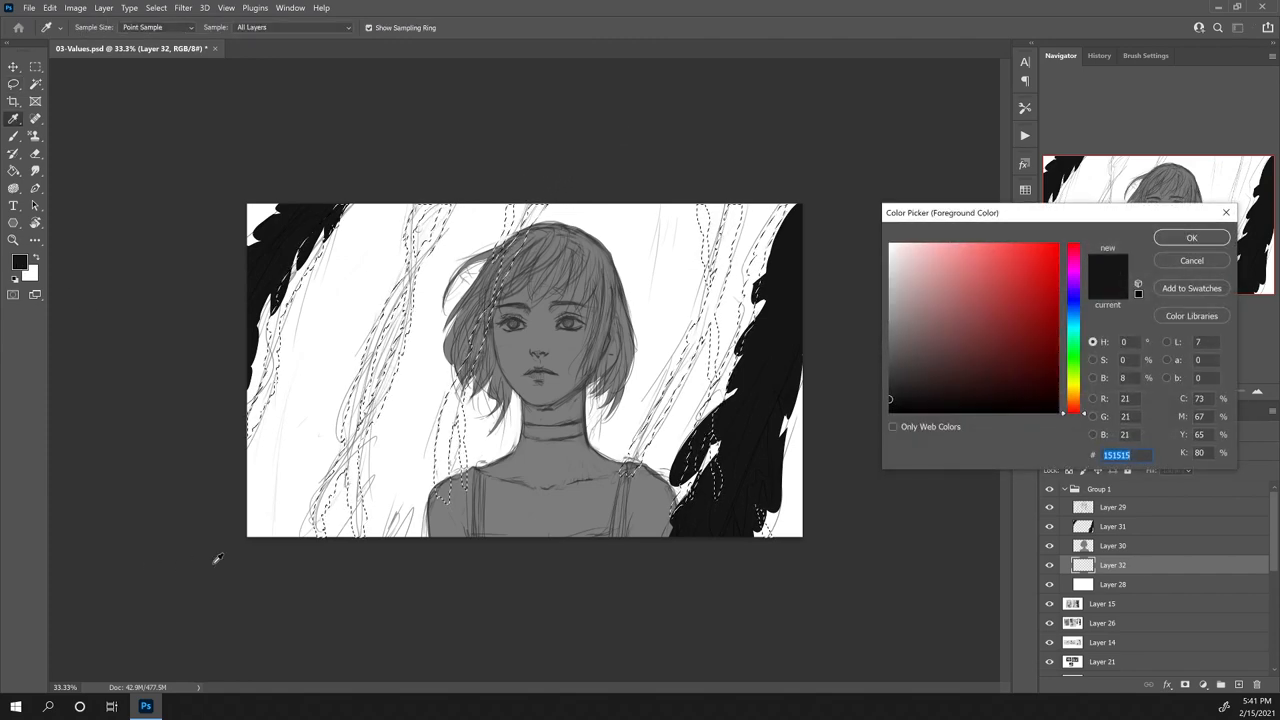
{"action": "left_click", "coordinate": [896, 264]}
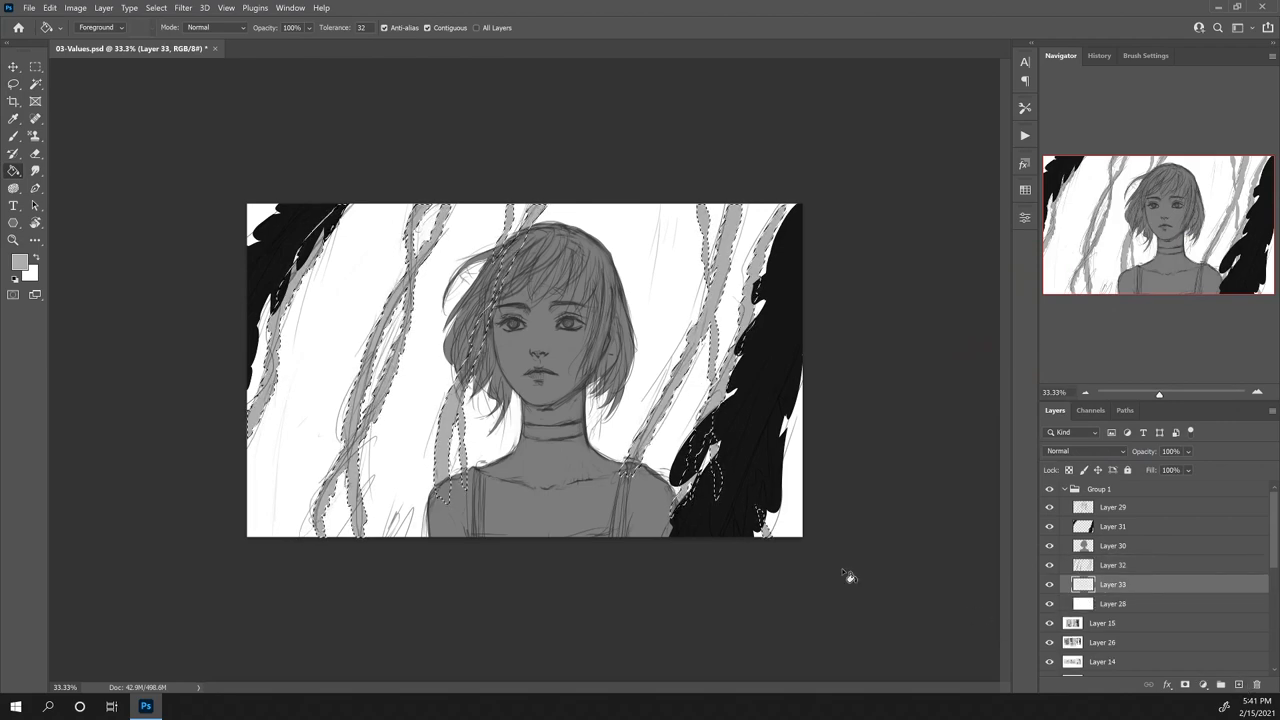
{"action": "left_click", "coordinate": [20, 260]}
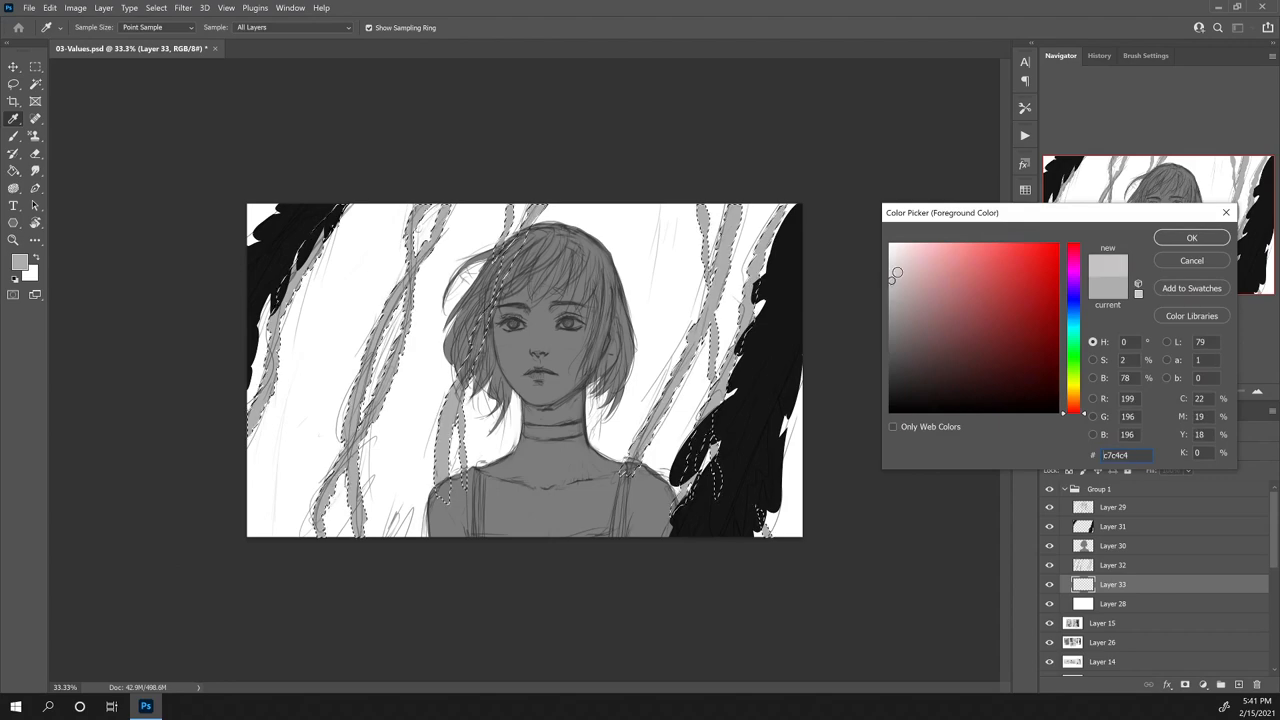
- Confirm a light gray and drag a vertical gradient over the background layer
{"action": "left_click", "coordinate": [890, 244]}
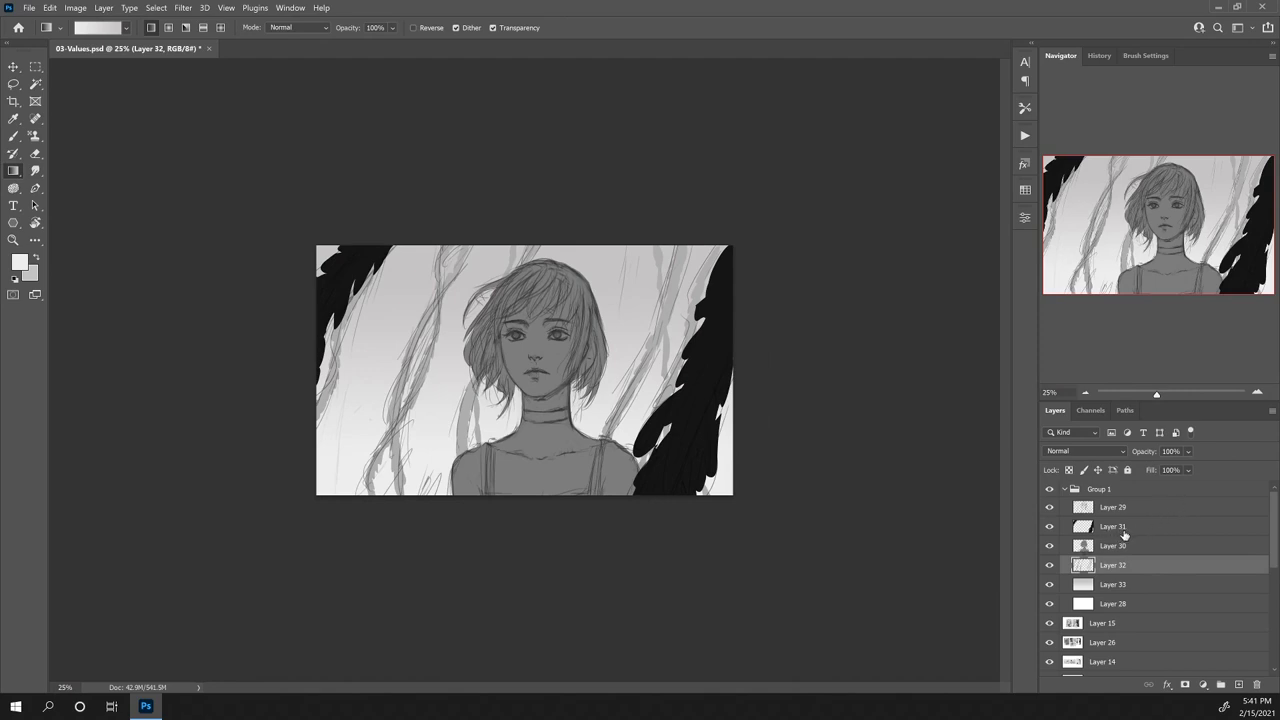
{"action": "mouse_move", "coordinate": [1124, 544]}
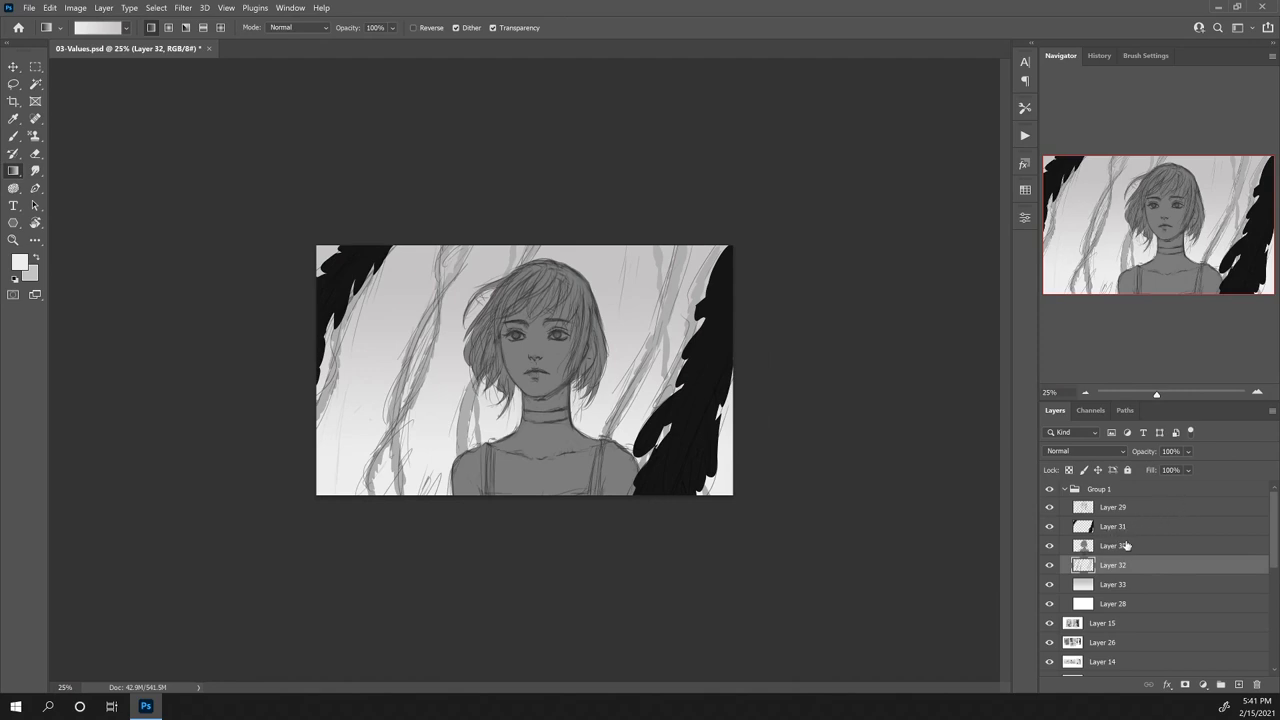
{"action": "mouse_move", "coordinate": [1116, 544]}
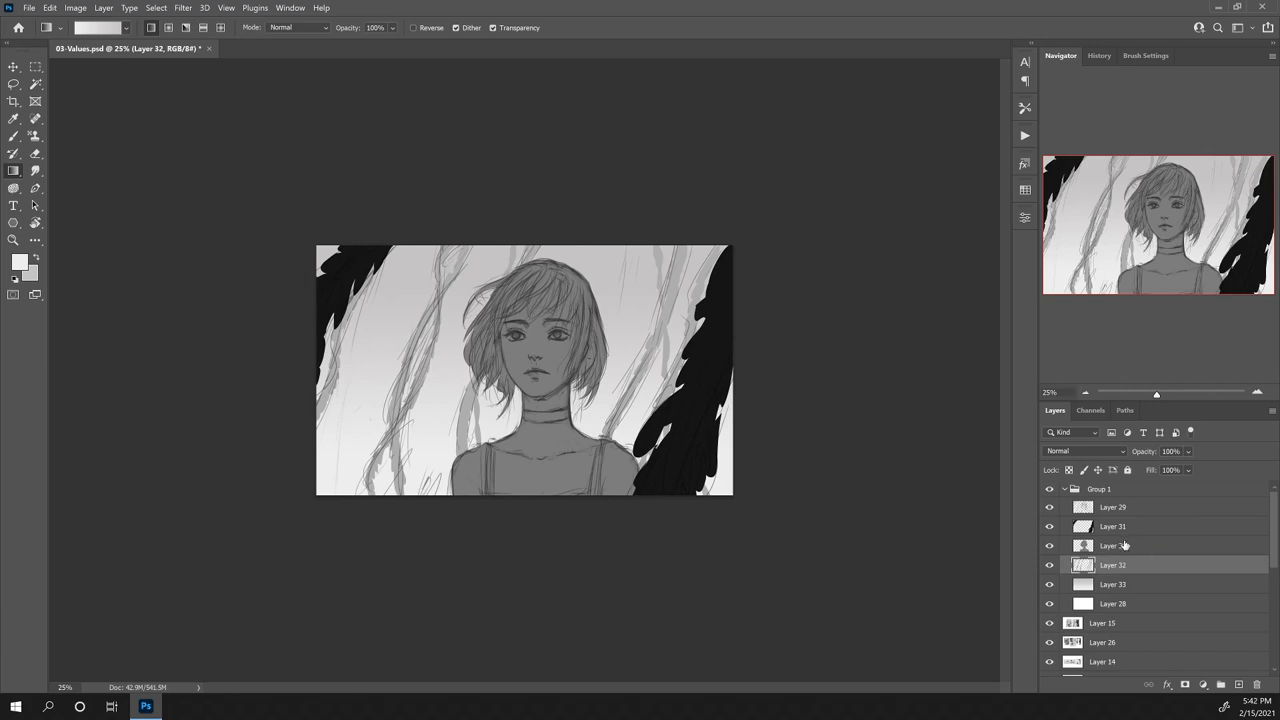
- Lock the foliage, branch and character layers one by one in the Layers panel
{"action": "left_click", "coordinate": [1120, 526]}
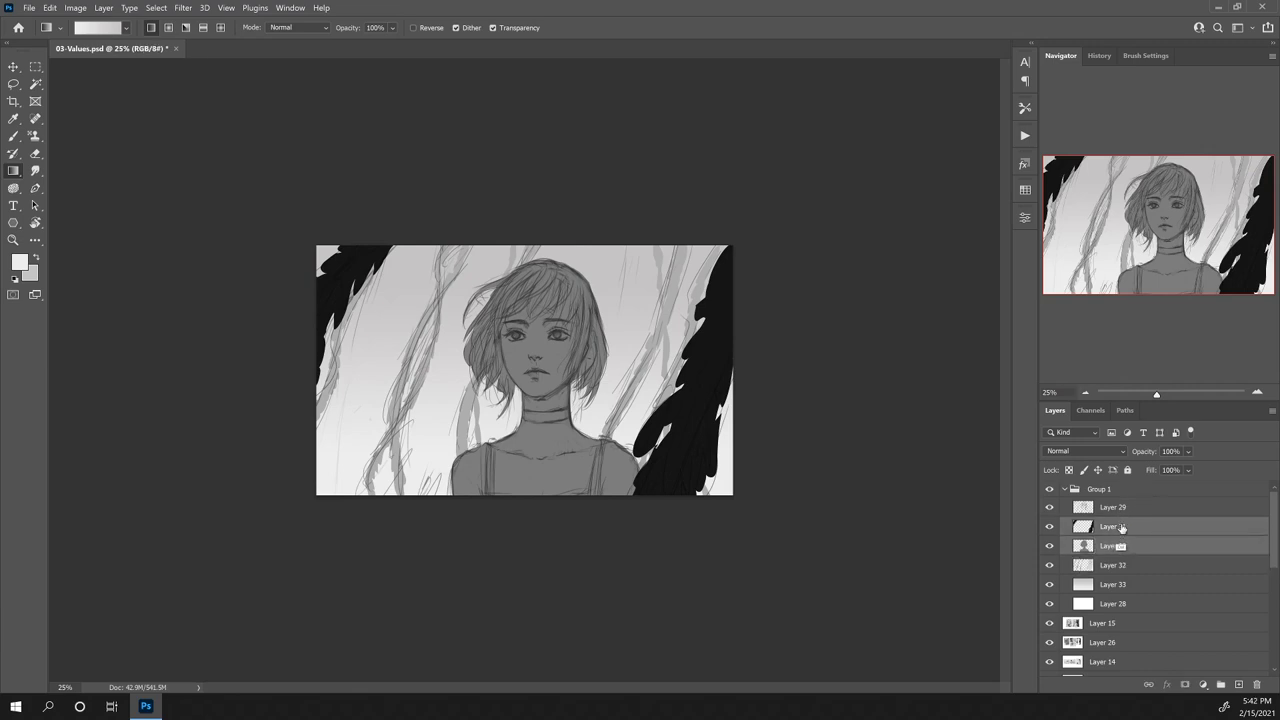
{"action": "left_click", "coordinate": [1112, 564]}
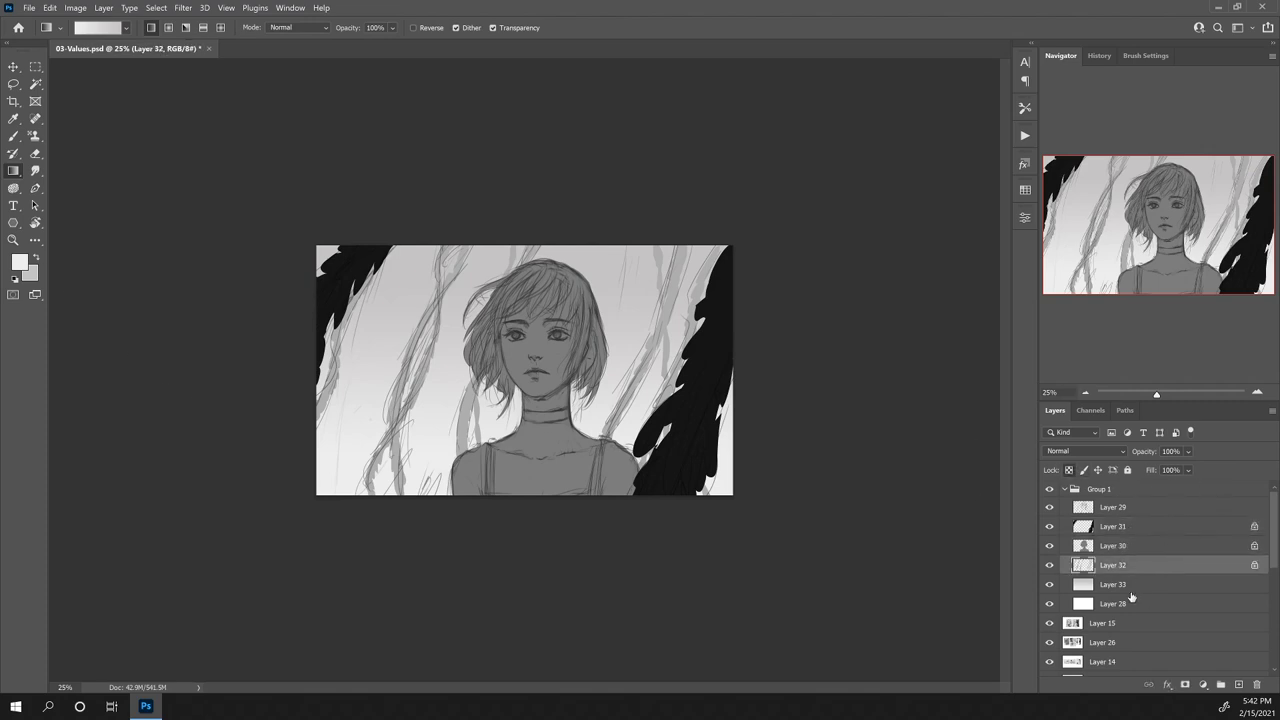
{"action": "left_click", "coordinate": [12, 120]}
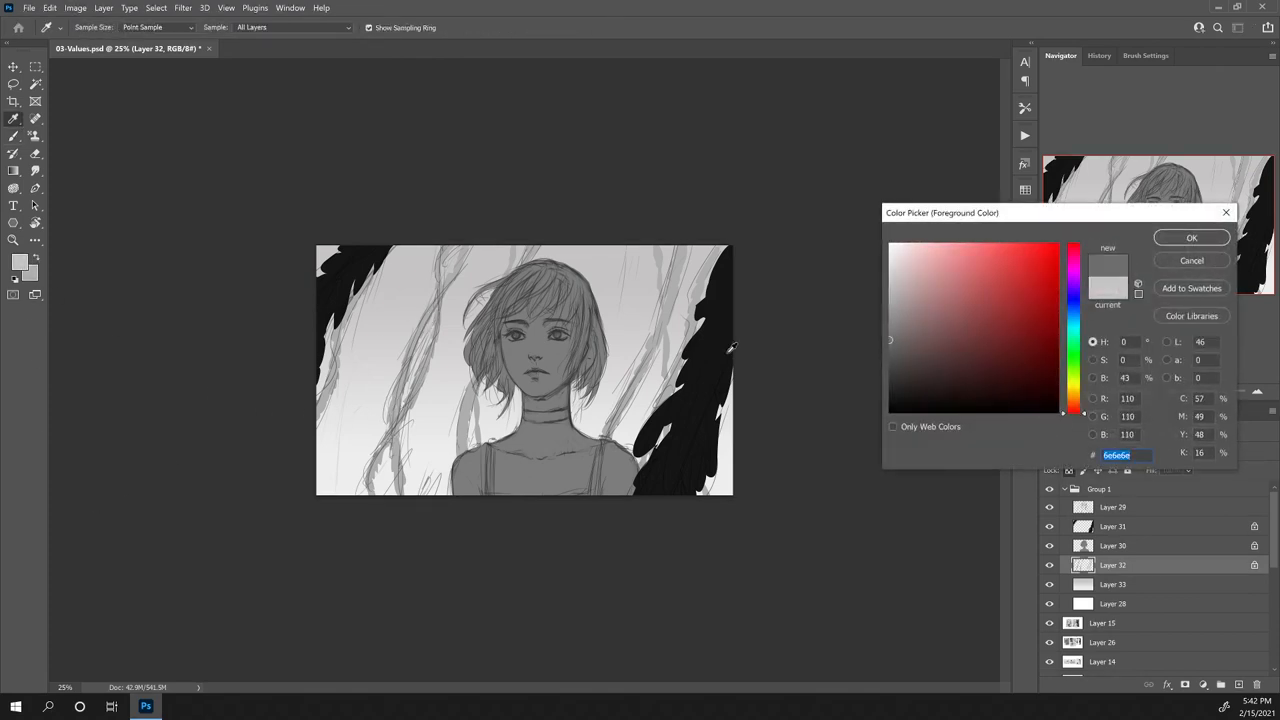
{"action": "left_click", "coordinate": [1192, 236]}
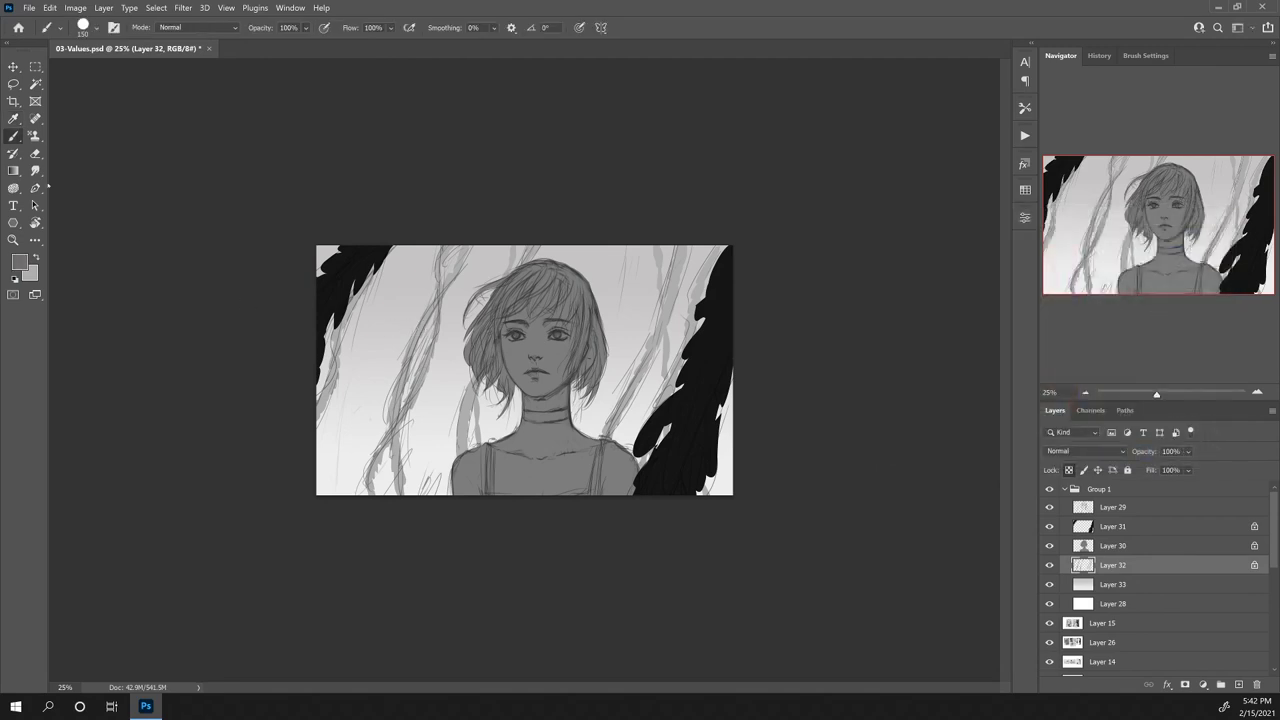
{"action": "left_click", "coordinate": [14, 170]}
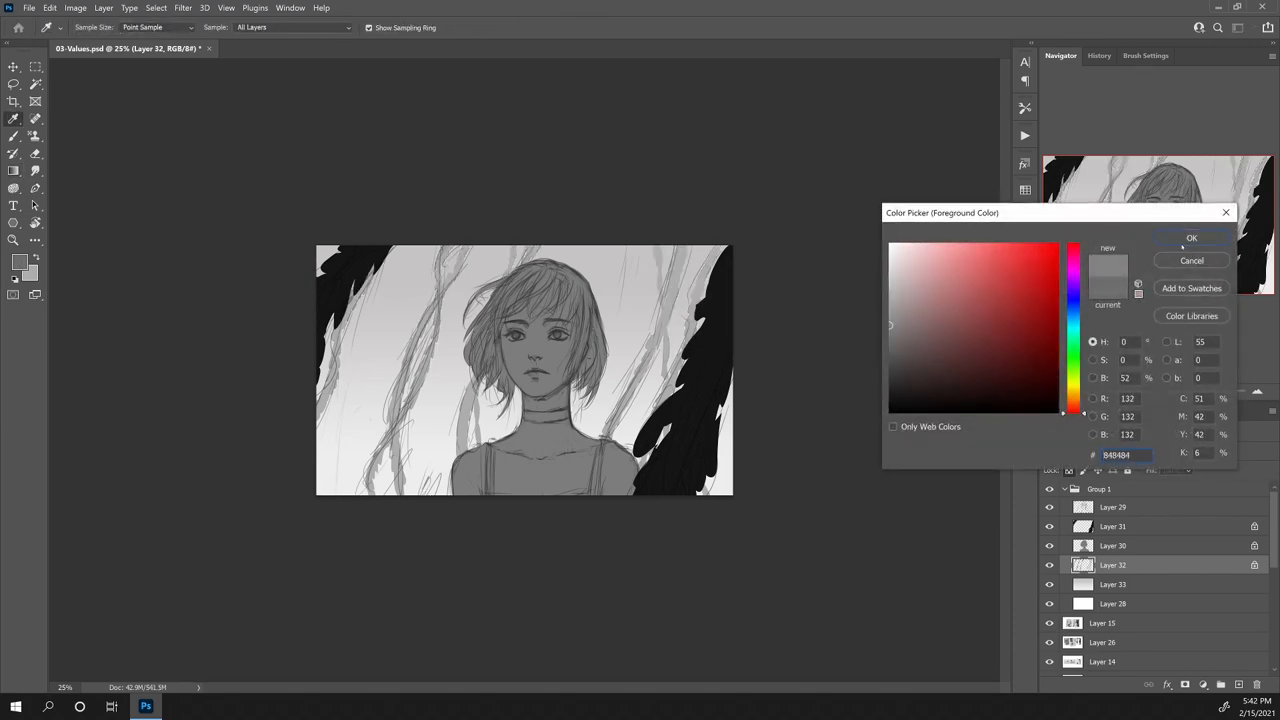
{"action": "left_click", "coordinate": [1192, 238]}
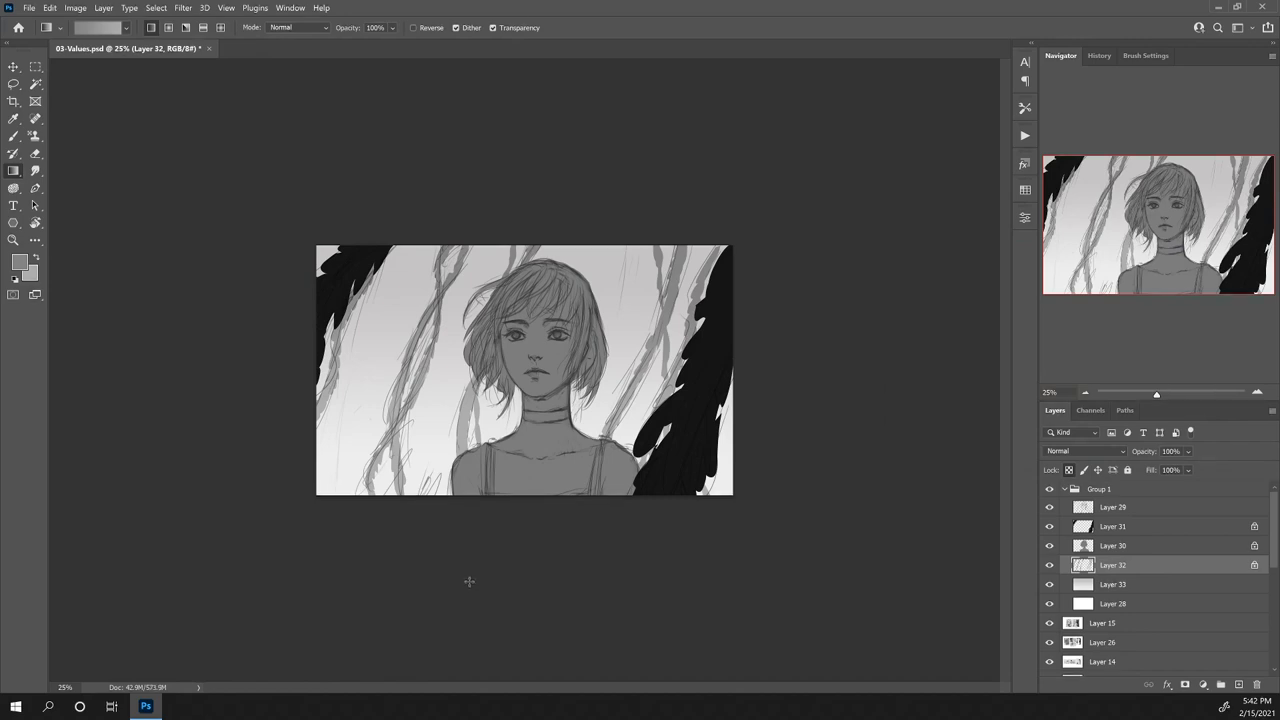
{"action": "left_click", "coordinate": [1112, 544]}
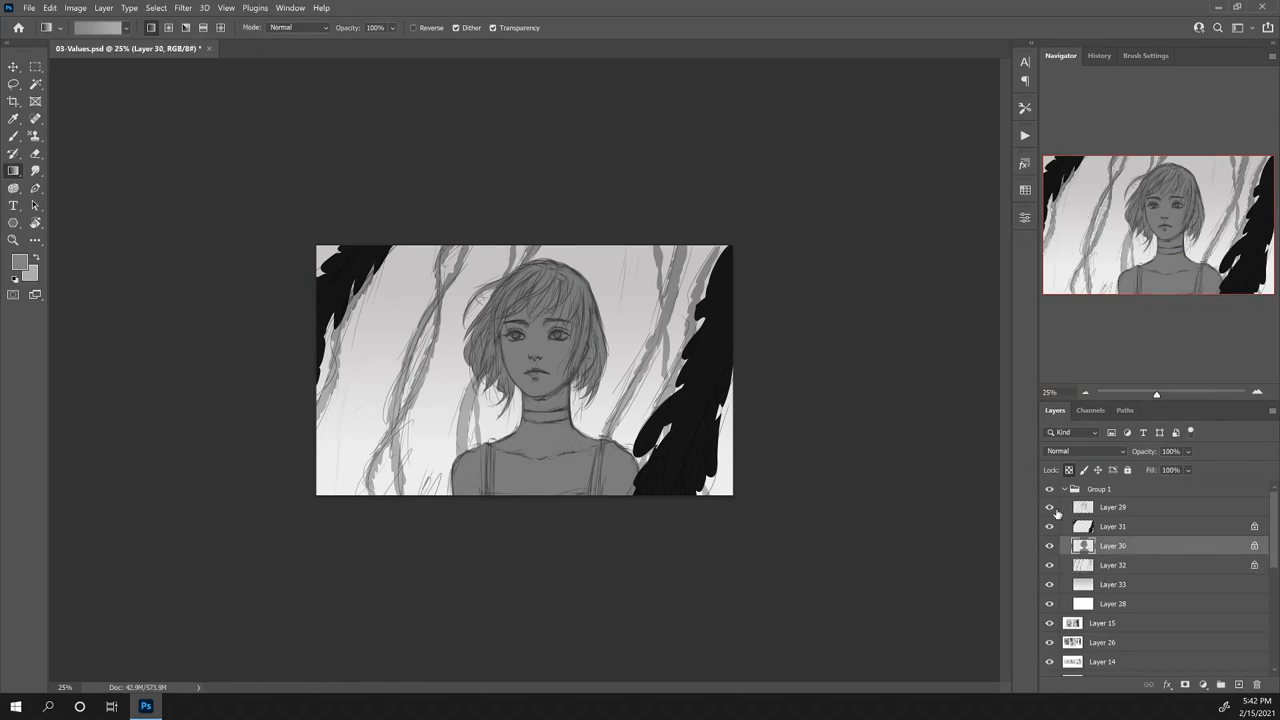
{"action": "left_click", "coordinate": [1048, 508]}
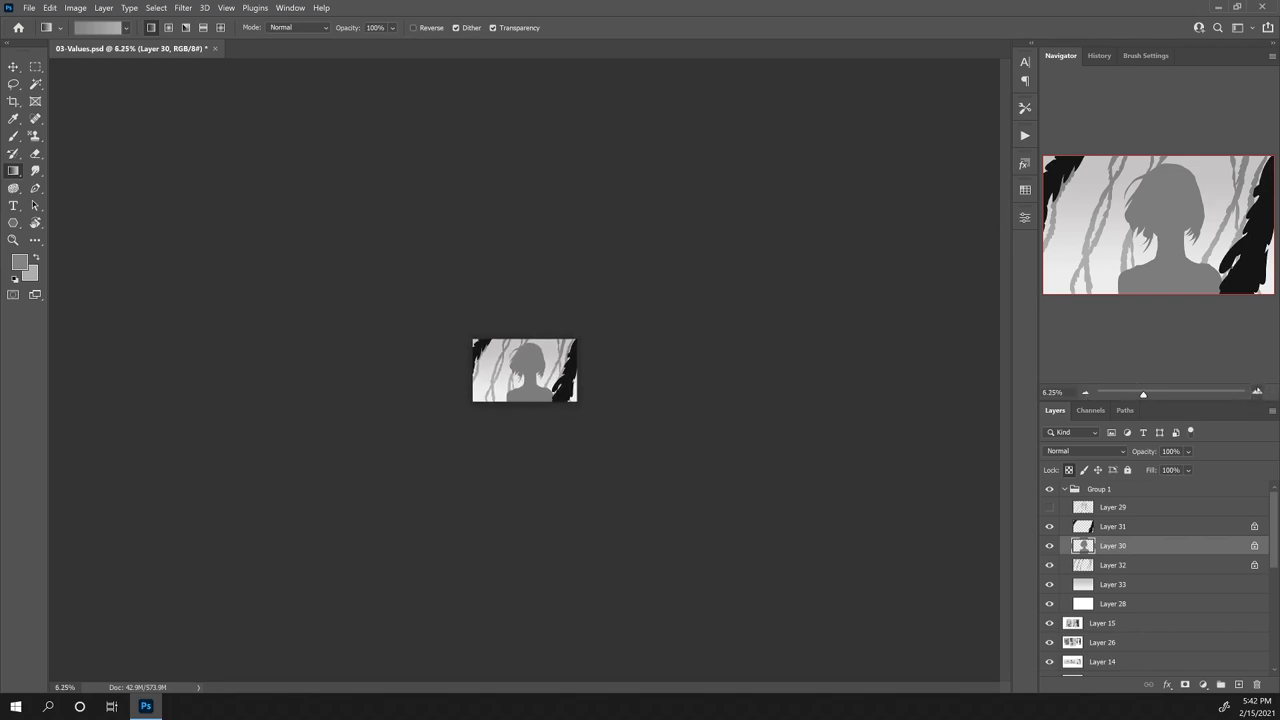
{"action": "mouse_move", "coordinate": [1256, 390]}
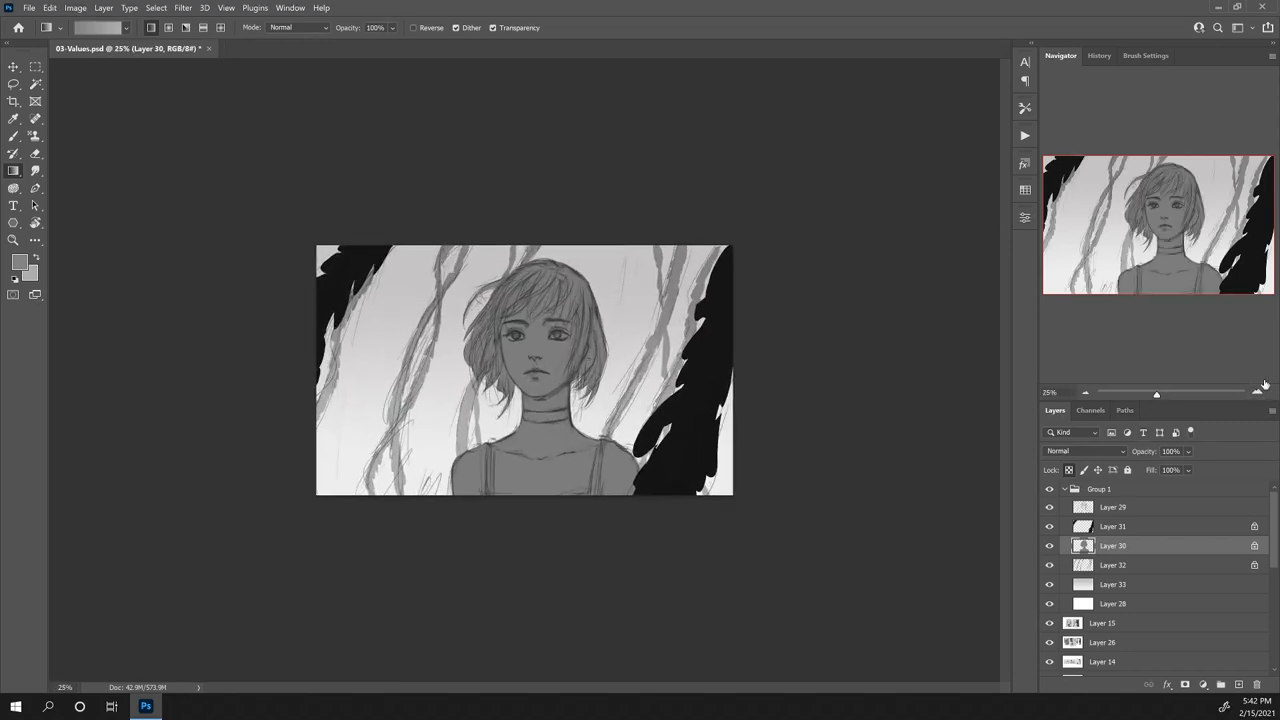
- Brush soft gray shading onto the girl's face, hair and shoulders, hair darkest
{"action": "left_click", "coordinate": [12, 136]}
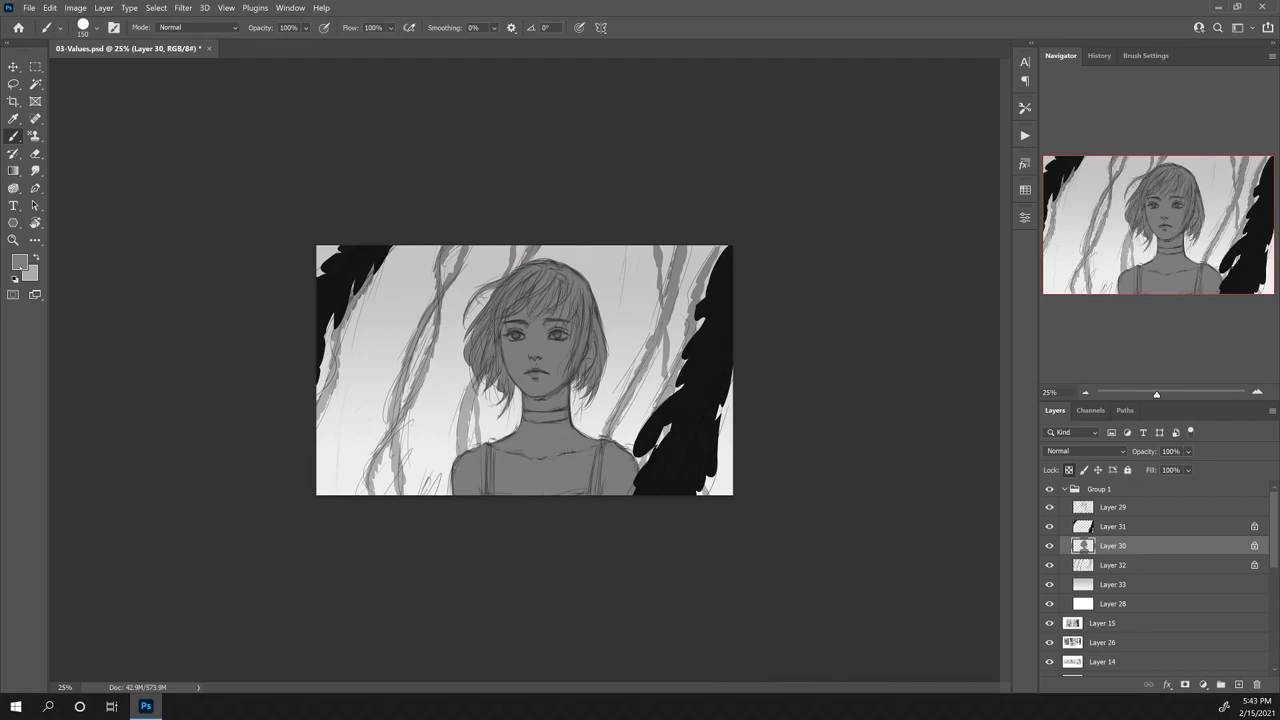
{"action": "left_click", "coordinate": [20, 260]}
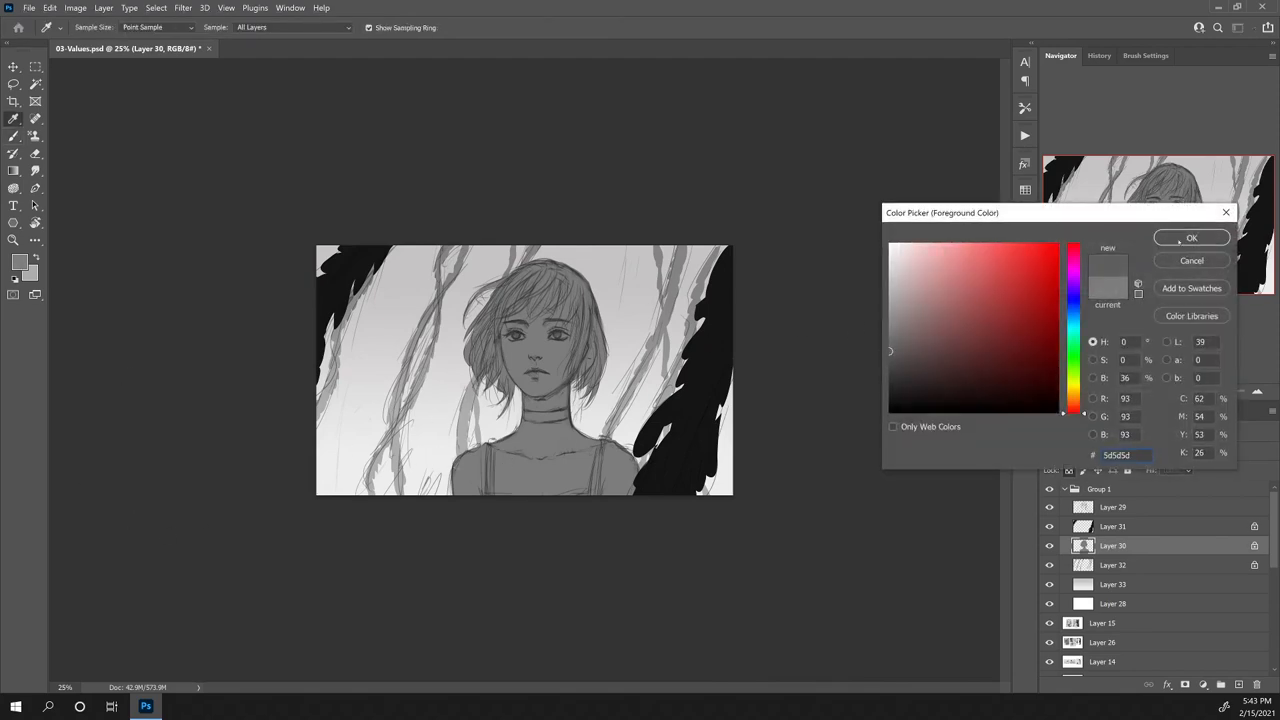
{"action": "left_click", "coordinate": [1192, 236]}
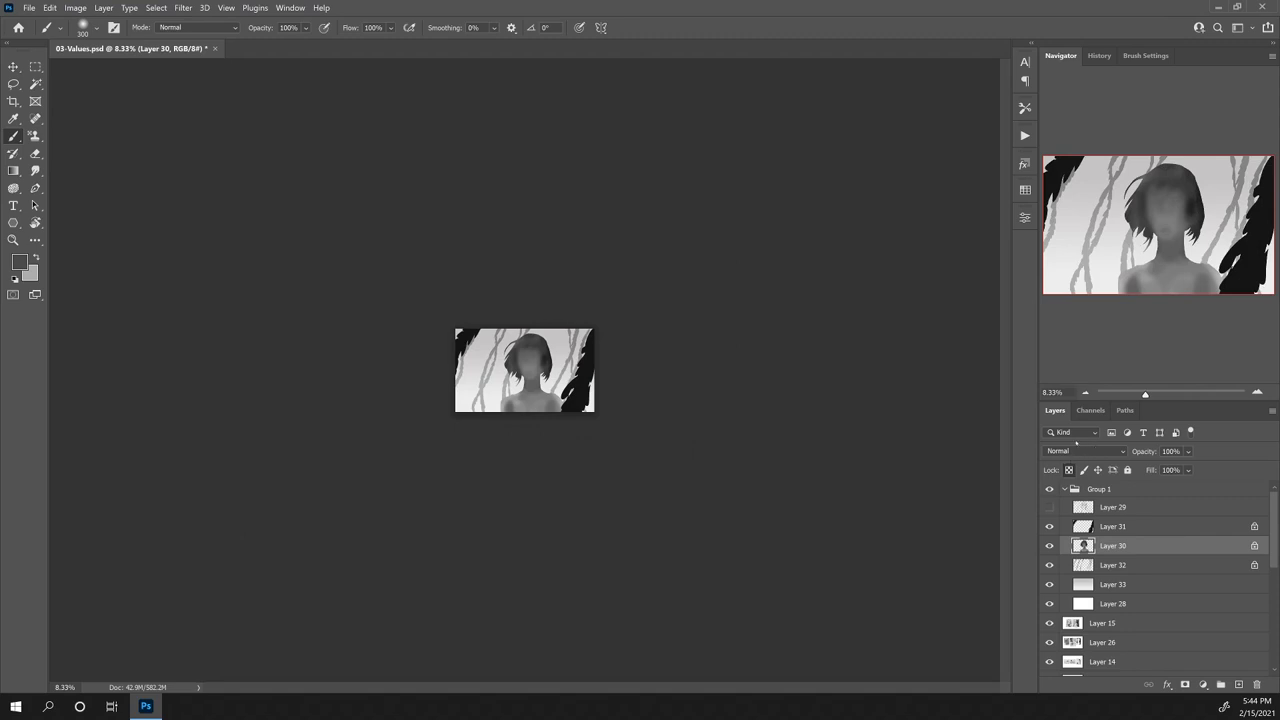
- Select Layers 30–33 and duplicate them with Ctrl+J so copies sit above
{"action": "left_click", "coordinate": [1048, 508]}
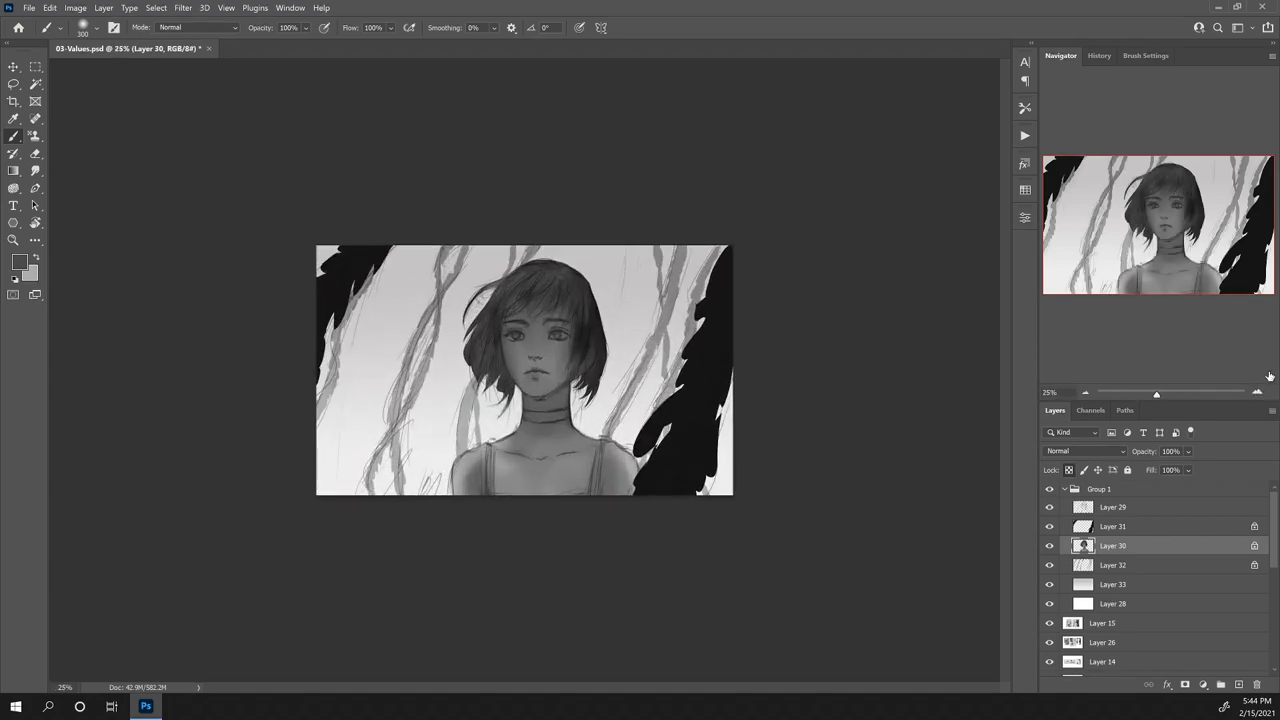
{"action": "mouse_move", "coordinate": [1270, 376]}
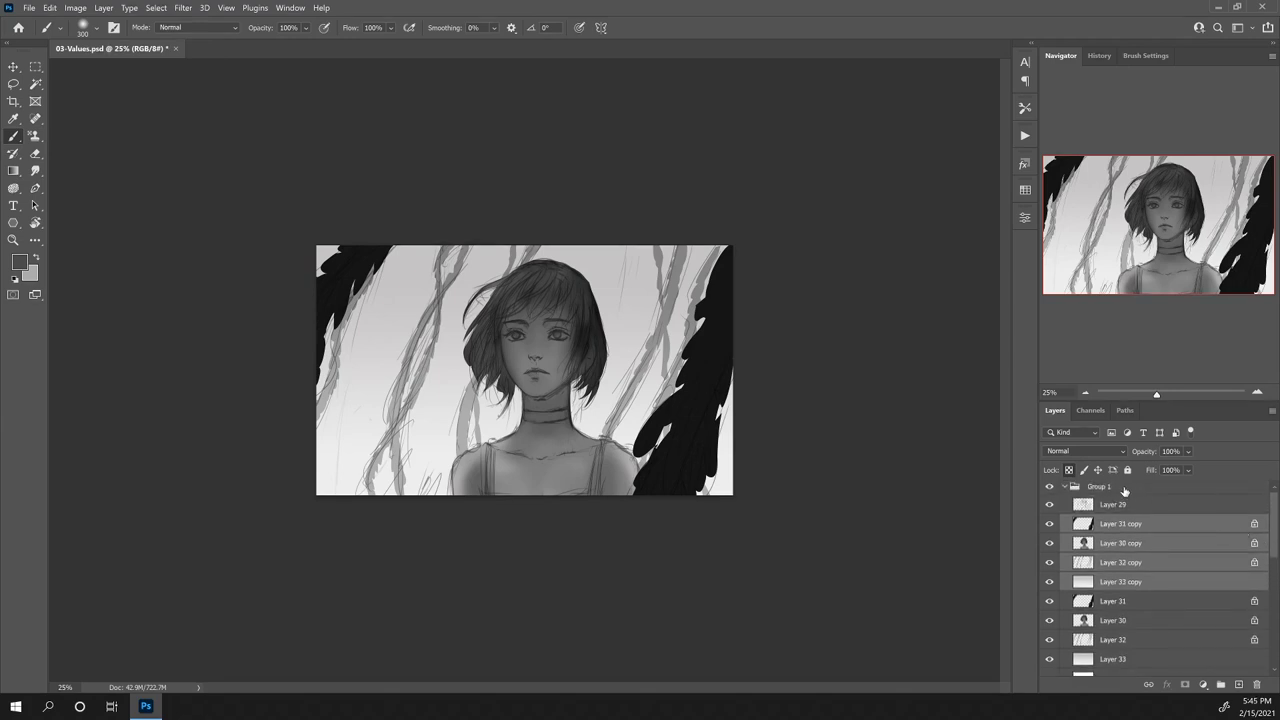
- On Layer 33 copy, set dark then mid gray and drag a darkening gradient over the scene
{"action": "left_click", "coordinate": [1120, 524]}
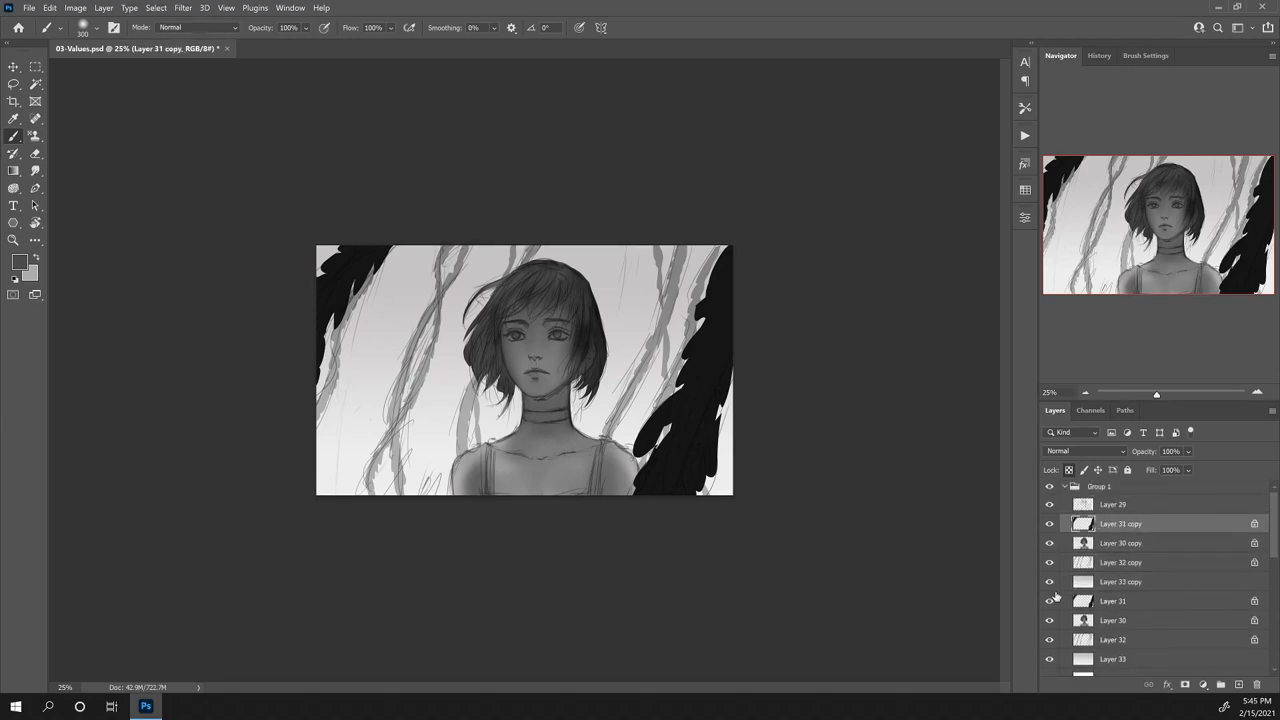
{"action": "left_click", "coordinate": [1120, 580]}
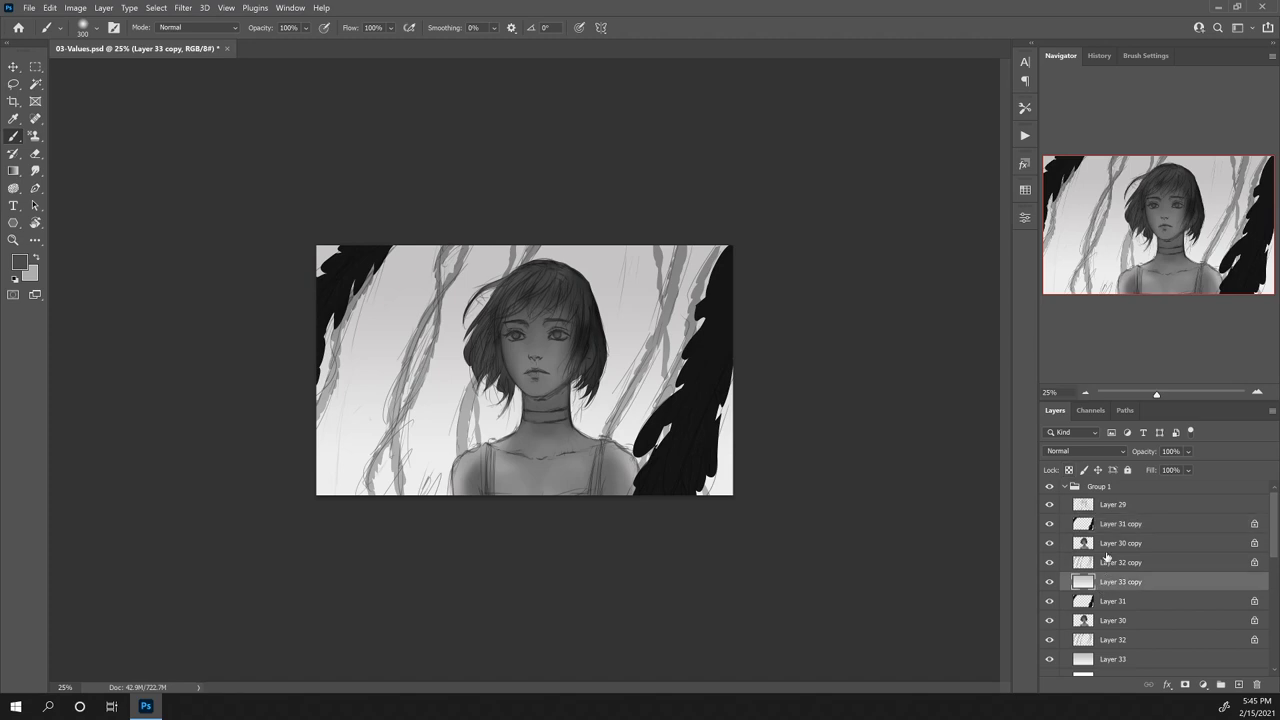
{"action": "left_click", "coordinate": [18, 260]}
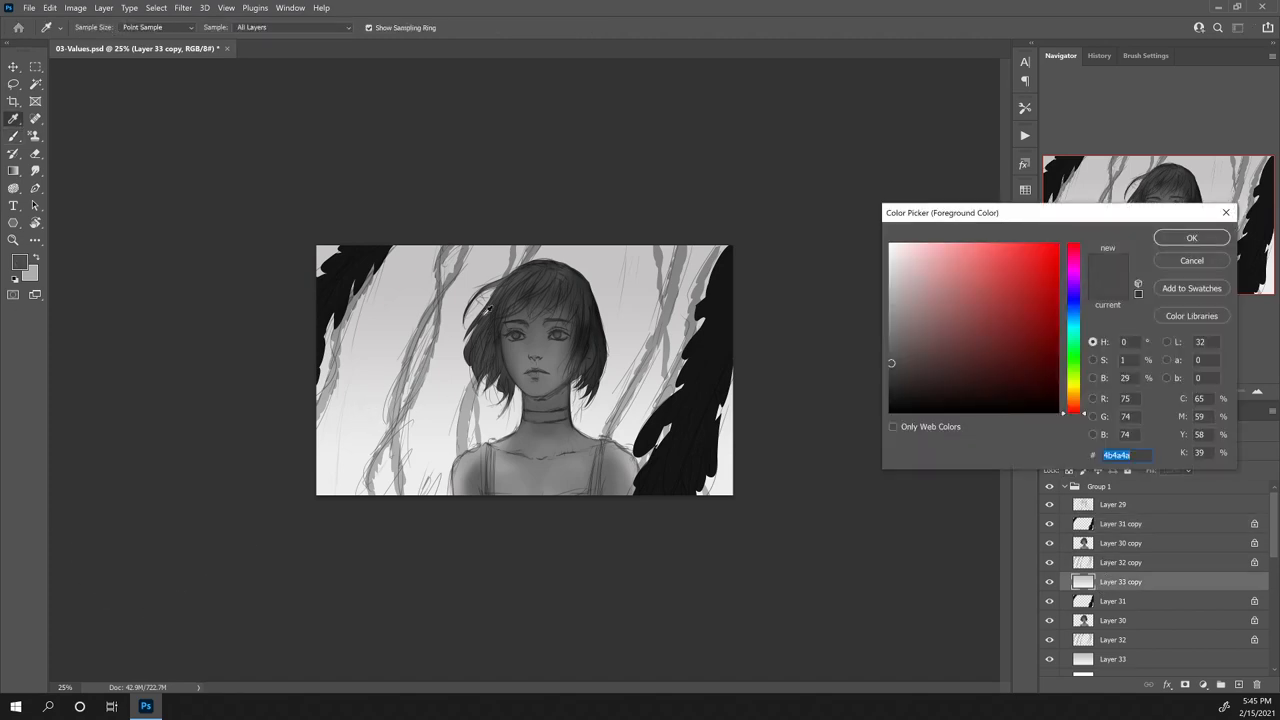
{"action": "left_click", "coordinate": [912, 320]}
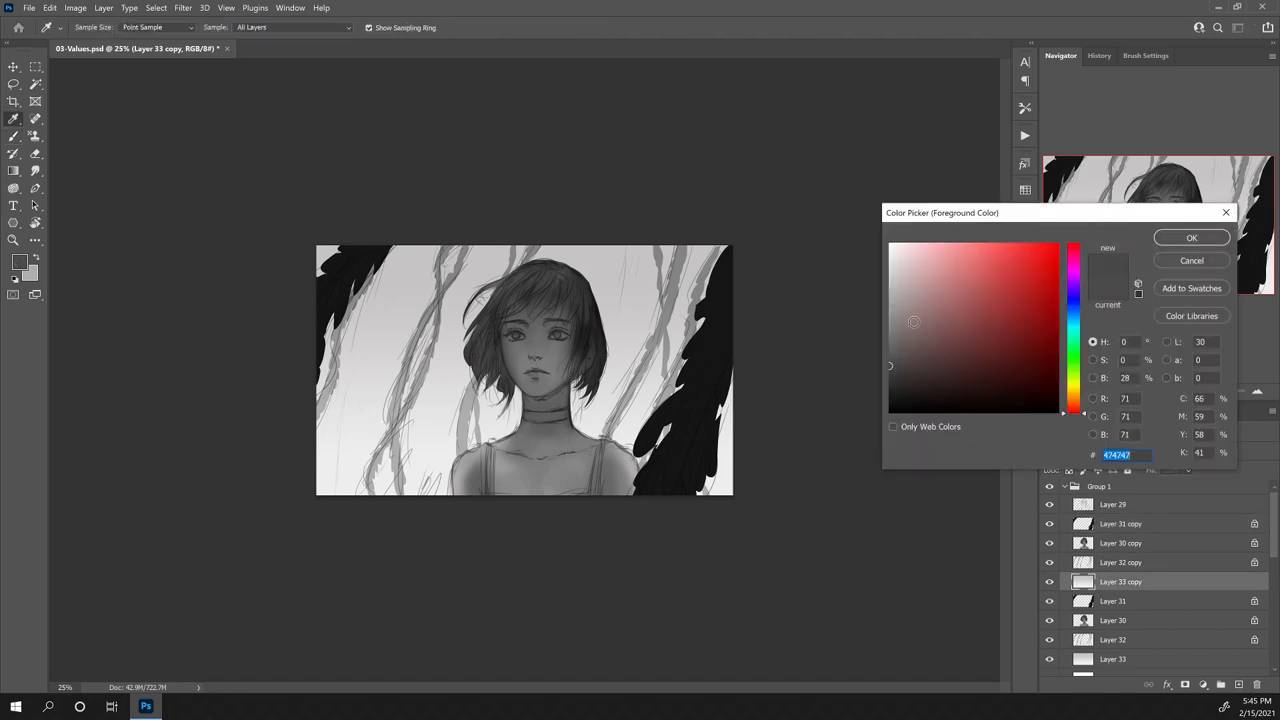
{"action": "left_click", "coordinate": [1192, 236]}
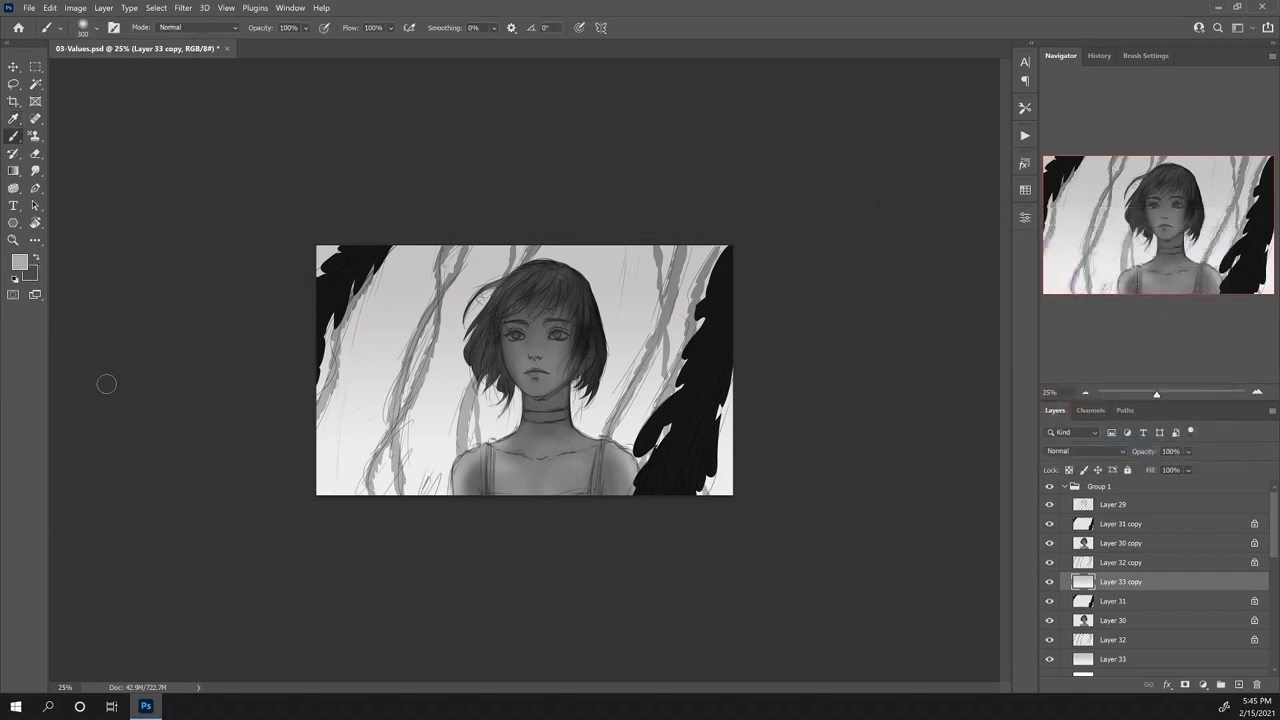
{"action": "left_click", "coordinate": [18, 262]}
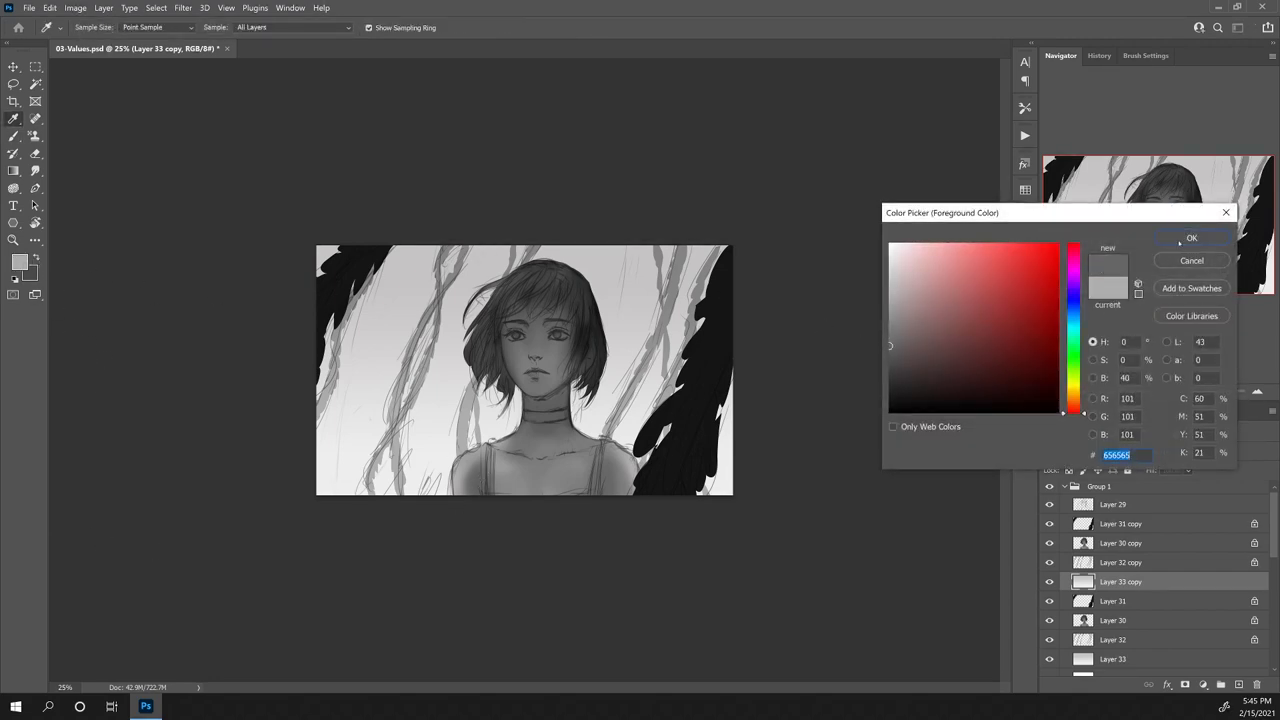
{"action": "left_click", "coordinate": [1192, 236]}
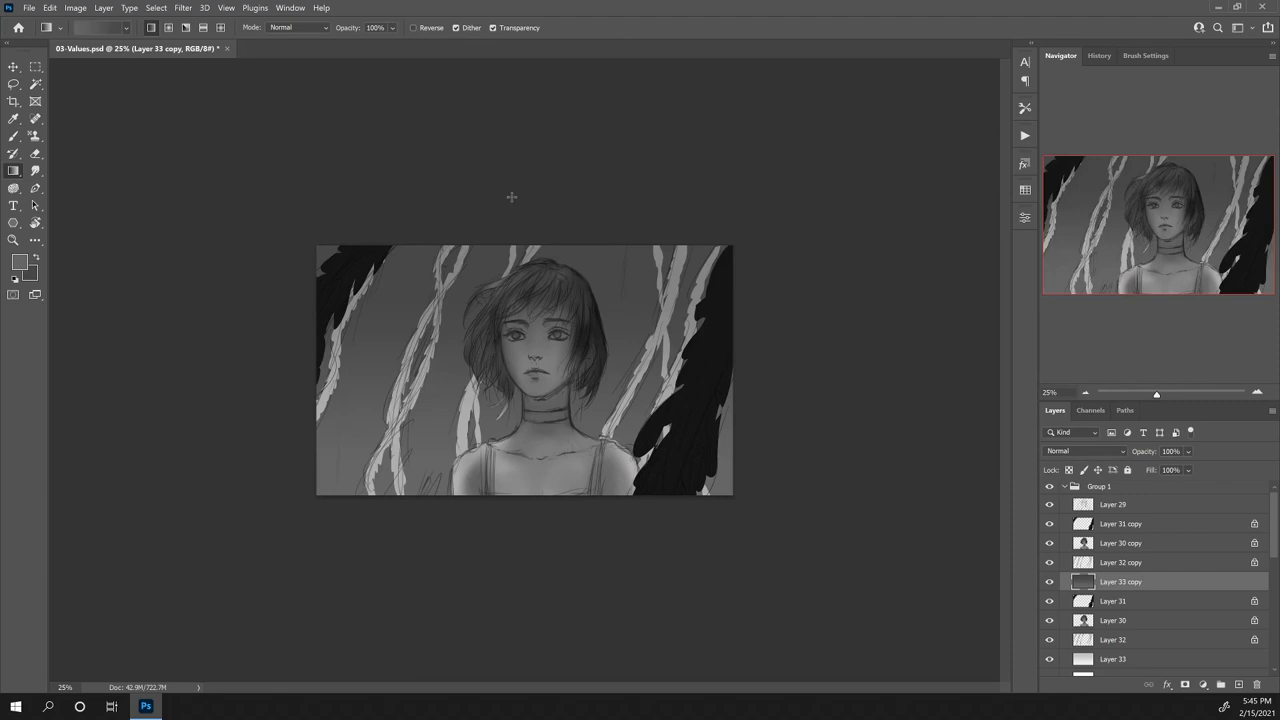
- Brush a gray wash over the girl on Layer 32 copy, then return to Layer 30 copy
{"action": "left_click", "coordinate": [1120, 544]}
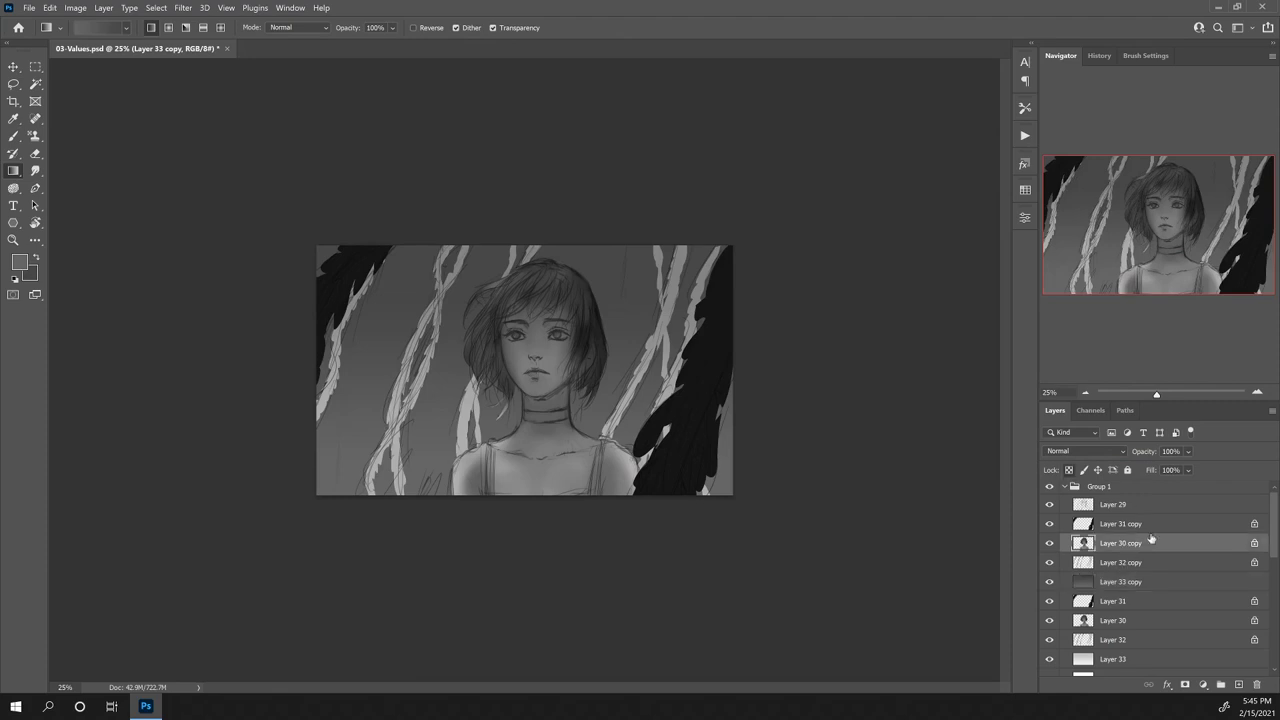
{"action": "left_click", "coordinate": [1120, 562]}
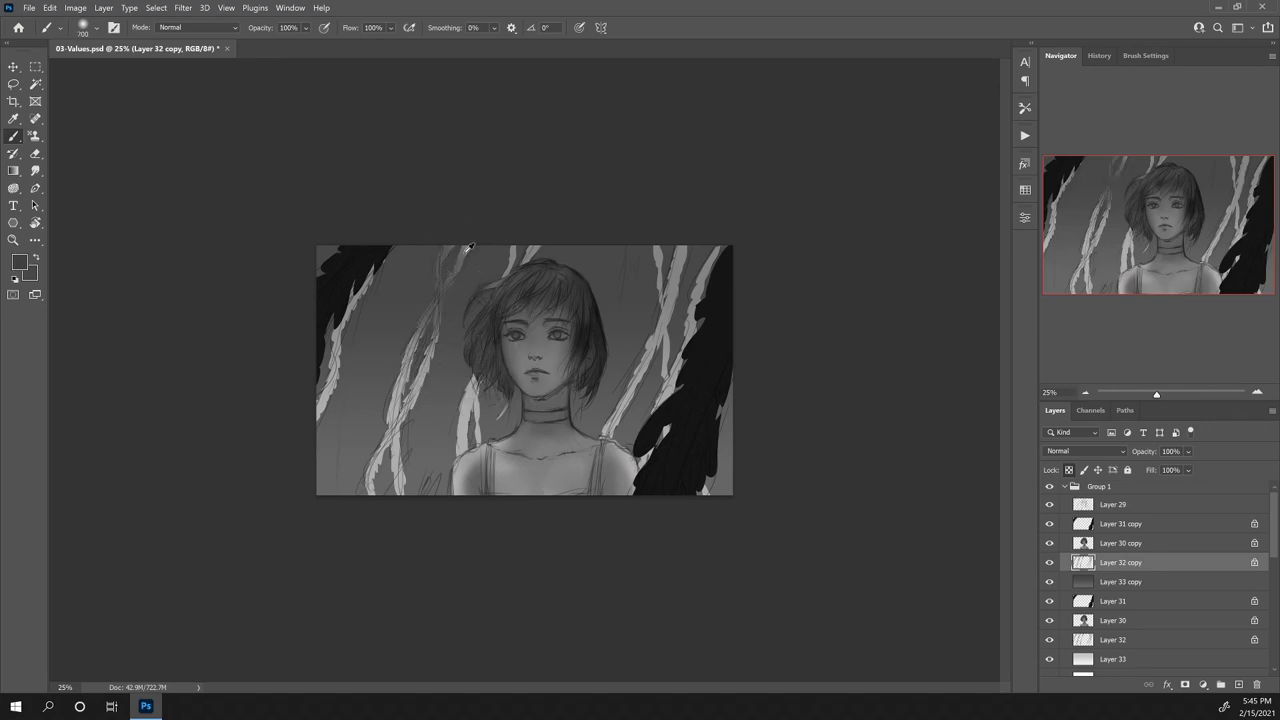
{"action": "left_click_drag", "start_coordinate": [464, 250], "coordinate": [380, 496]}
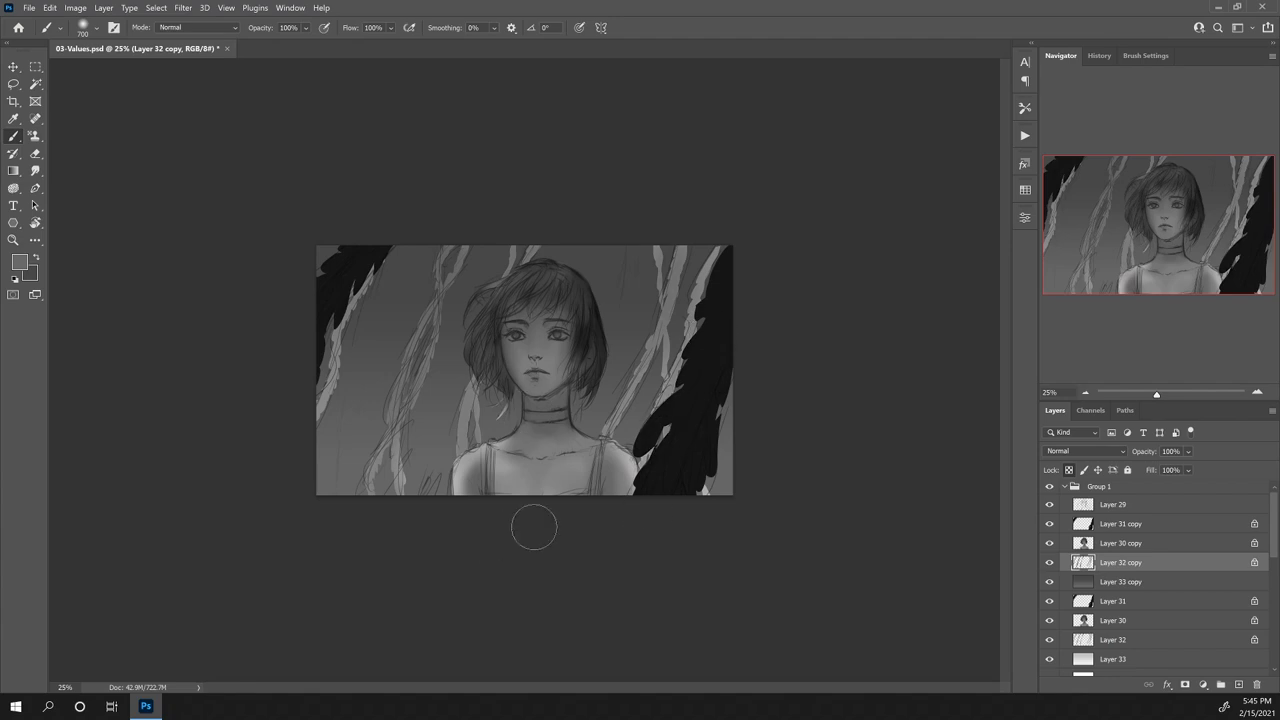
{"action": "left_click", "coordinate": [1120, 544]}
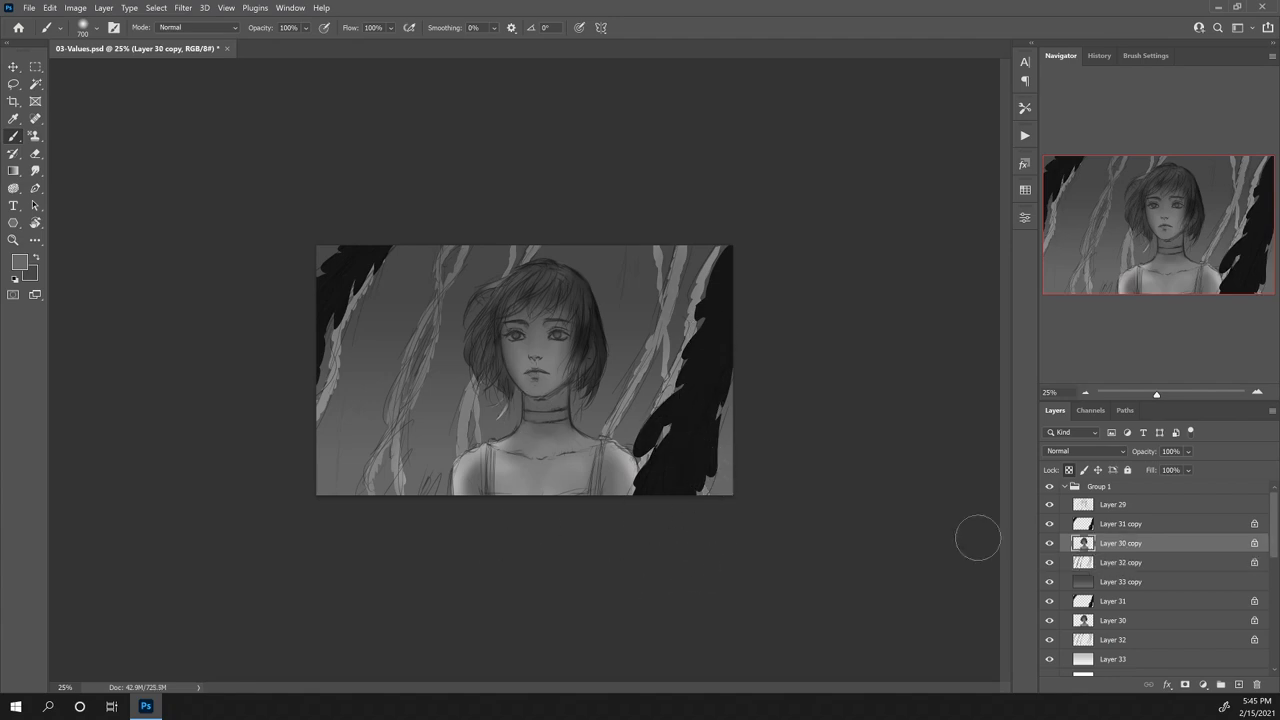
{"action": "left_click", "coordinate": [18, 262]}
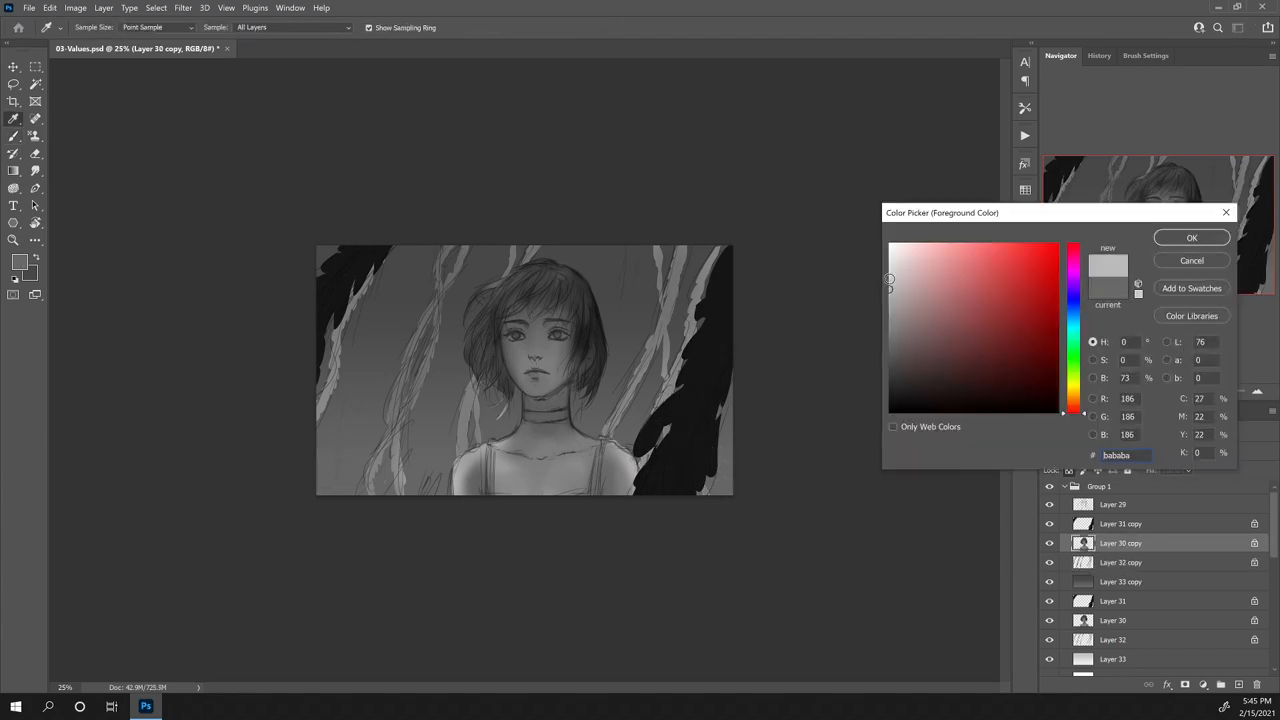
- Fill Layer 30 copy light gray as a flat silhouette and airbrush soft hair and face shading
{"action": "left_click", "coordinate": [1192, 236]}
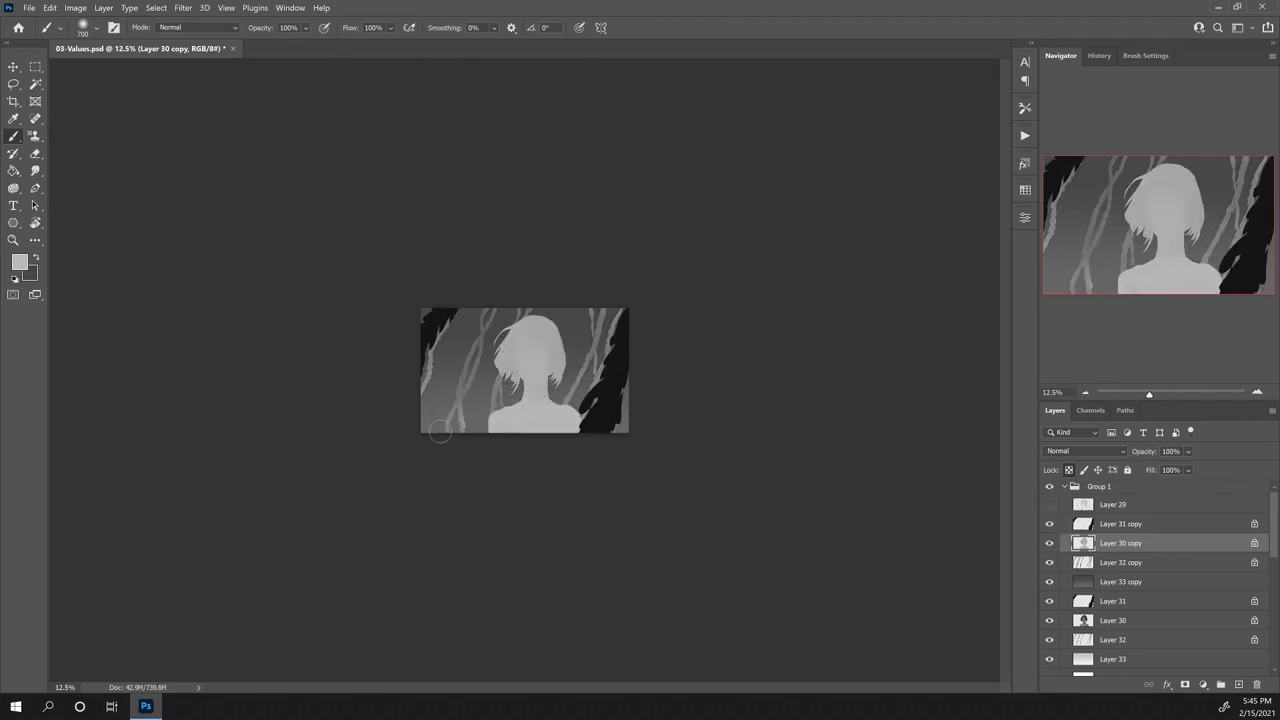
{"action": "left_click", "coordinate": [1120, 562]}
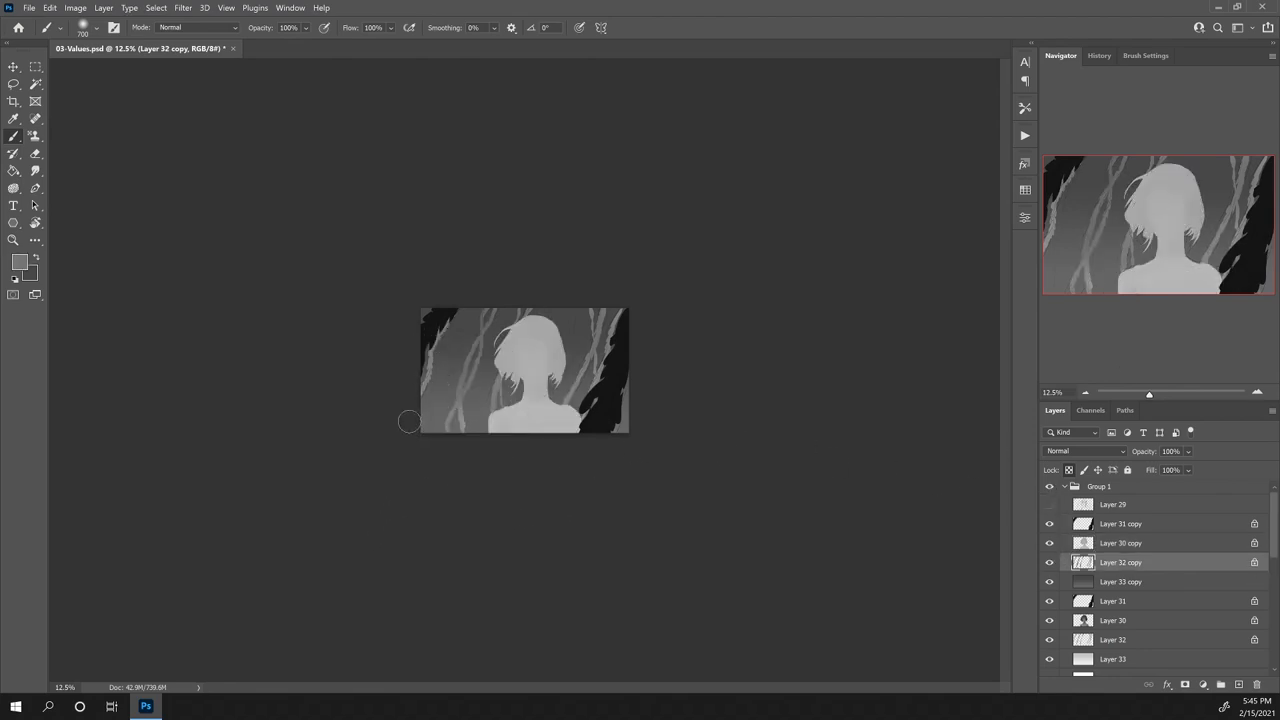
{"action": "left_click", "coordinate": [1120, 544]}
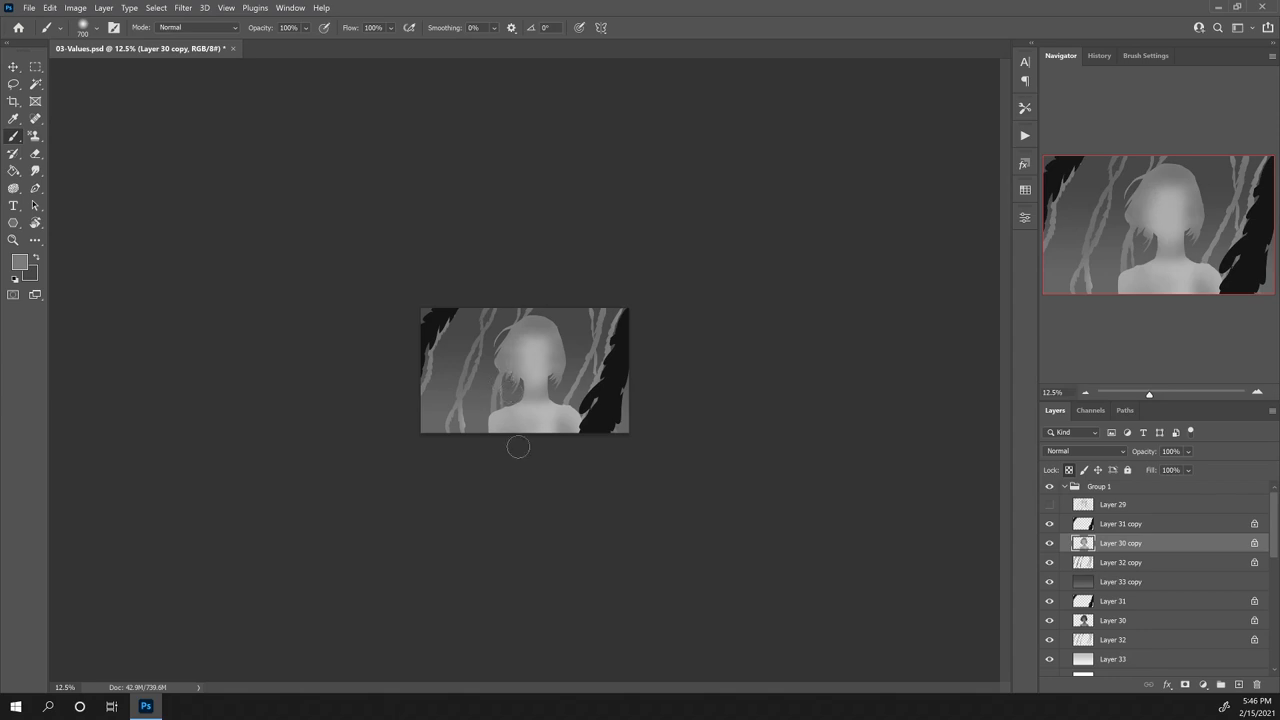
{"action": "mouse_move", "coordinate": [512, 302]}
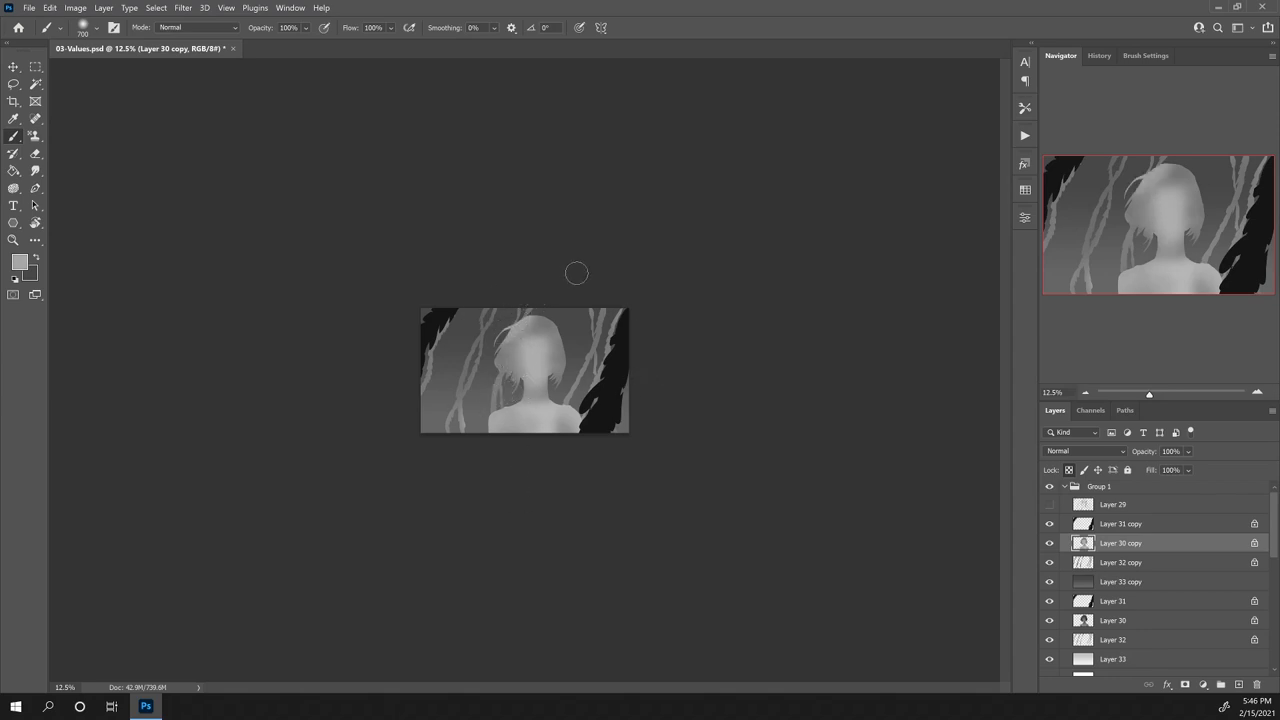
- Paint dark grey hair onto the silhouette's head, then hide the blocked-in copy layers to reveal the detailed girl
{"action": "left_click", "coordinate": [20, 262]}
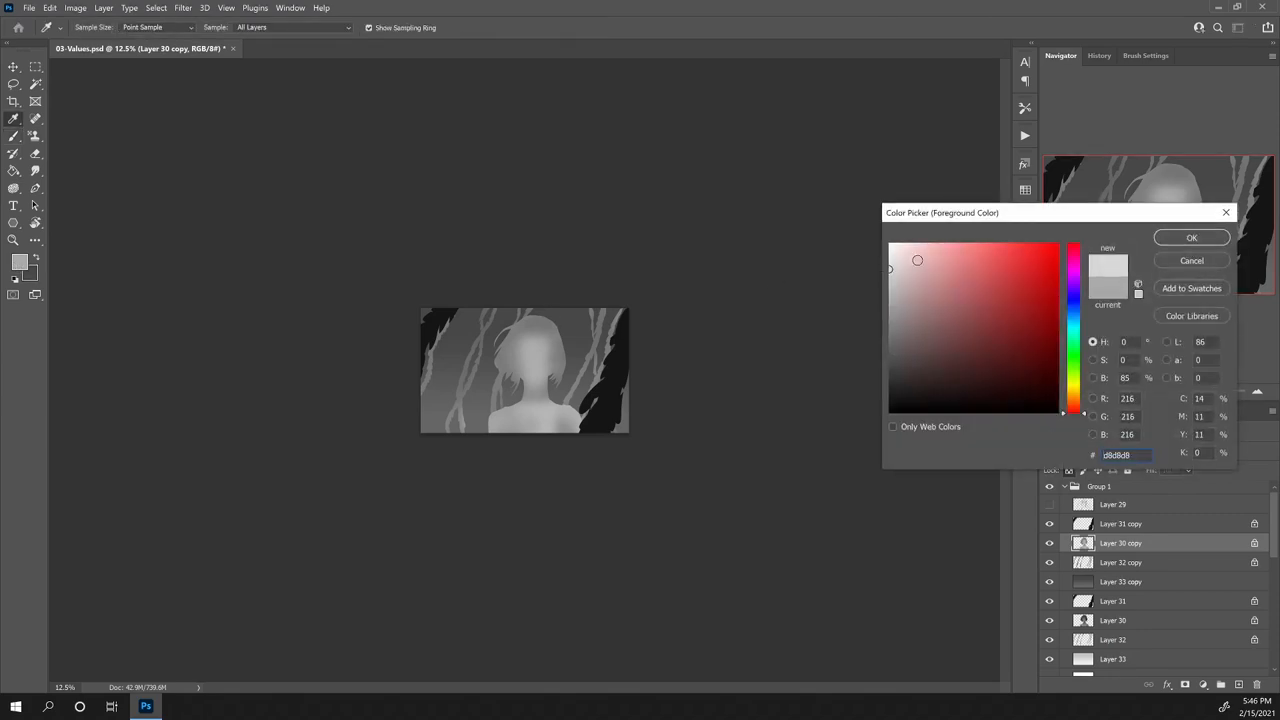
{"action": "left_click", "coordinate": [1192, 236]}
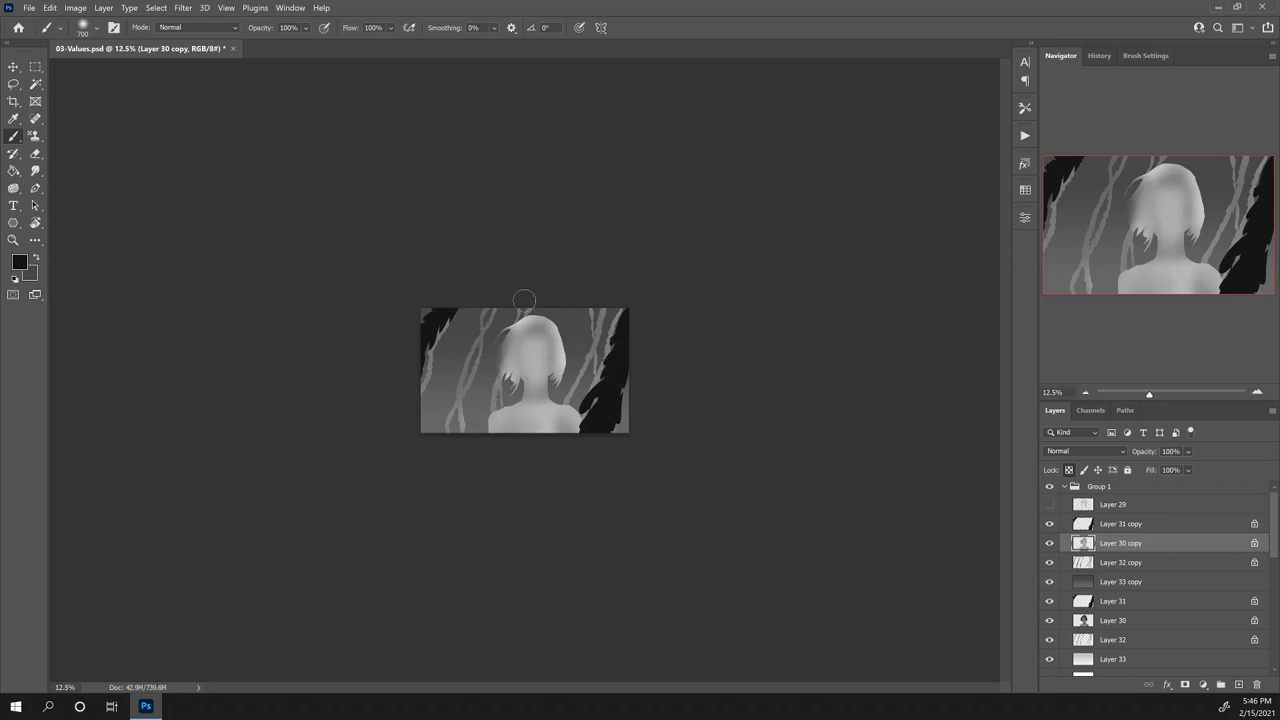
{"action": "left_click_drag", "start_coordinate": [524, 300], "coordinate": [560, 326]}
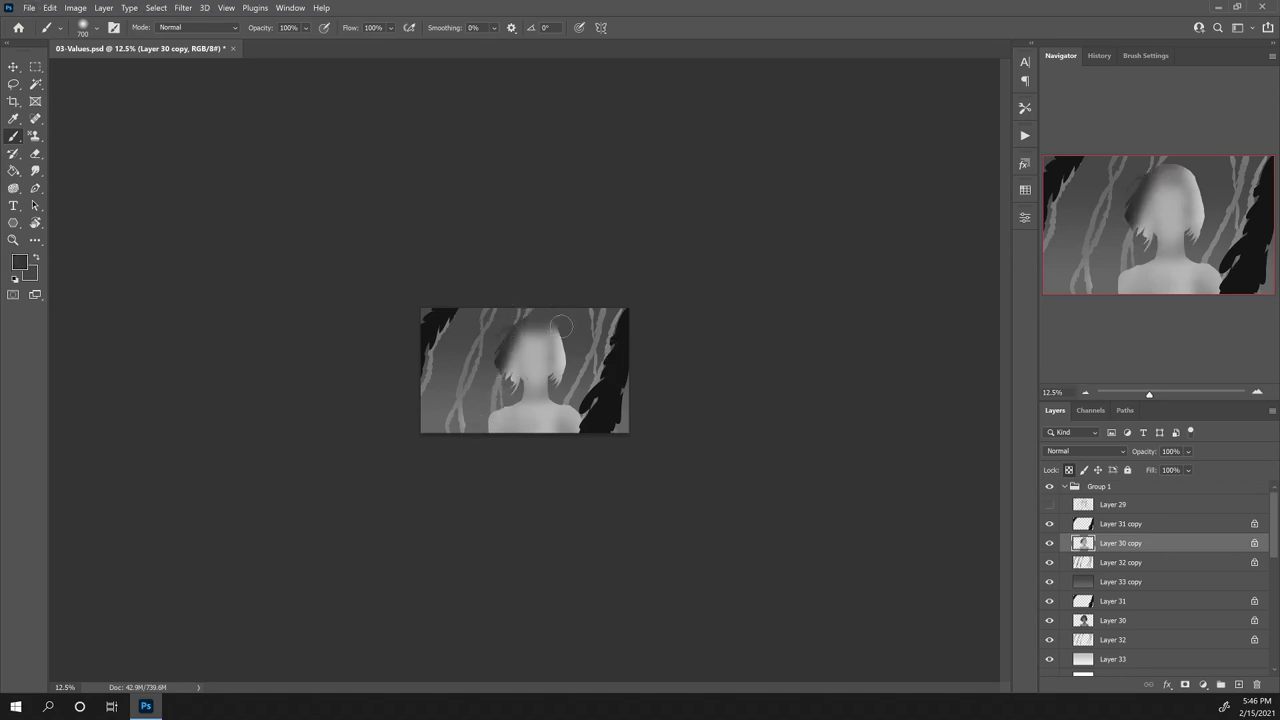
{"action": "left_click_drag", "start_coordinate": [560, 328], "coordinate": [498, 392]}
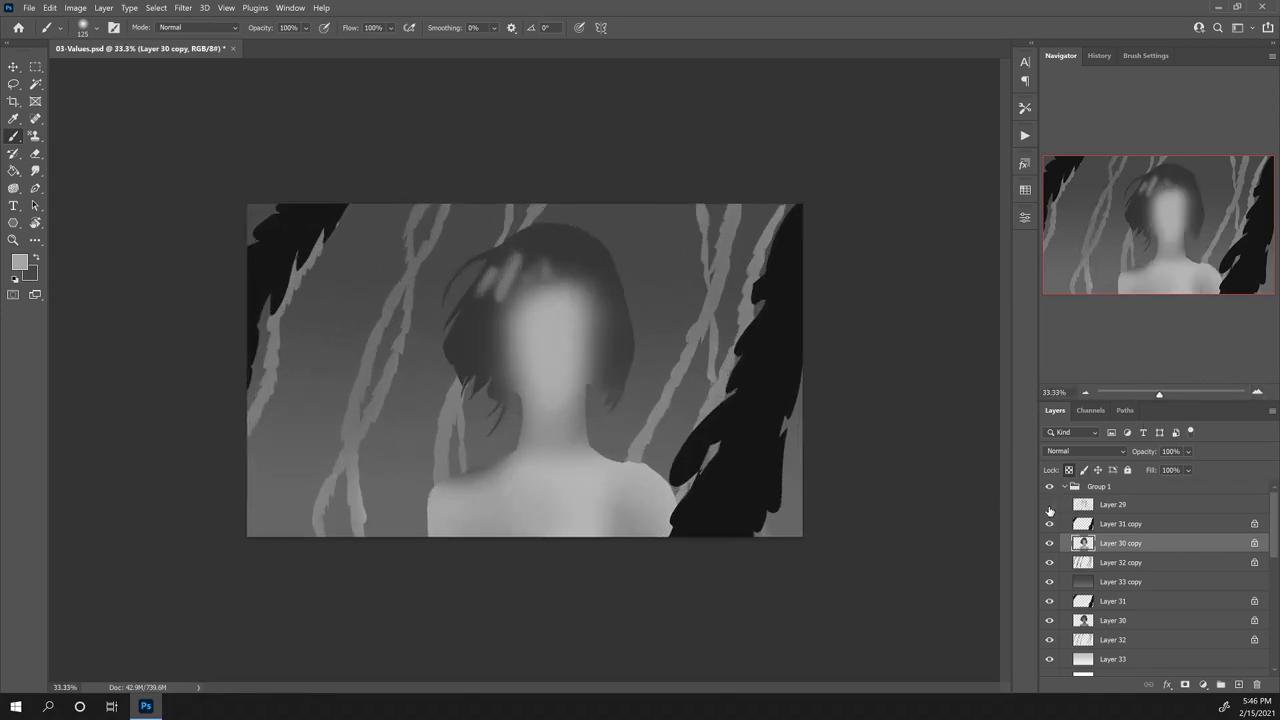
{"action": "left_click", "coordinate": [1048, 504]}
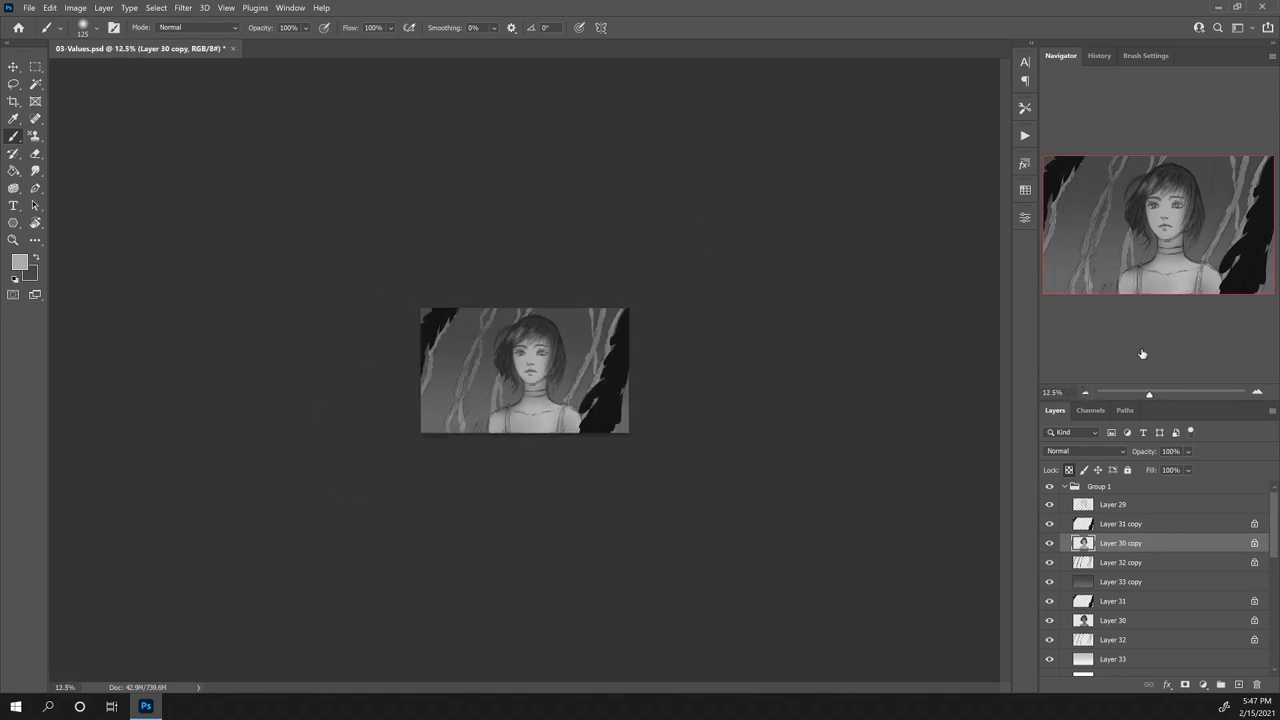
{"action": "mouse_move", "coordinate": [1144, 352]}
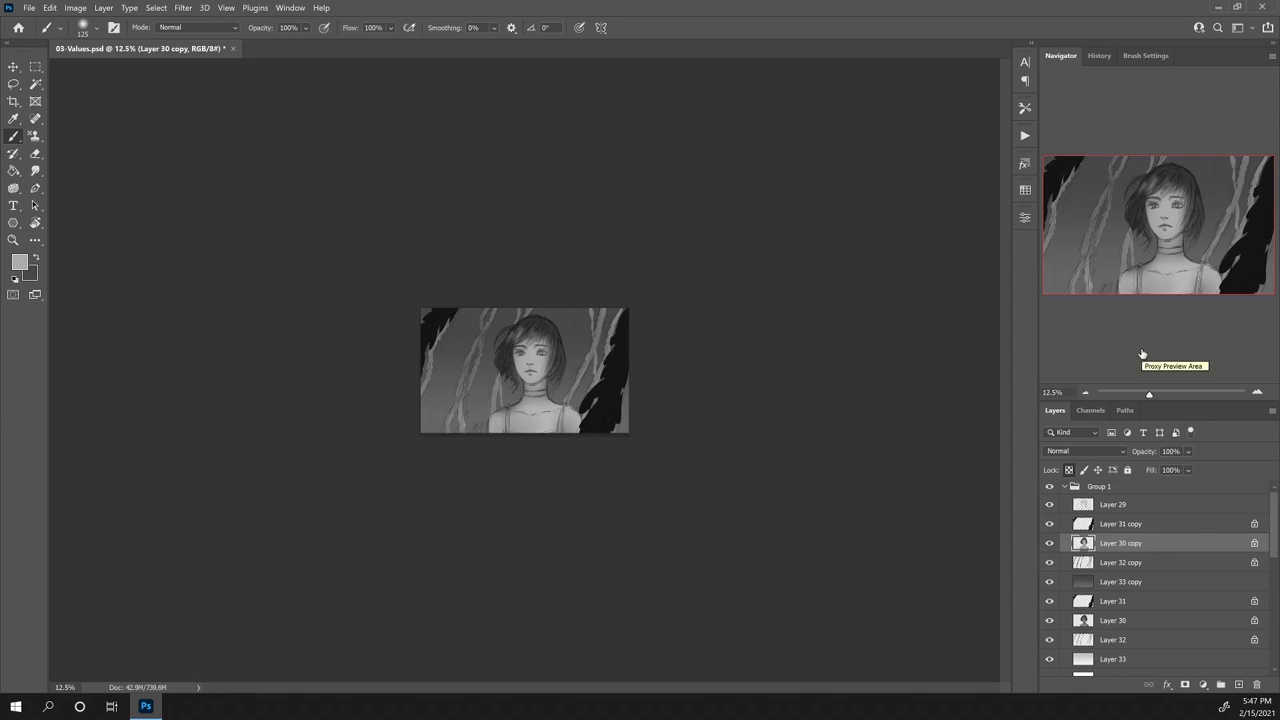
{"action": "left_click", "coordinate": [1050, 504]}
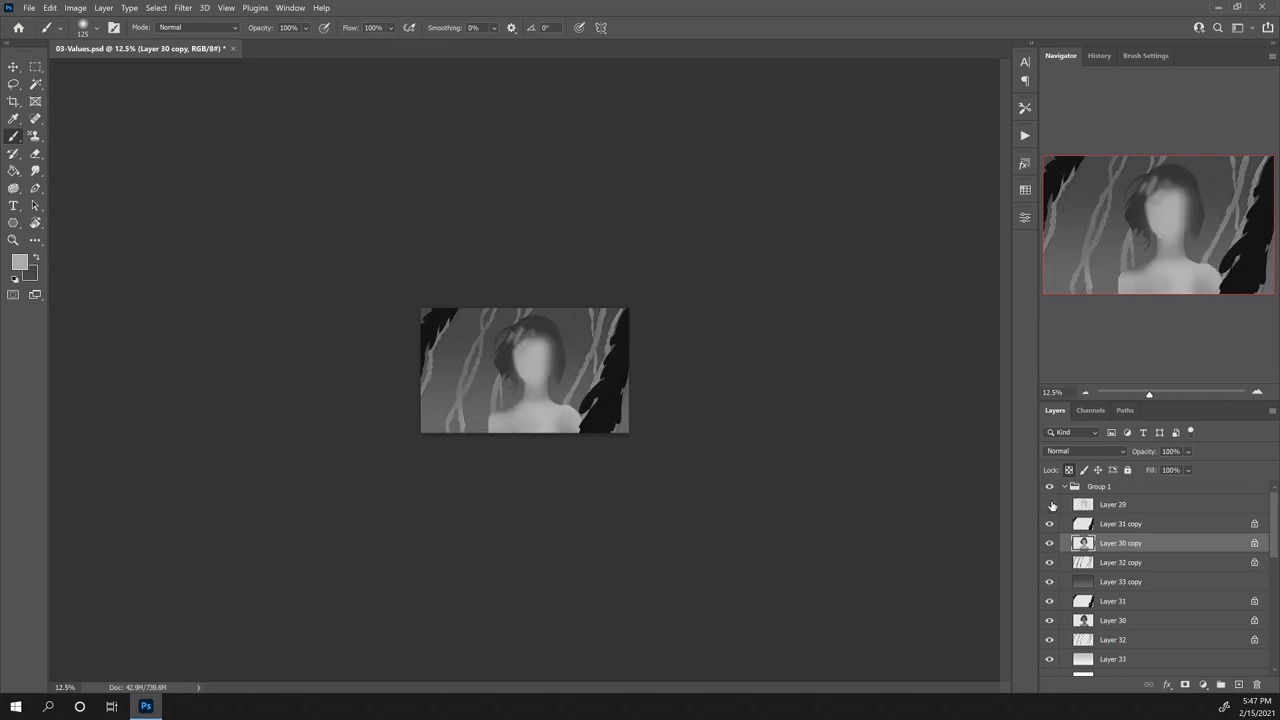
{"action": "left_click", "coordinate": [1048, 504]}
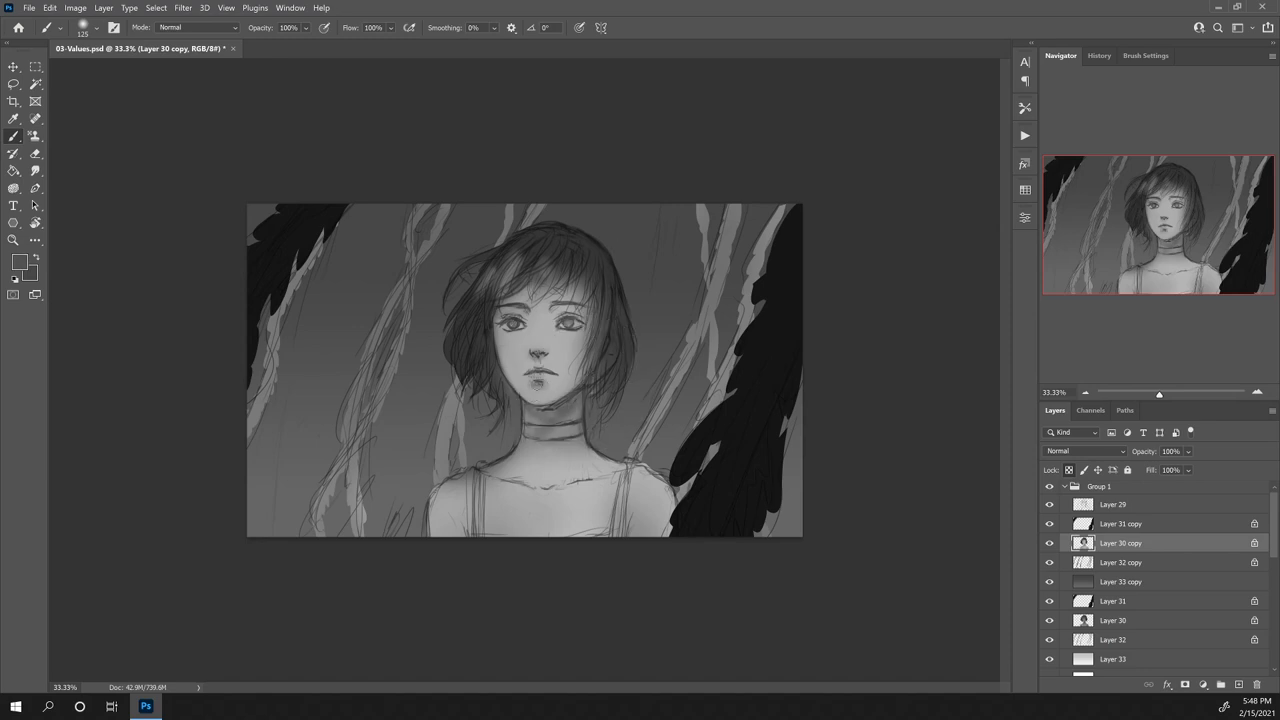
{"action": "left_click", "coordinate": [556, 382]}
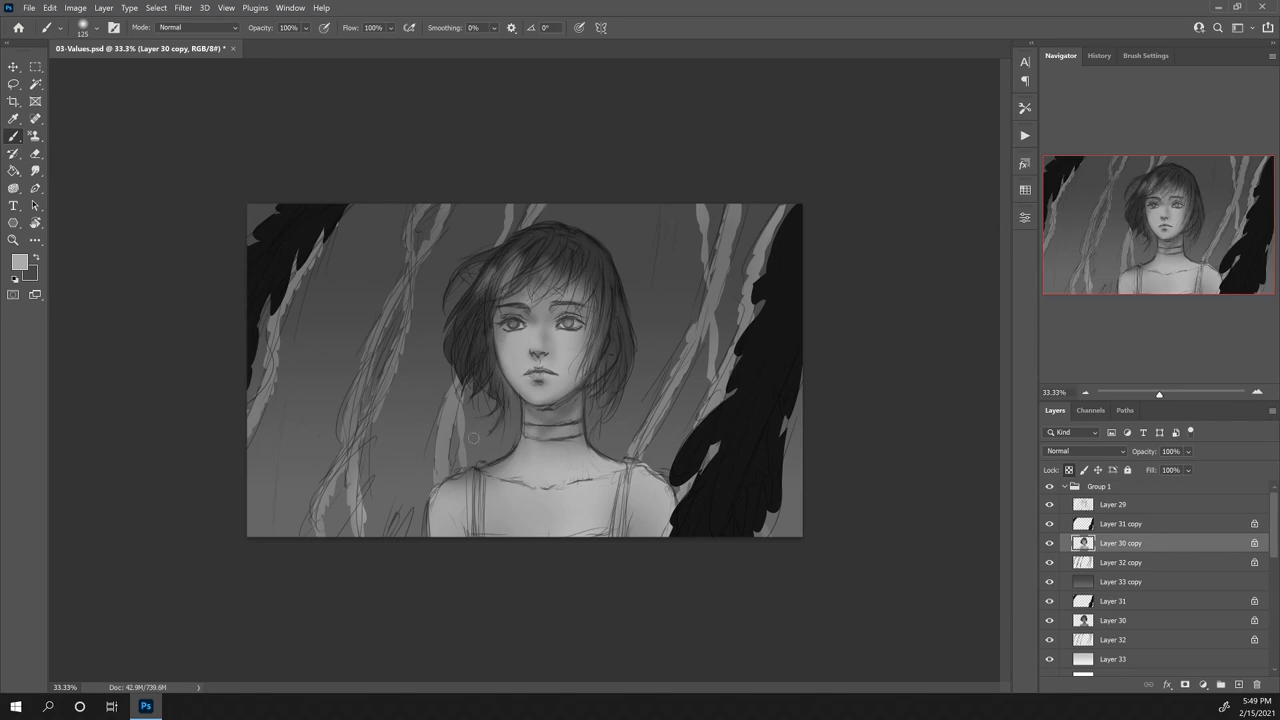
{"action": "mouse_move", "coordinate": [542, 548]}
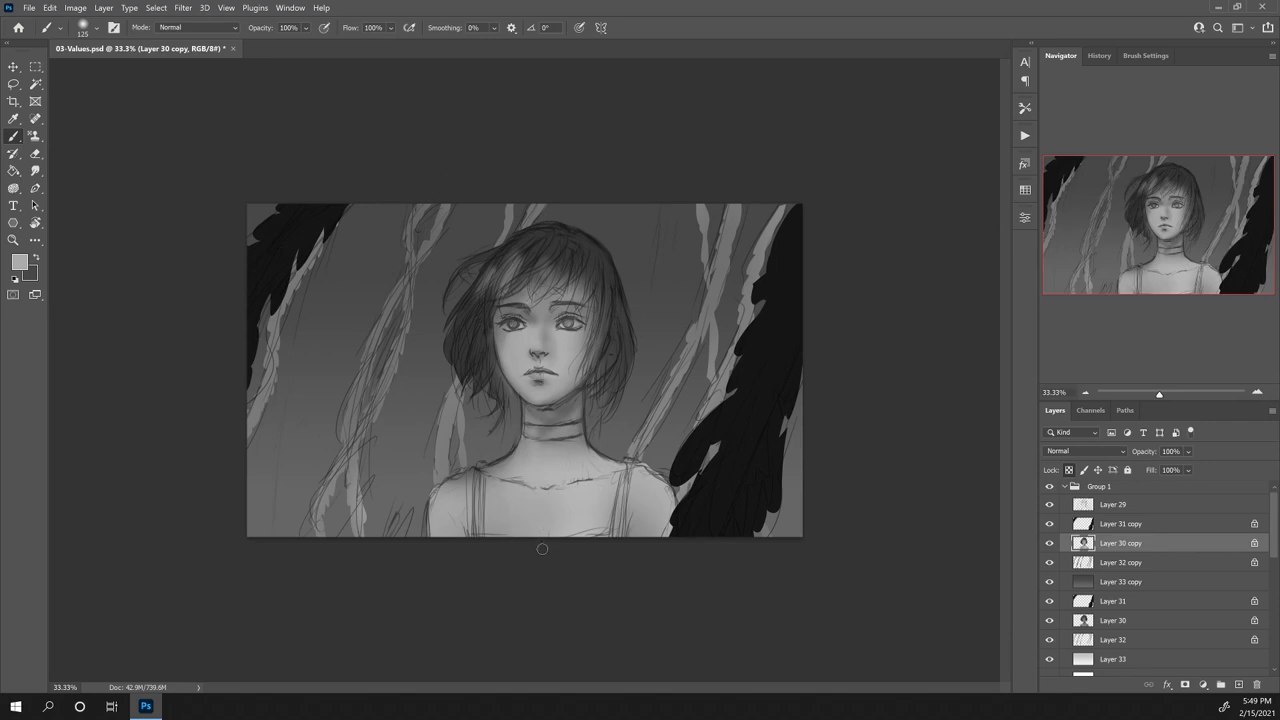